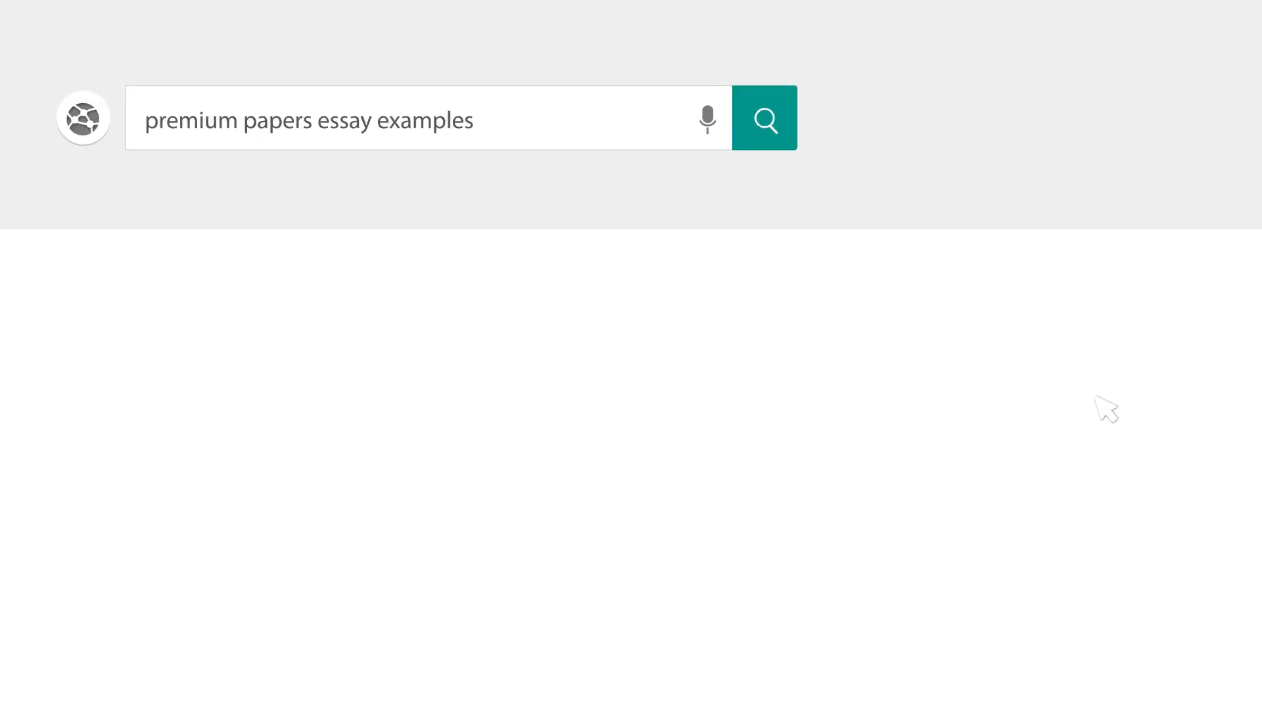
Type the title 'Descartes' Proof of the Existence of God' and the heading 'Introduction'.
{"action": "left_click", "coordinate": [763, 119]}
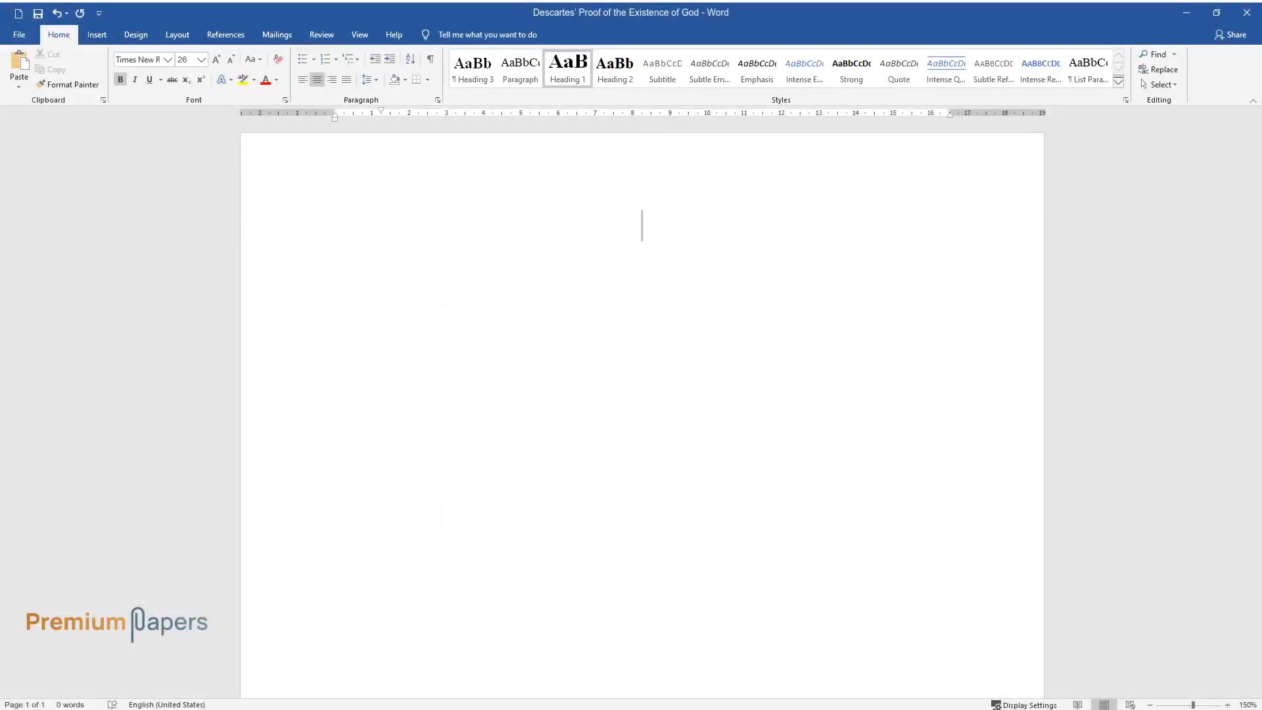
{"action": "type", "text": "Descartes' Proof of the Existence of God"}
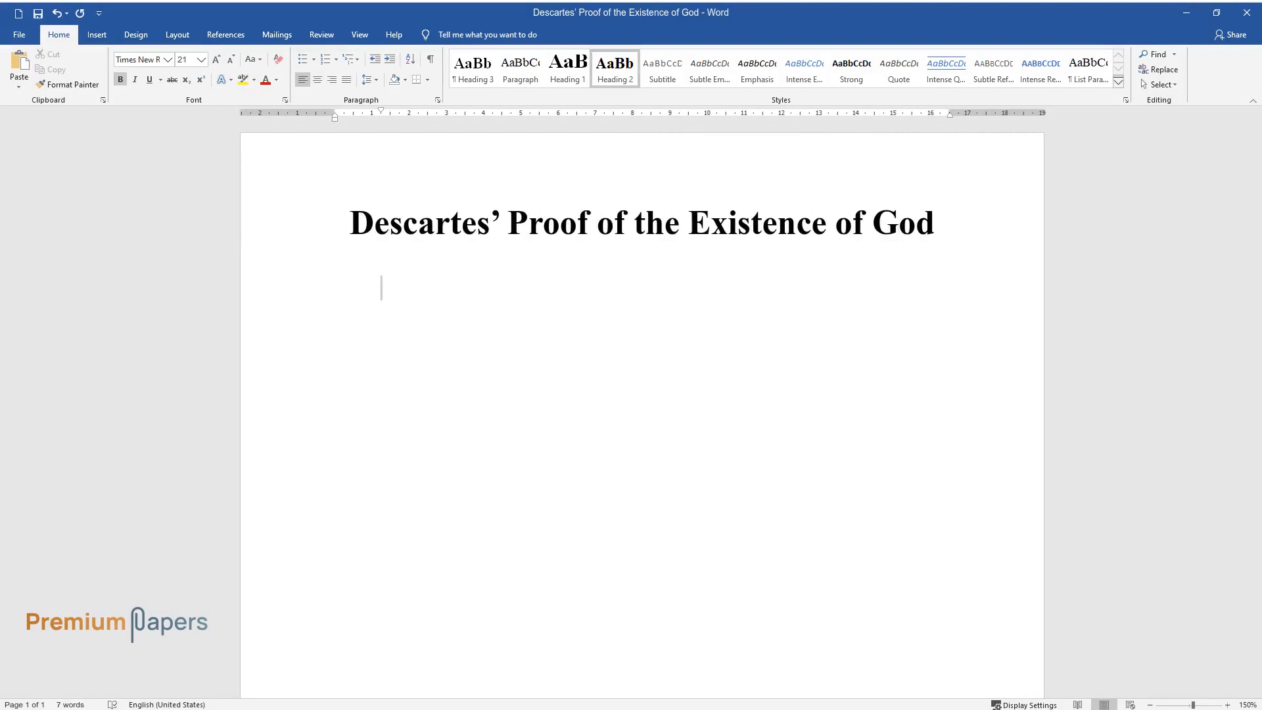
{"action": "type", "text": "Introduction"}
{"action": "type", "text": "Descartes is"}
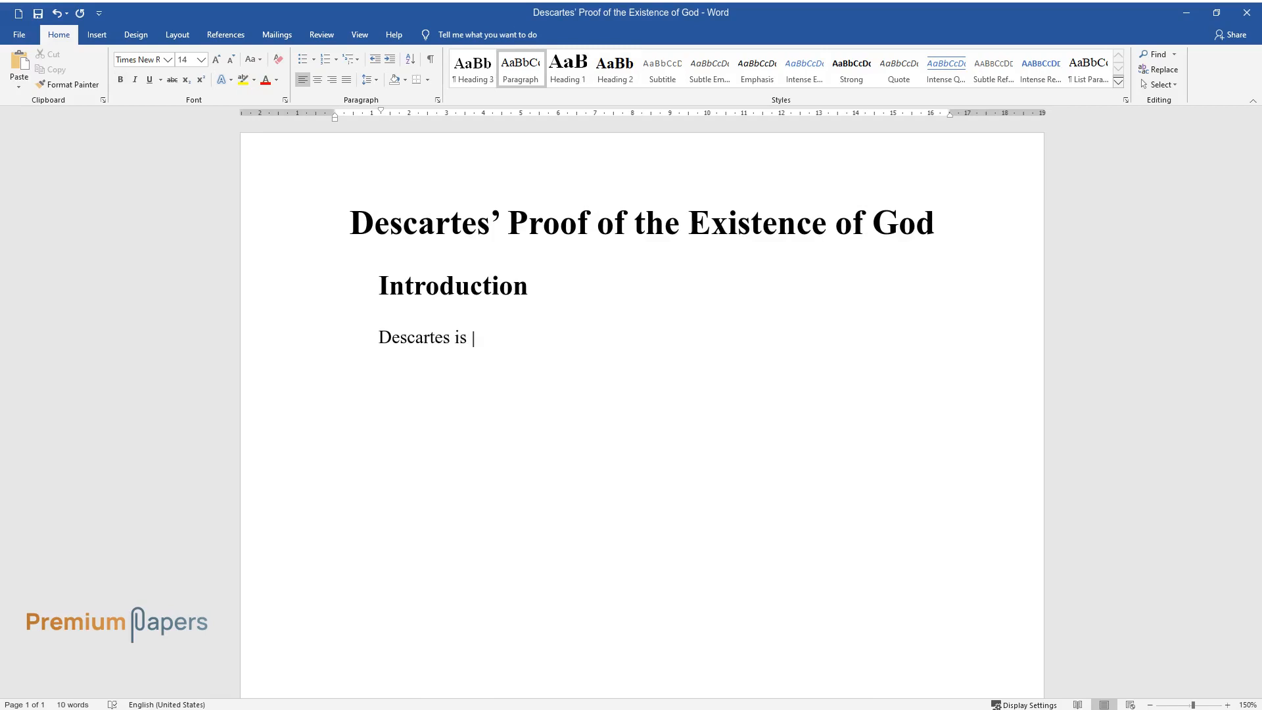
Write the first paragraph: French philosopher, mathematician, writer renowned for Meditations on First Philosophy.
{"action": "type", "text": "an outstanding French philosoph"}
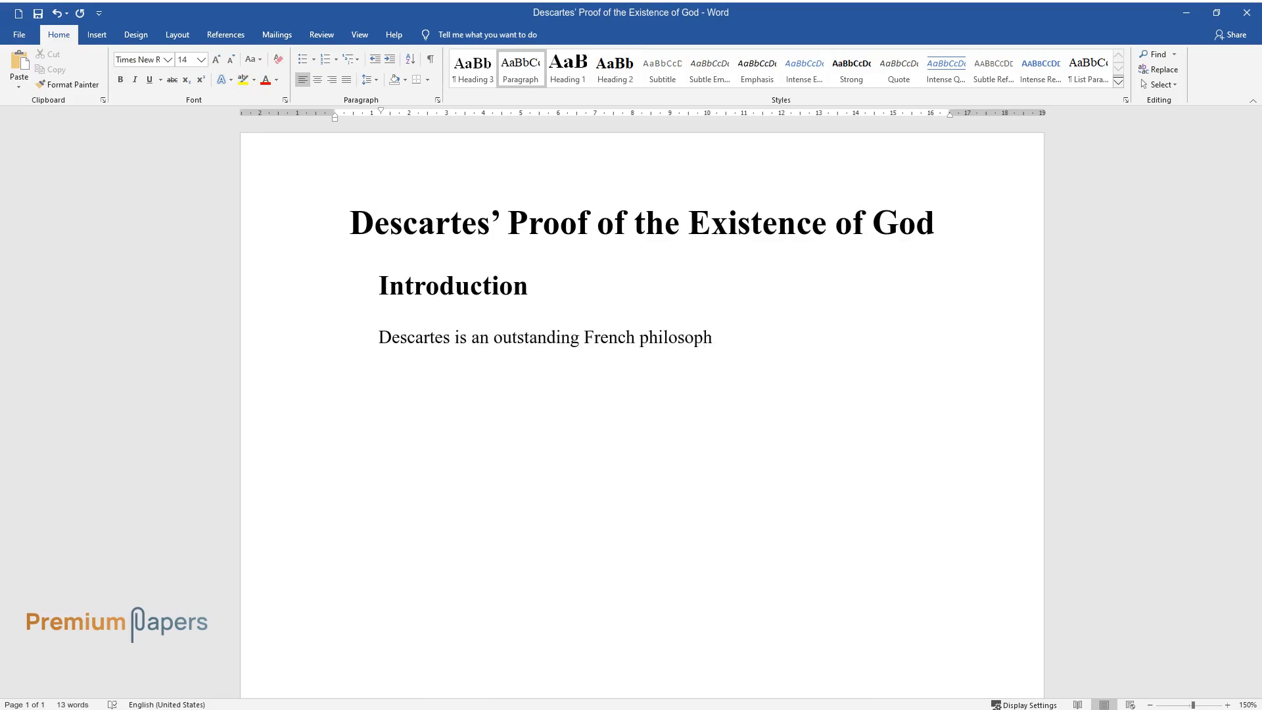
{"action": "type", "text": "er, mathematician, and writer."}
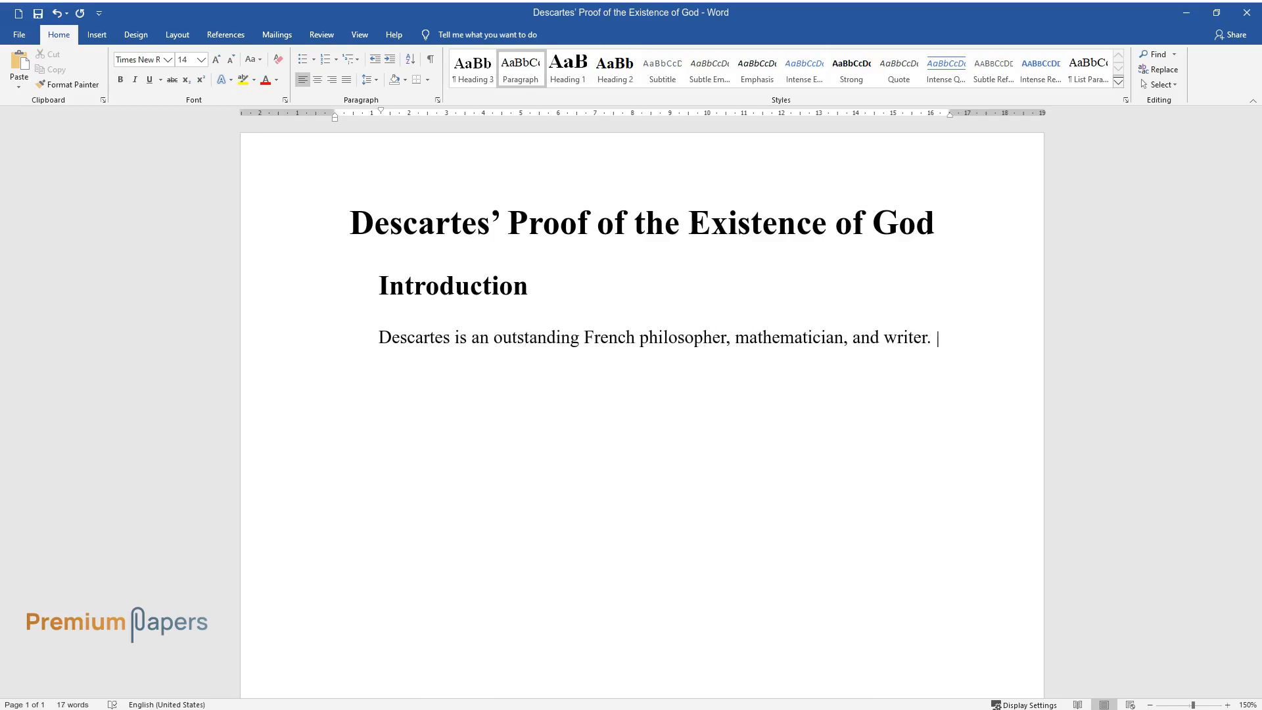
{"action": "type", "text": "He is the author of Meditations"}
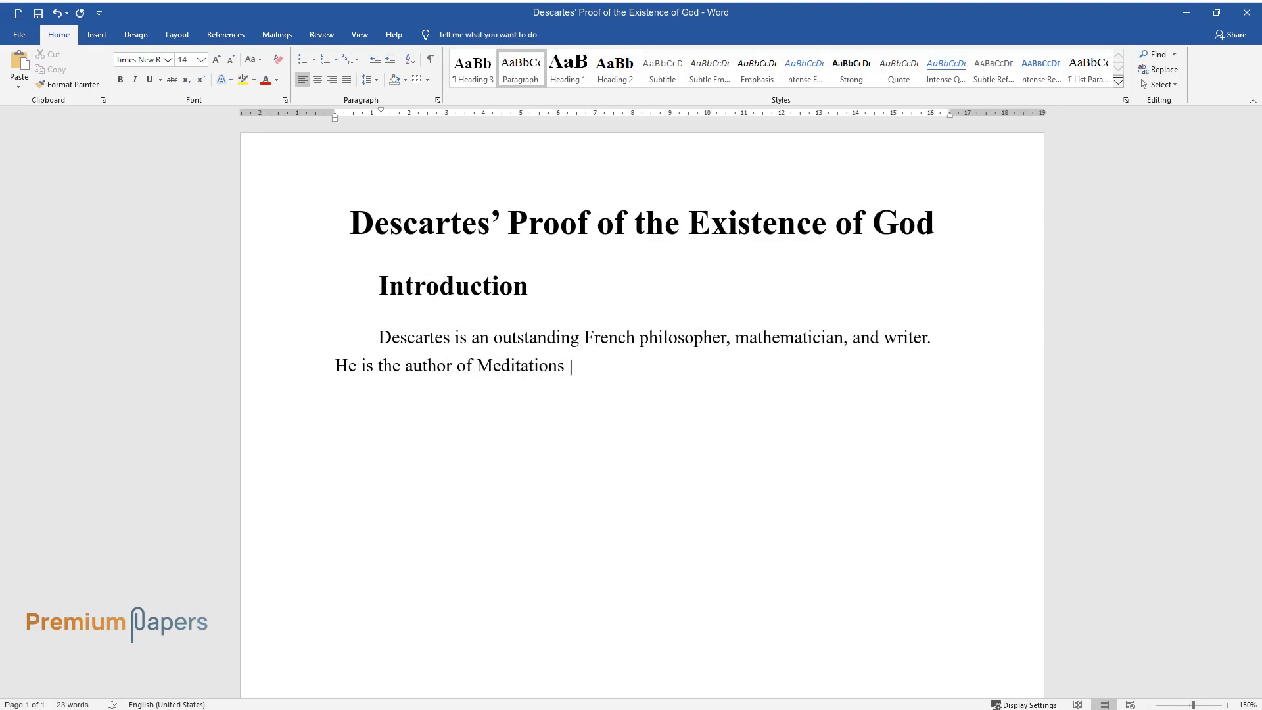
{"action": "type", "text": "on First Philosophy, which made"}
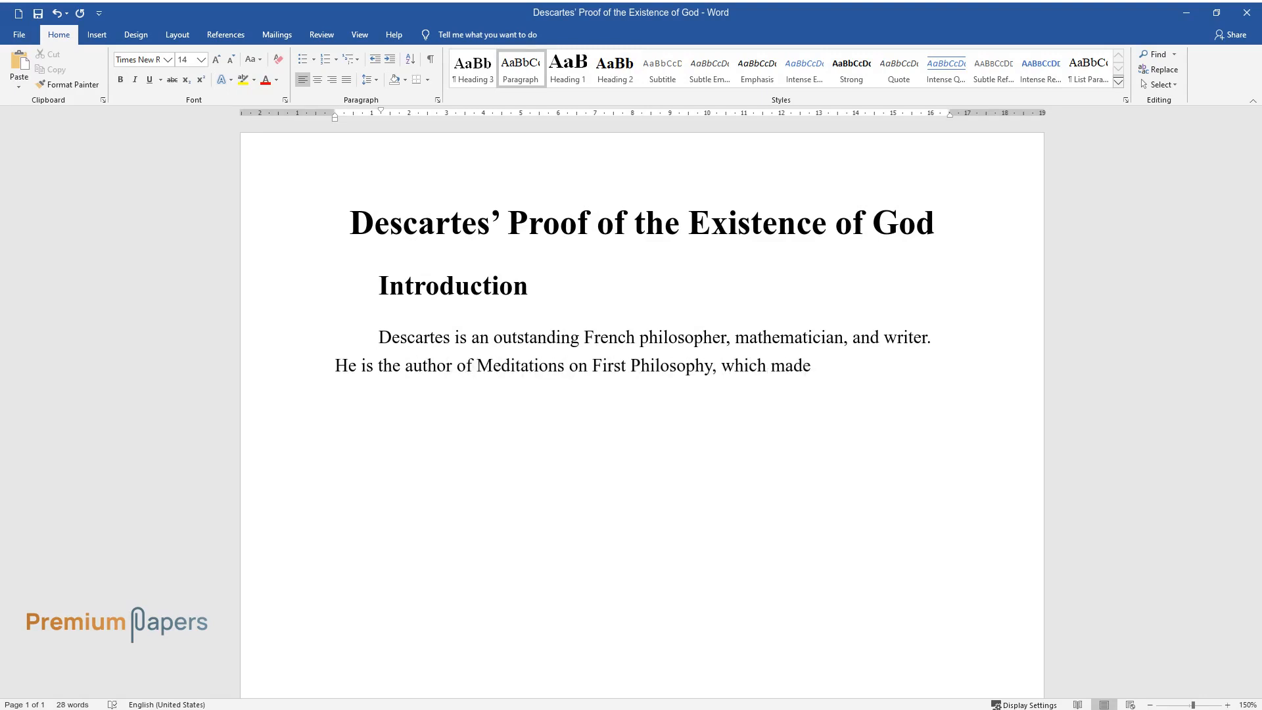
{"action": "type", "text": "him worldwide renowned."}
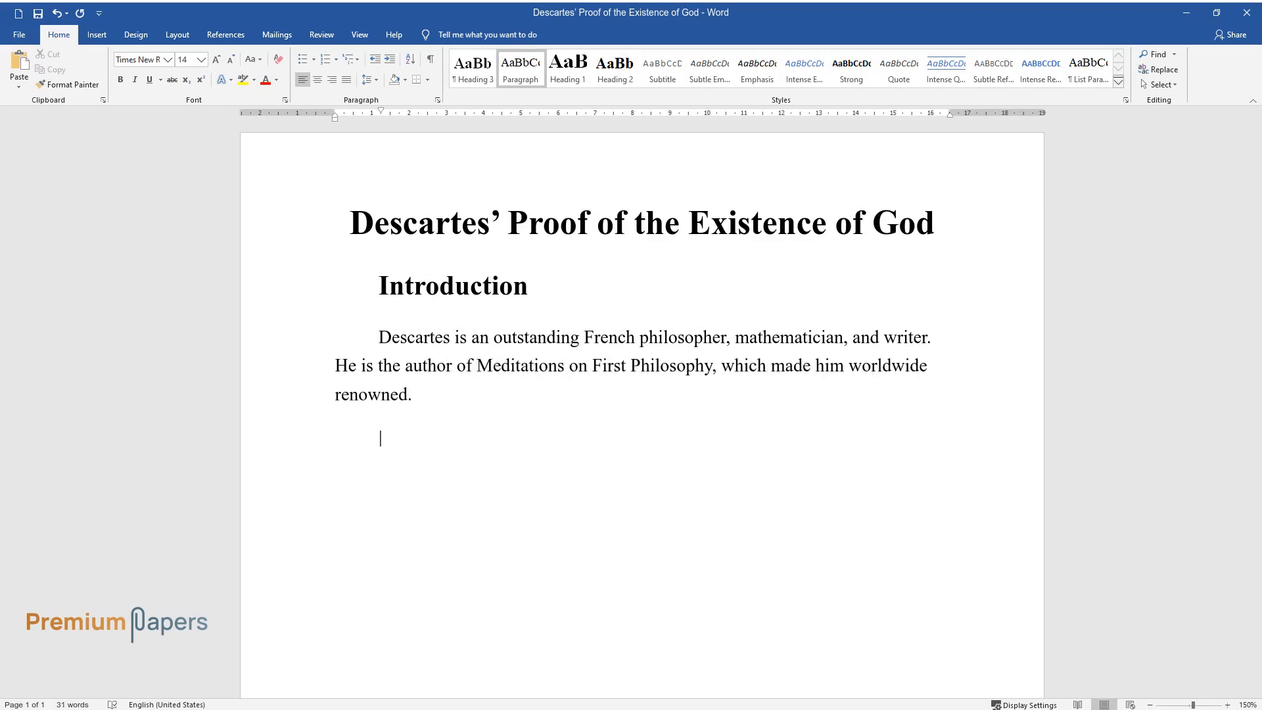
Write the second paragraph on his philosophical revolution and a constant, logically invulnerable system.
{"action": "type", "text": "It may be said that"}
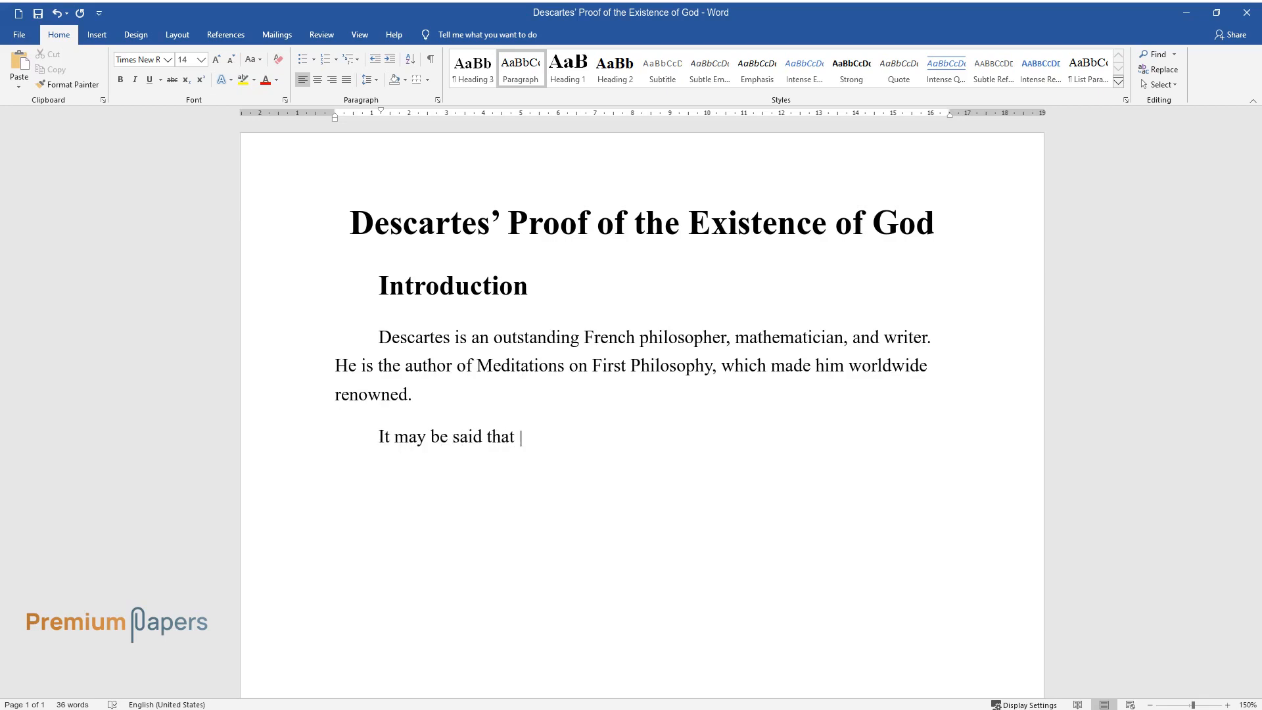
{"action": "type", "text": "he made a revolution in the philos"}
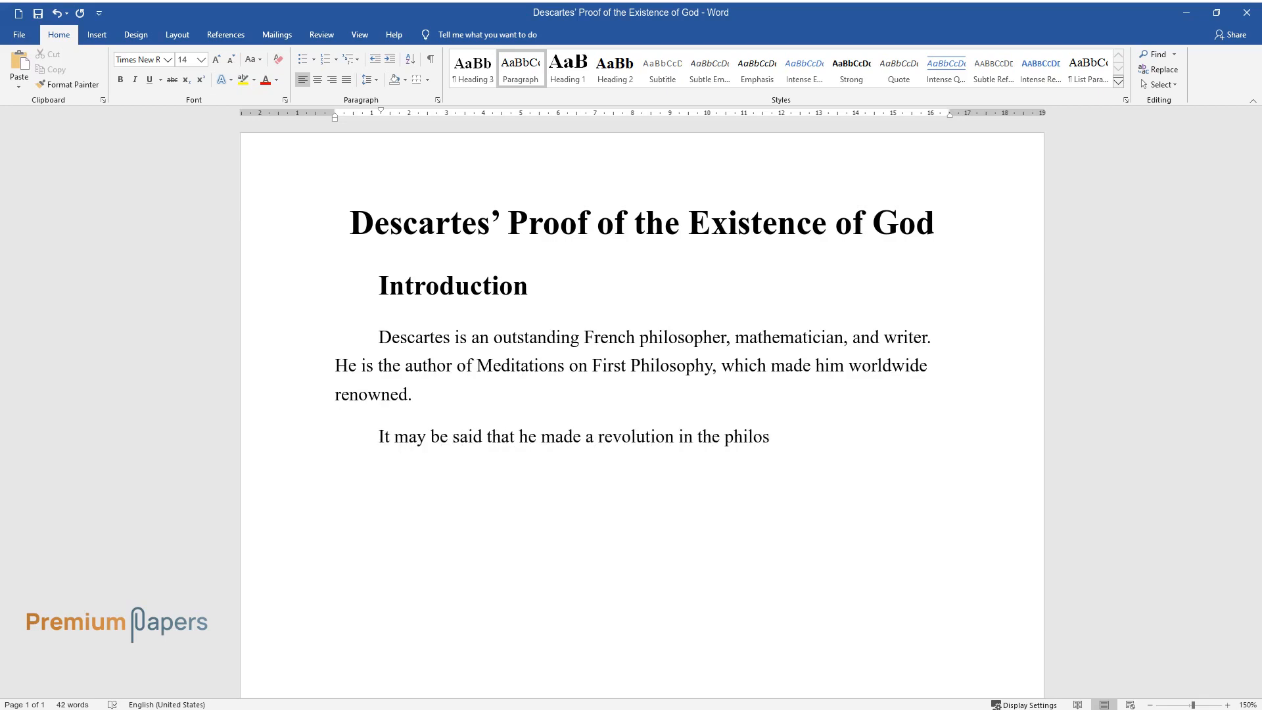
{"action": "type", "text": "ophical world, creating a new way o"}
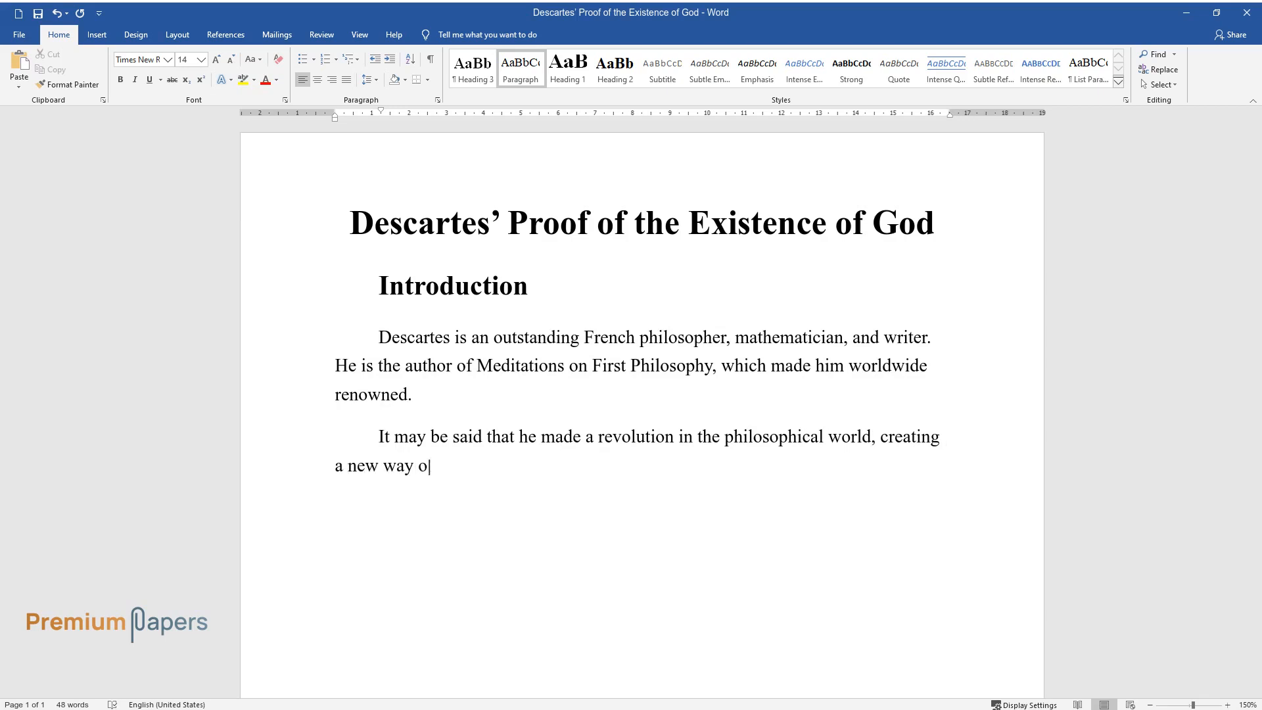
{"action": "type", "text": "f thinking. Descartes, in the crea"}
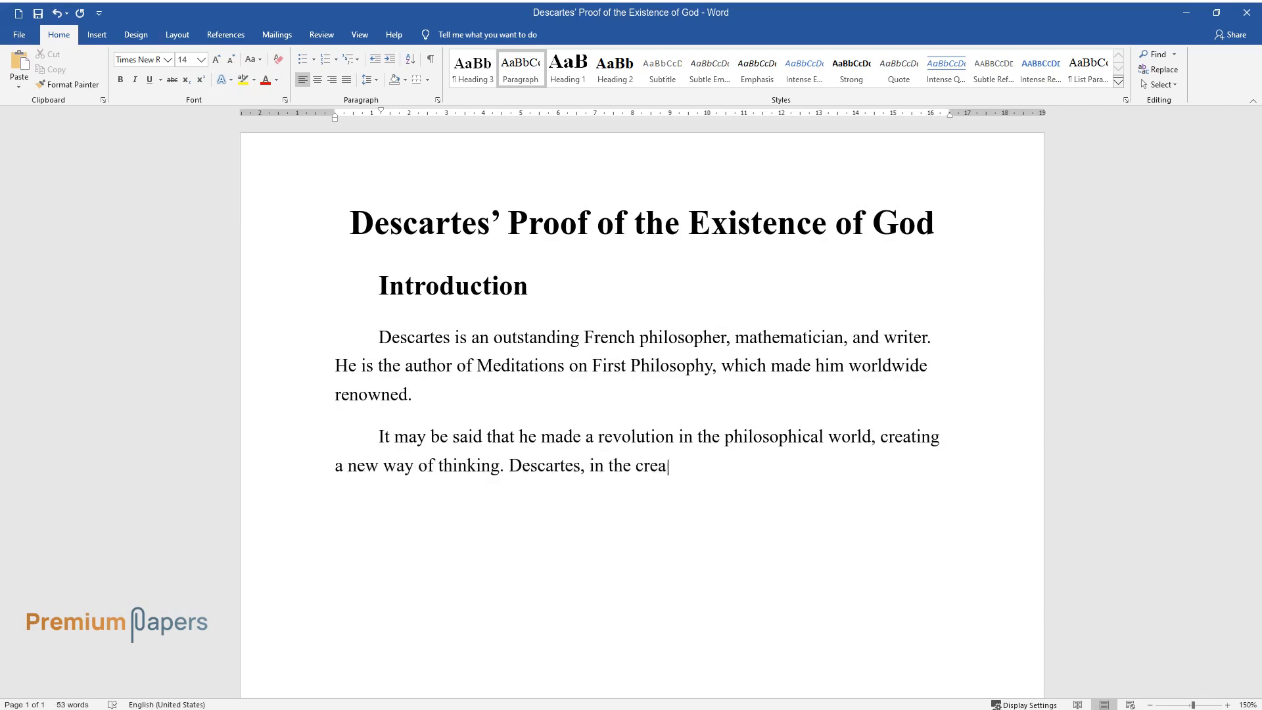
{"action": "type", "text": "tion of his philosophical system, took"}
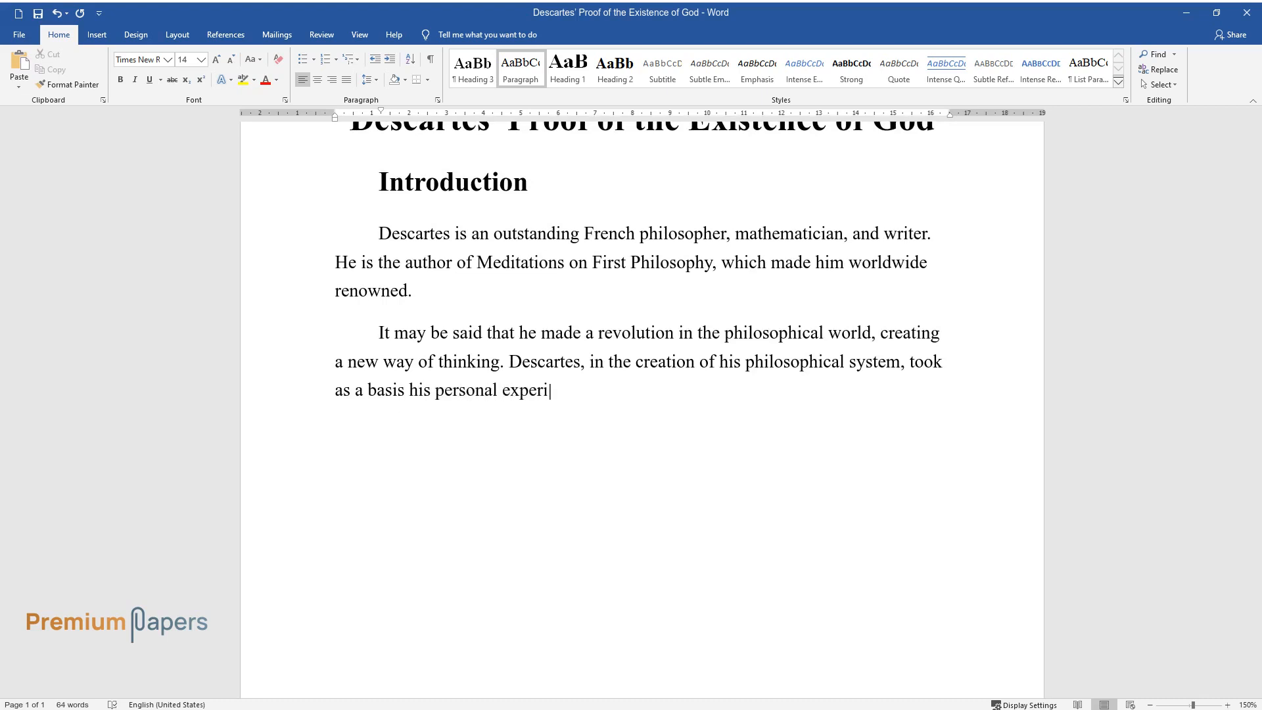
{"action": "type", "text": "ence and empirical ego, but in his"}
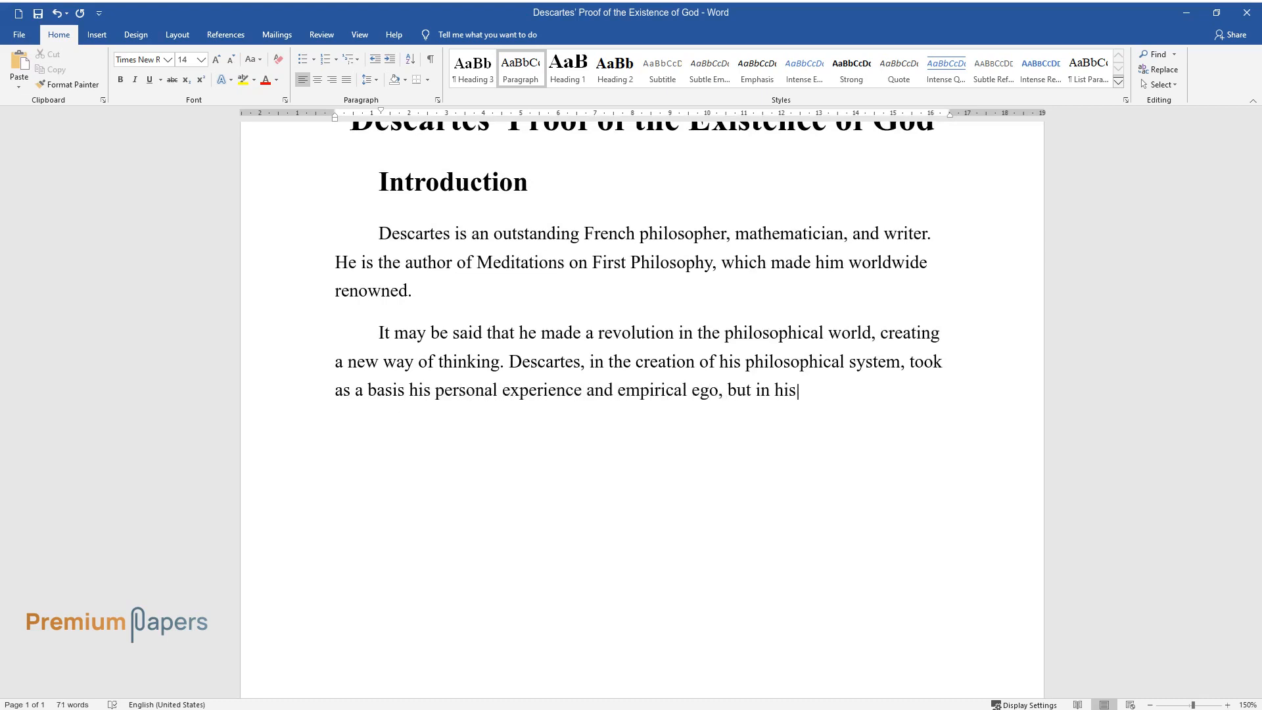
{"action": "type", "text": "reflections, an individual, conducting dialogue with God, was transmitted to the idea of the human ego"}
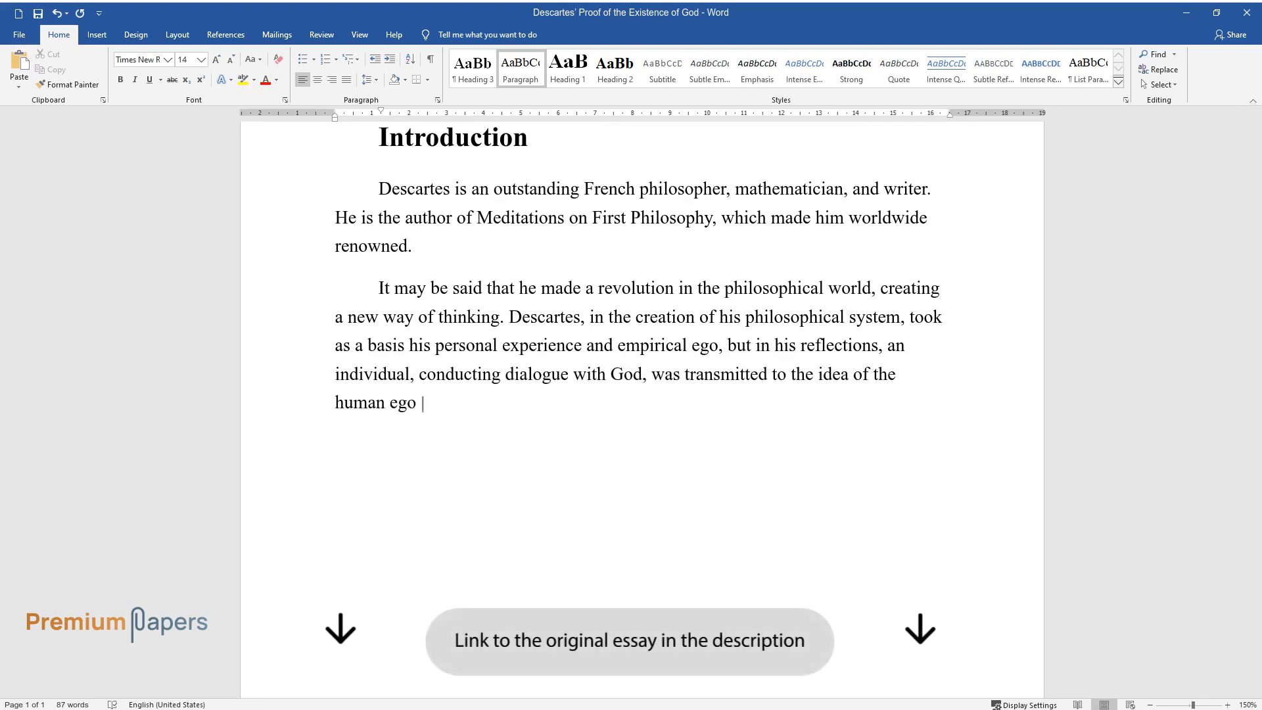
{"action": "type", "text": "as a thinking substance. The common purpose of Descartes’s system"}
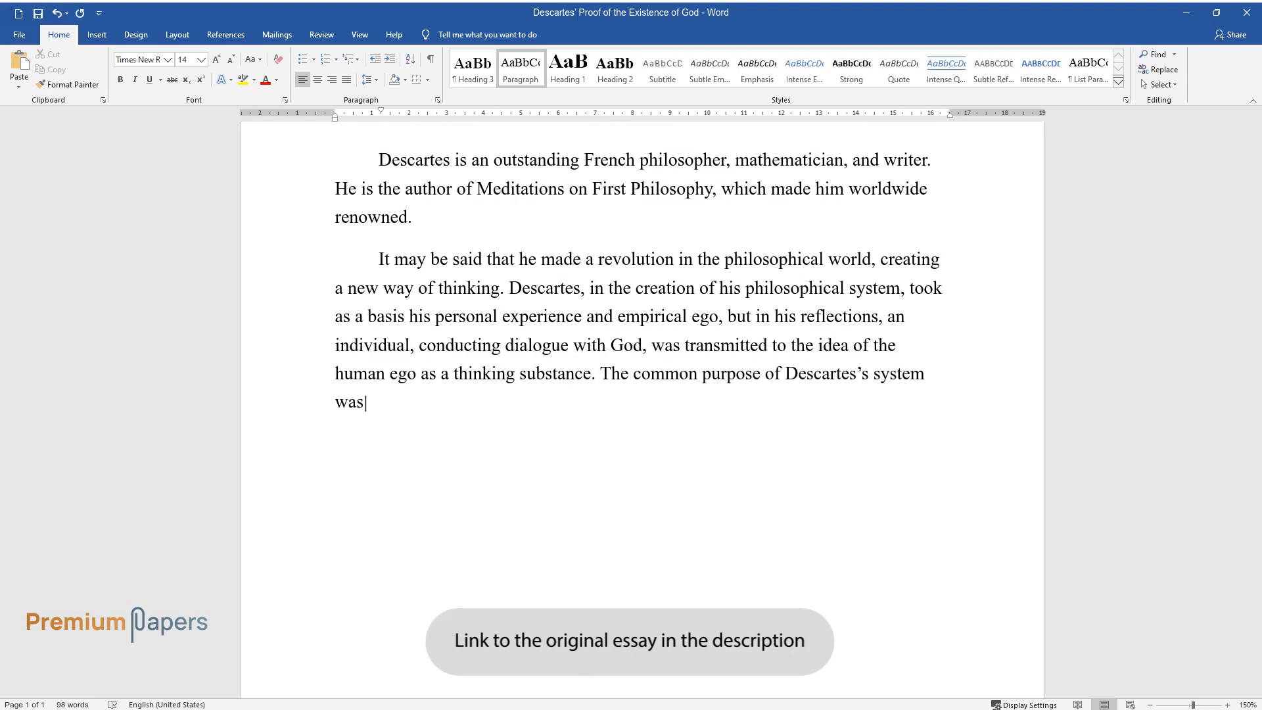
{"action": "type", "text": "thoroughgoing. This purpose was t"}
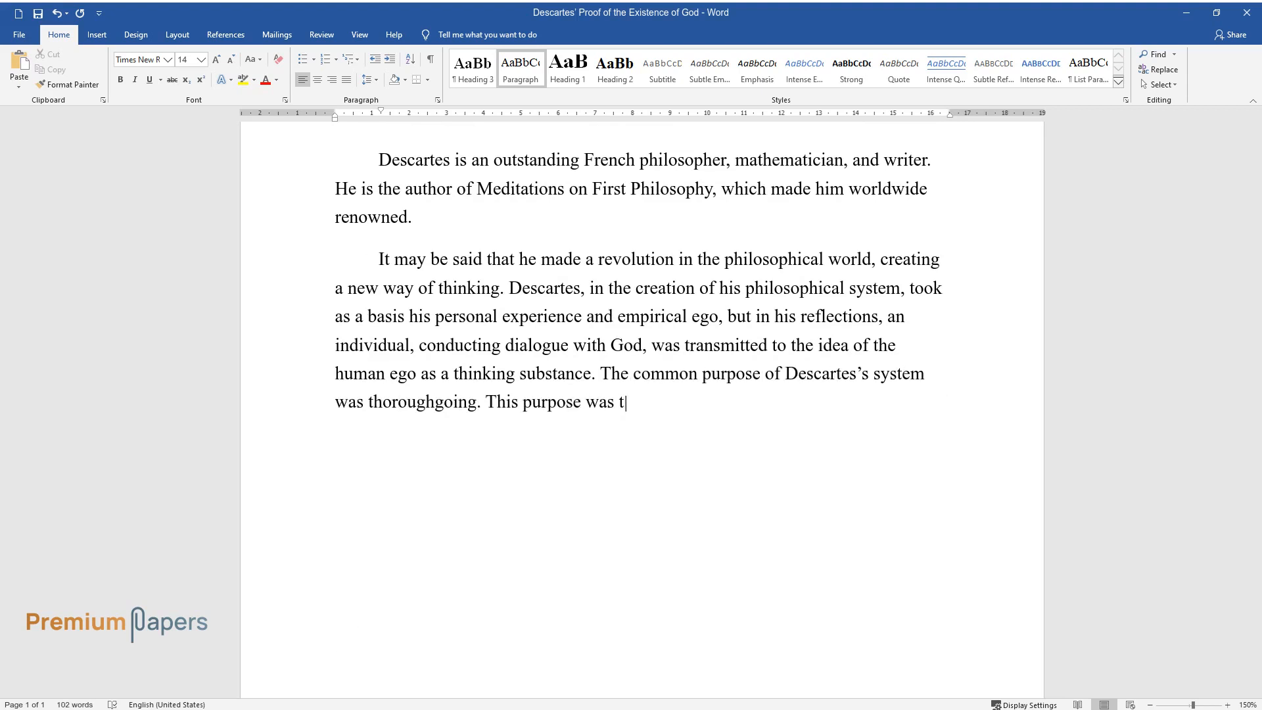
{"action": "type", "text": "he creation of revolutionary new for its"}
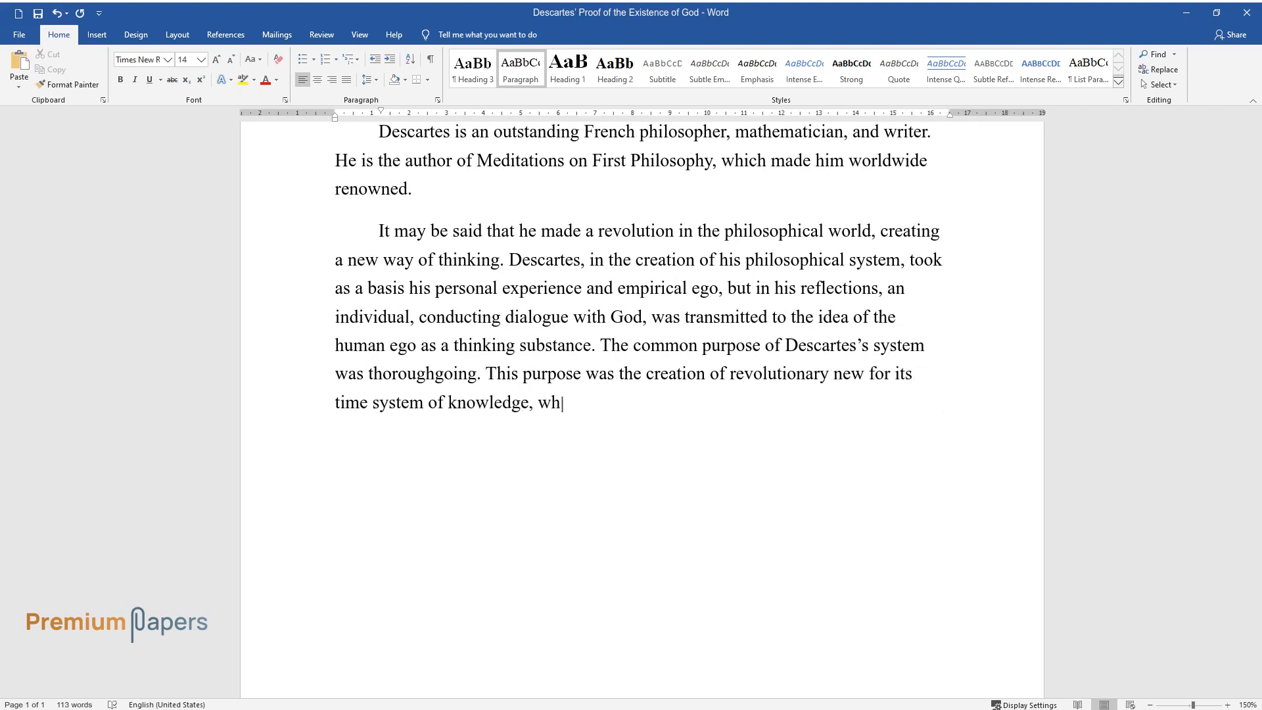
{"action": "type", "text": "ich had to be constant and logically invulnerable."}
{"action": "type", "text": "Descartes Method"}
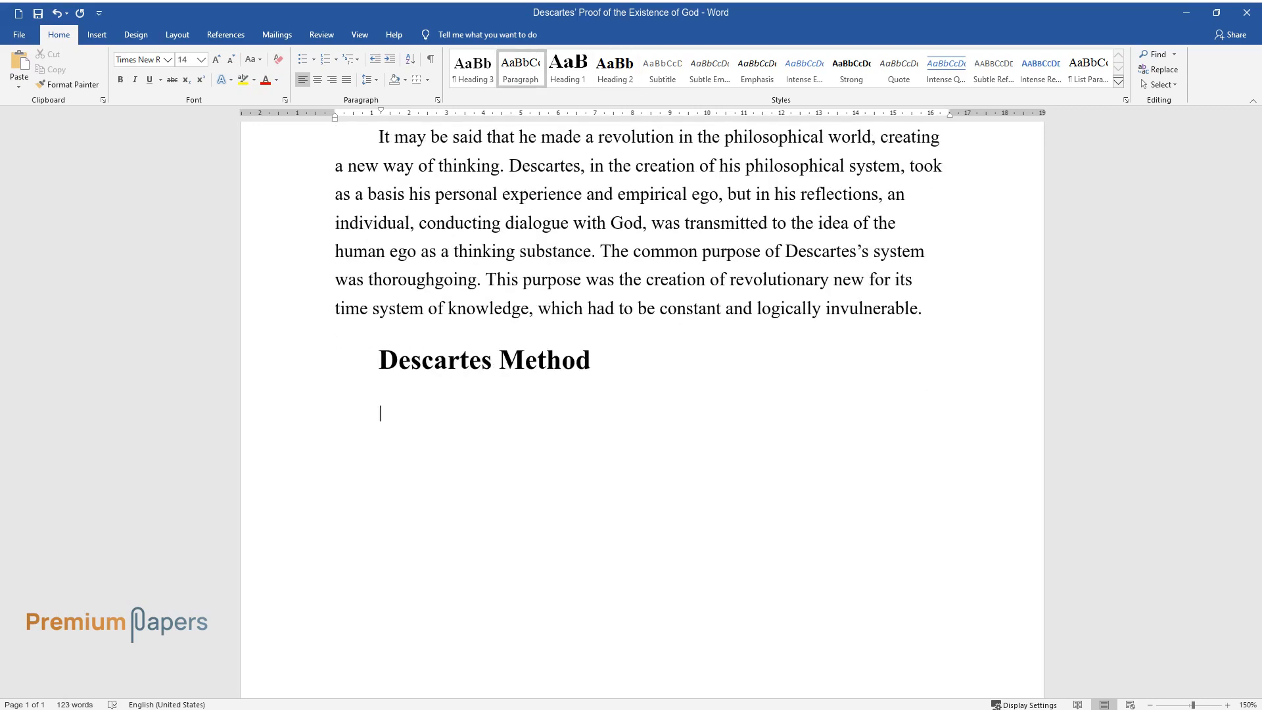
Write the paragraph on perceiving objective reality, ending with 'methodological principles.'.
{"action": "type", "text": "On the basis of a philosophical ground of his system is the evidence of the"}
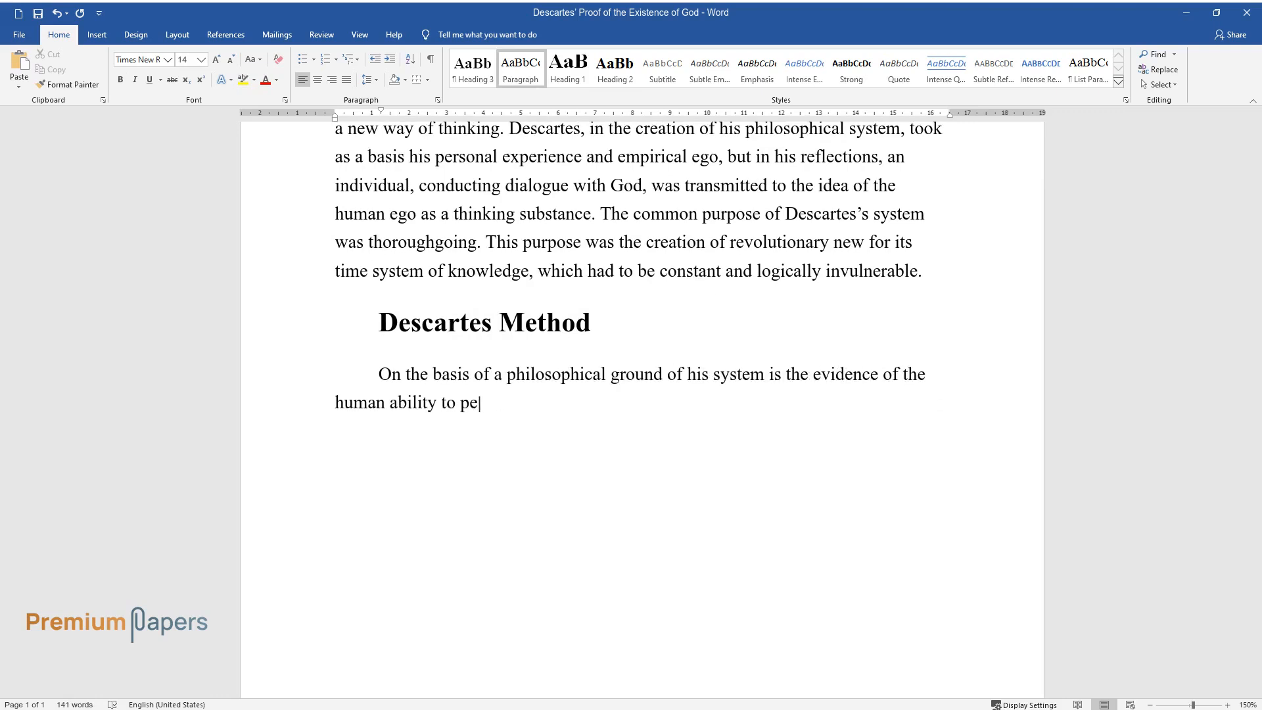
{"action": "type", "text": "rceive the objective reality. The fundamental principle of such a"}
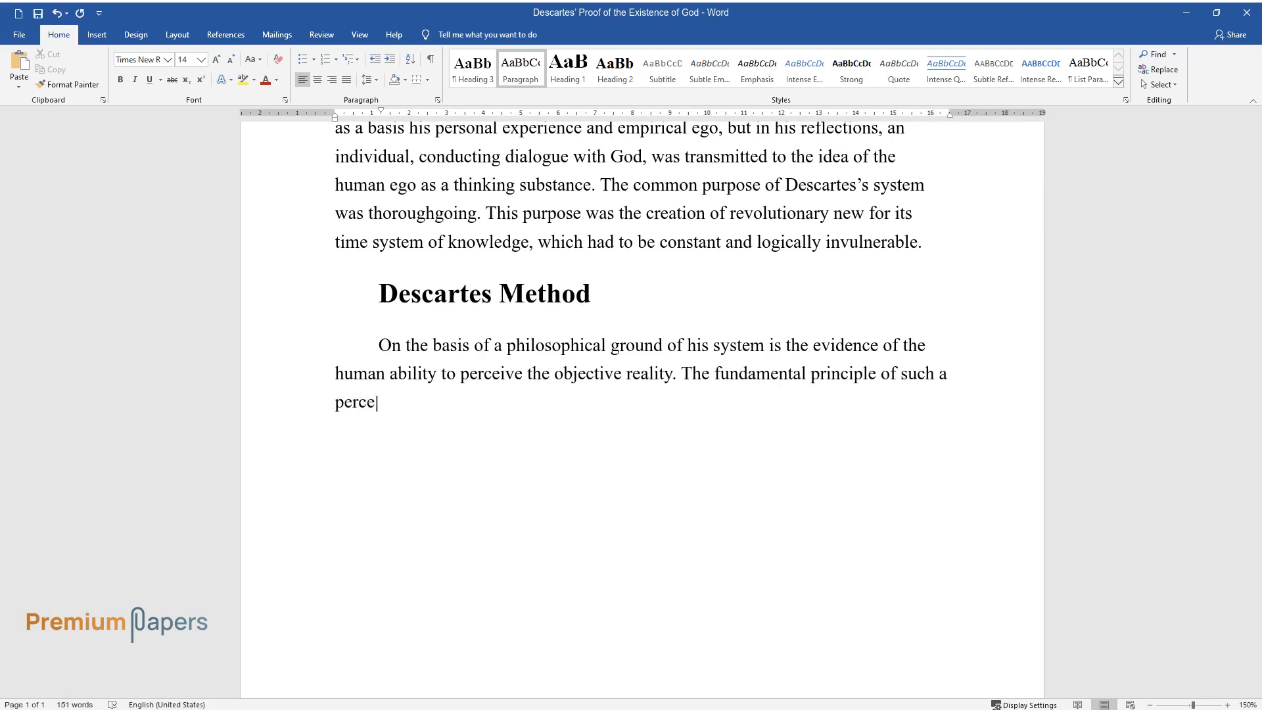
{"action": "type", "text": "ption is not the personal experienc"}
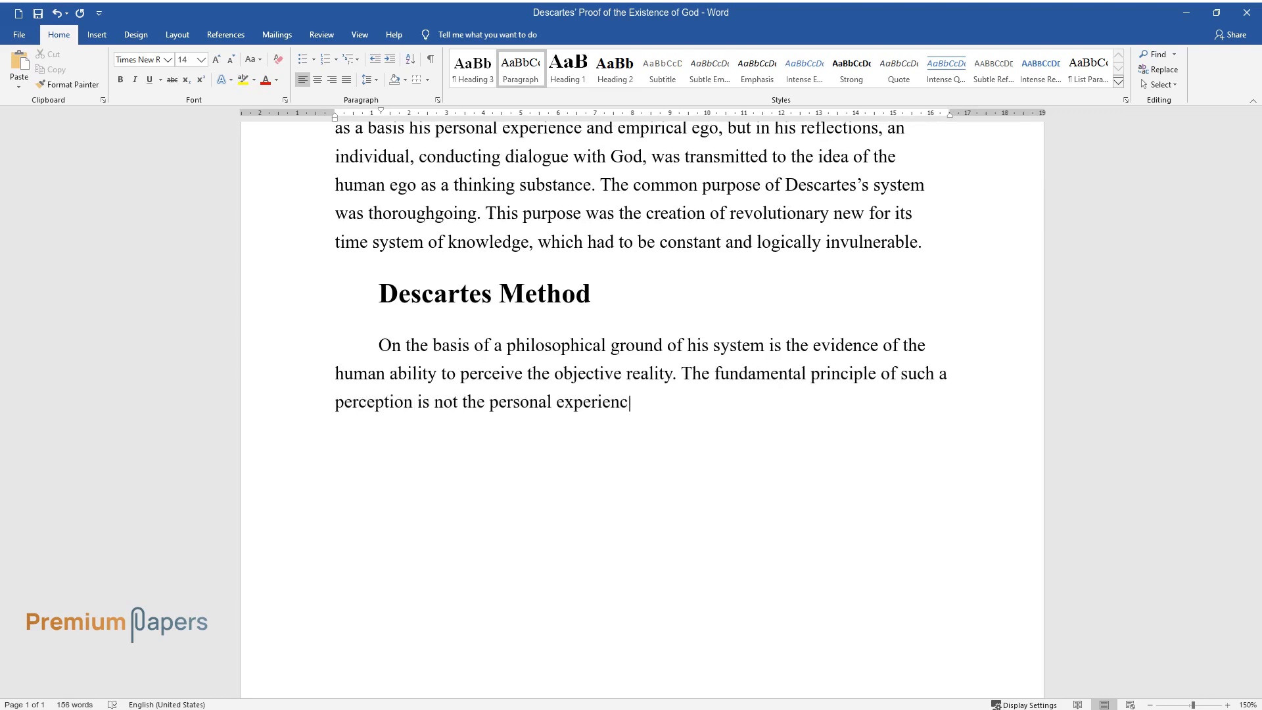
{"action": "type", "text": "e, which sometimes gives a false conception of reality, but the mind,"}
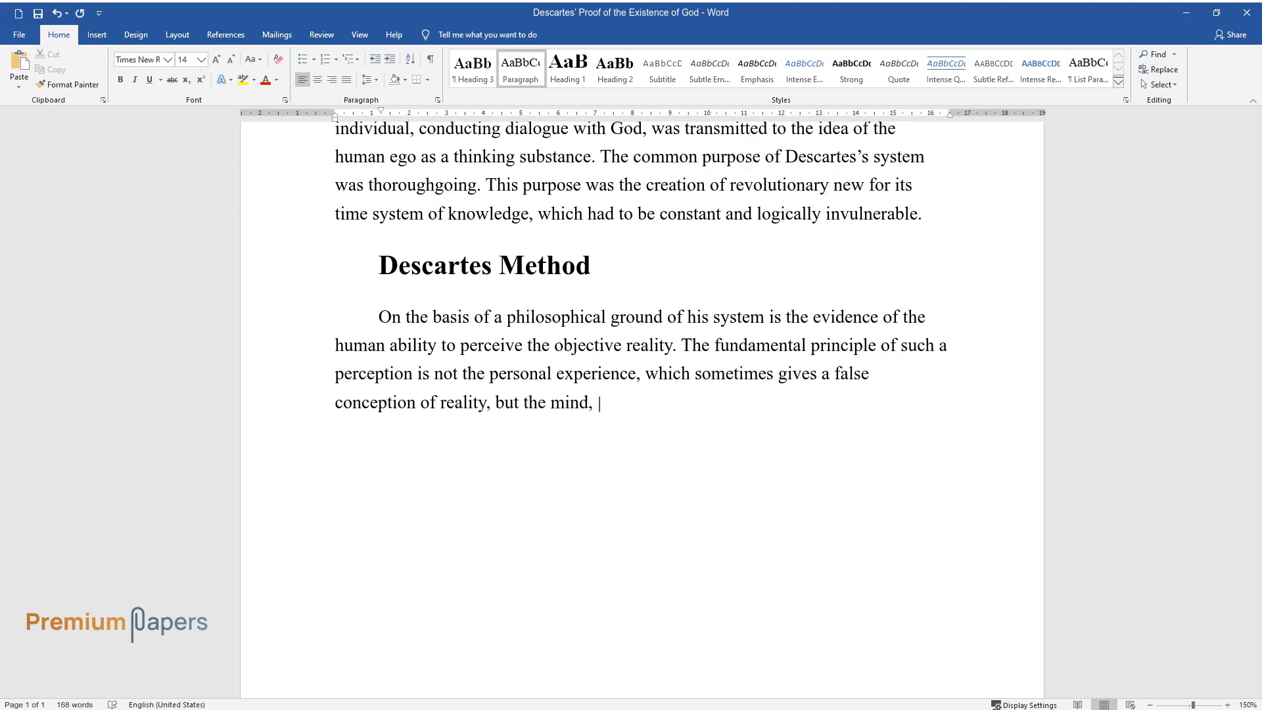
{"action": "type", "text": "which follows the whole row of meth"}
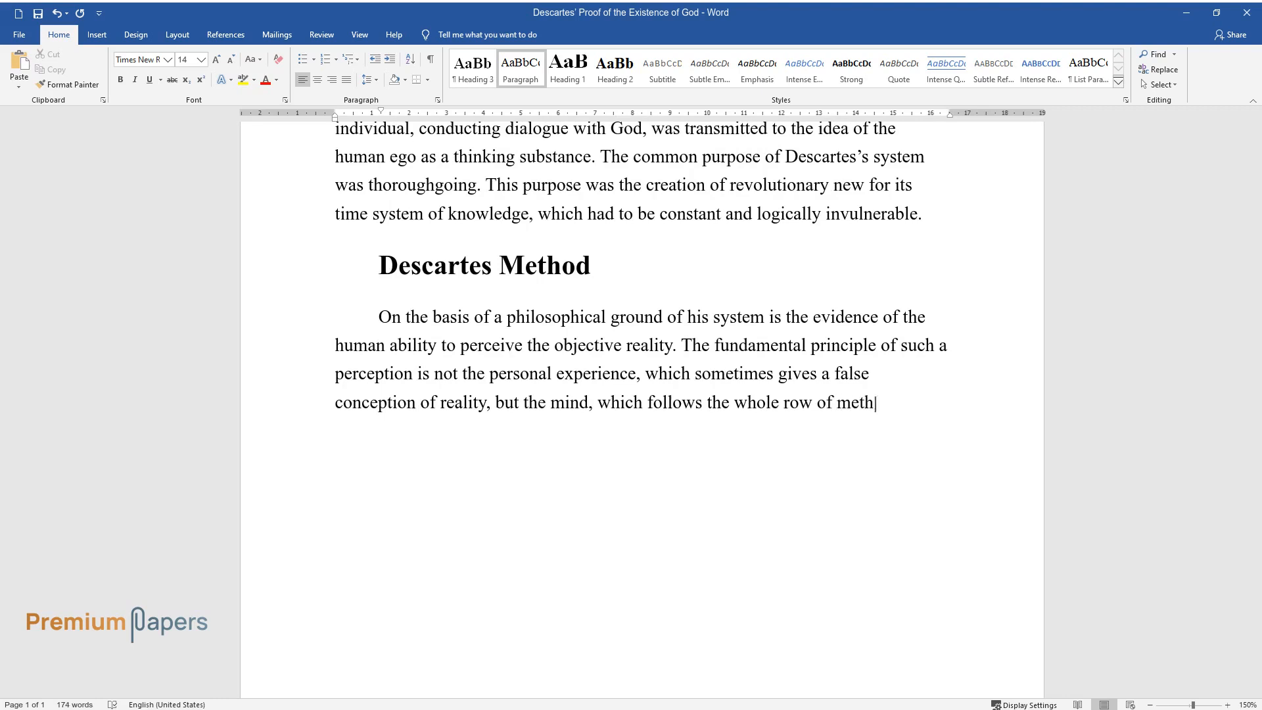
{"action": "type", "text": "odological principles."}
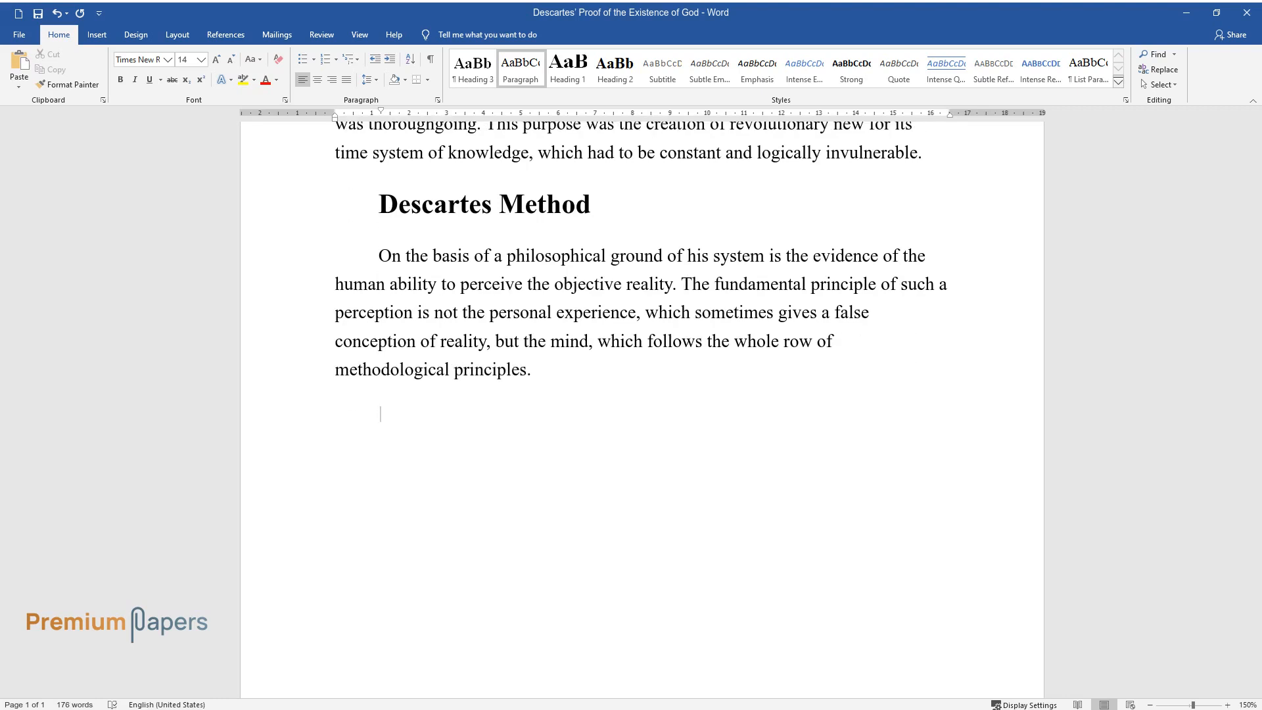
Write the Meditations paragraph on the mind's priority and the apagogic proof.
{"action": "type", "text": "In his Meditations, Descar"}
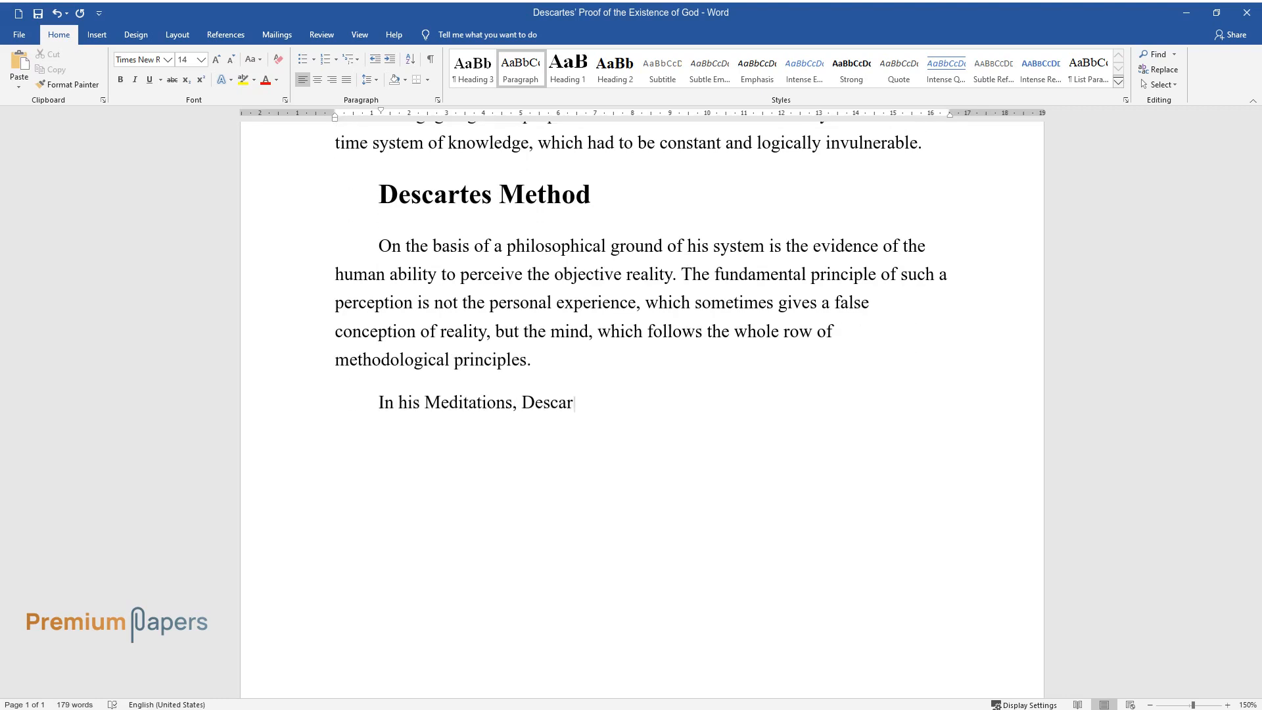
{"action": "type", "text": "tes proves the mind's priority and makes its"}
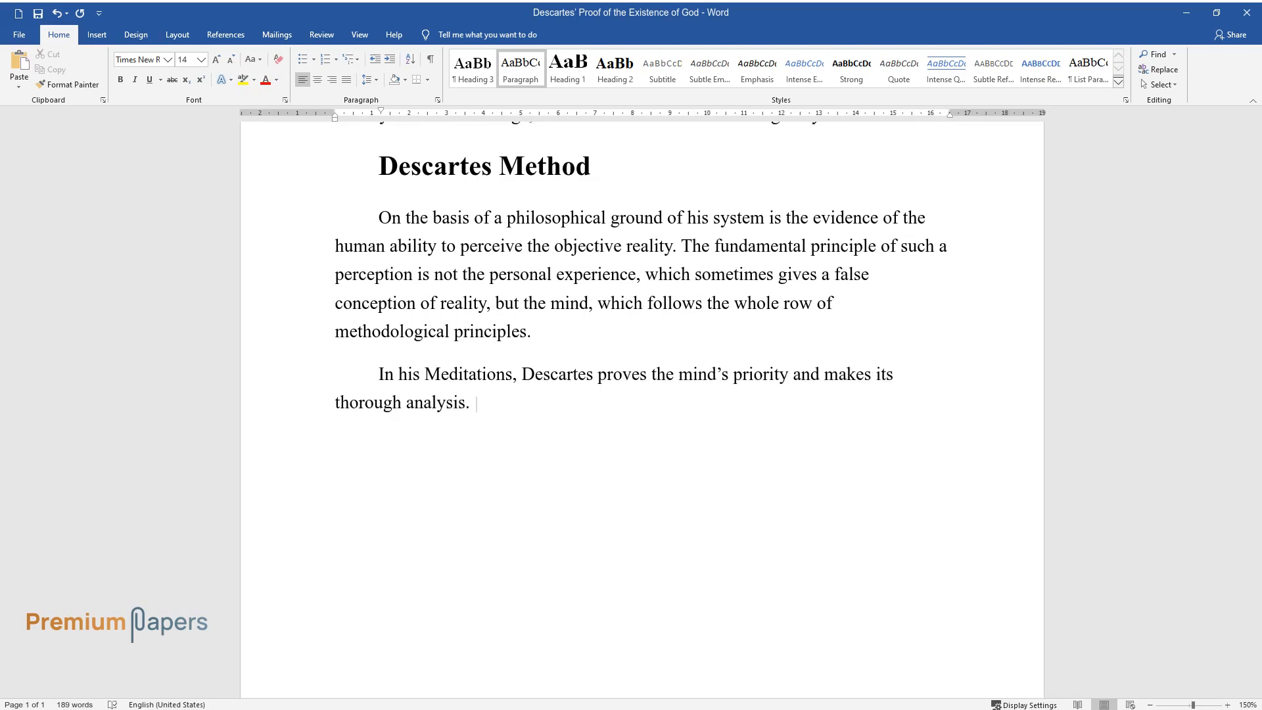
{"action": "type", "text": "It is like the apagogic proof. D"}
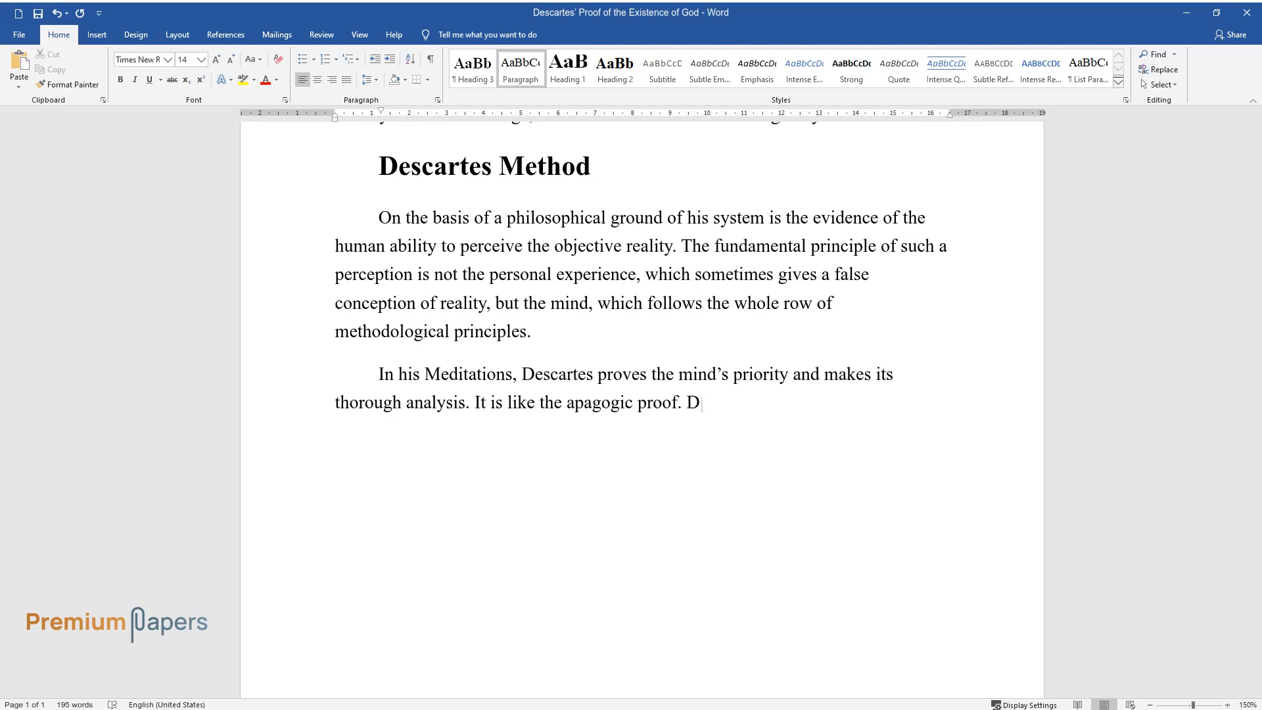
{"action": "type", "text": "escartes states and denies a person’s ability to learn the world."}
{"action": "type", "text": "The general pr"}
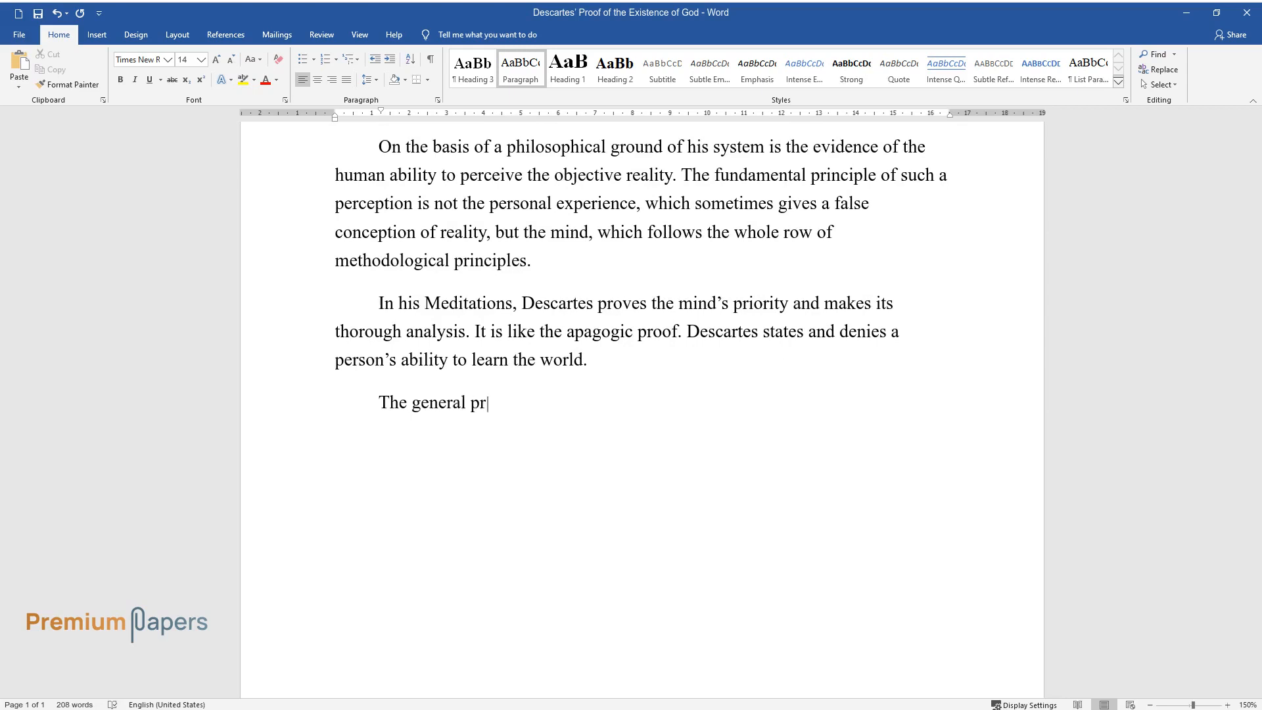
Explain the principle that only universally true facts are reliable and doubtable knowledge is invalid.
{"action": "type", "text": "inciple of Descartes's argument i"}
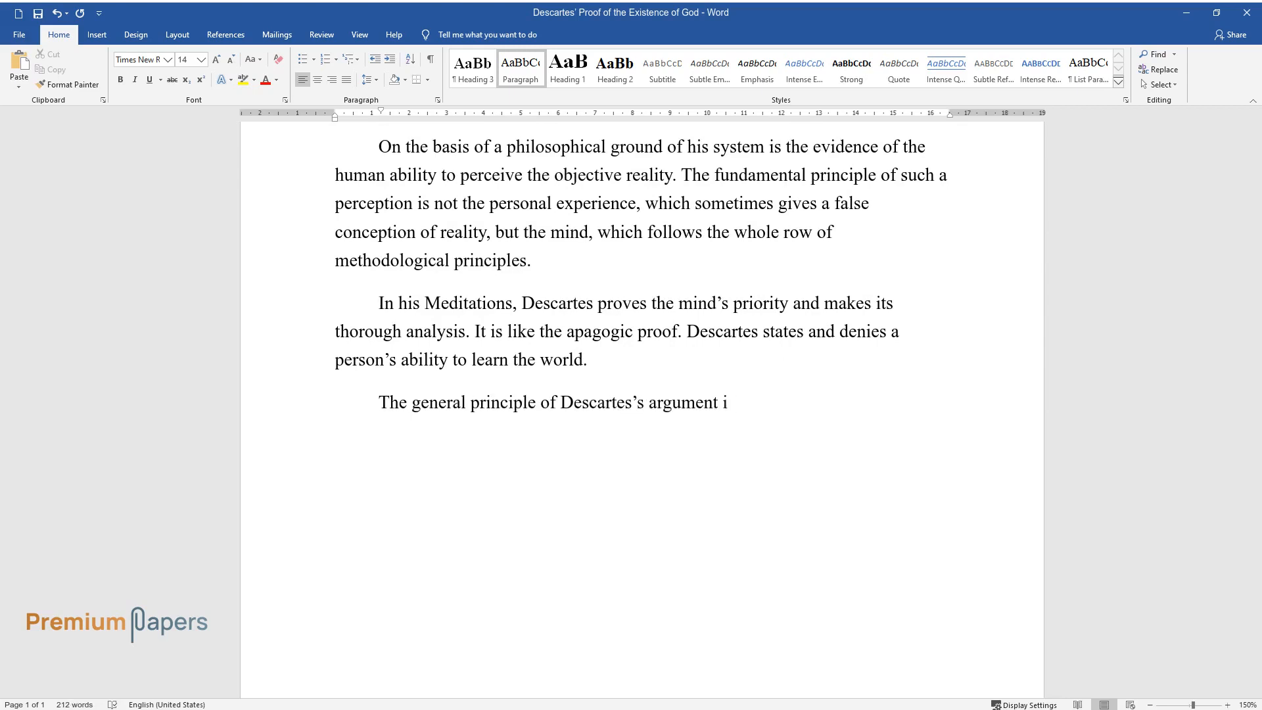
{"action": "type", "text": "s the following. He figures out t"}
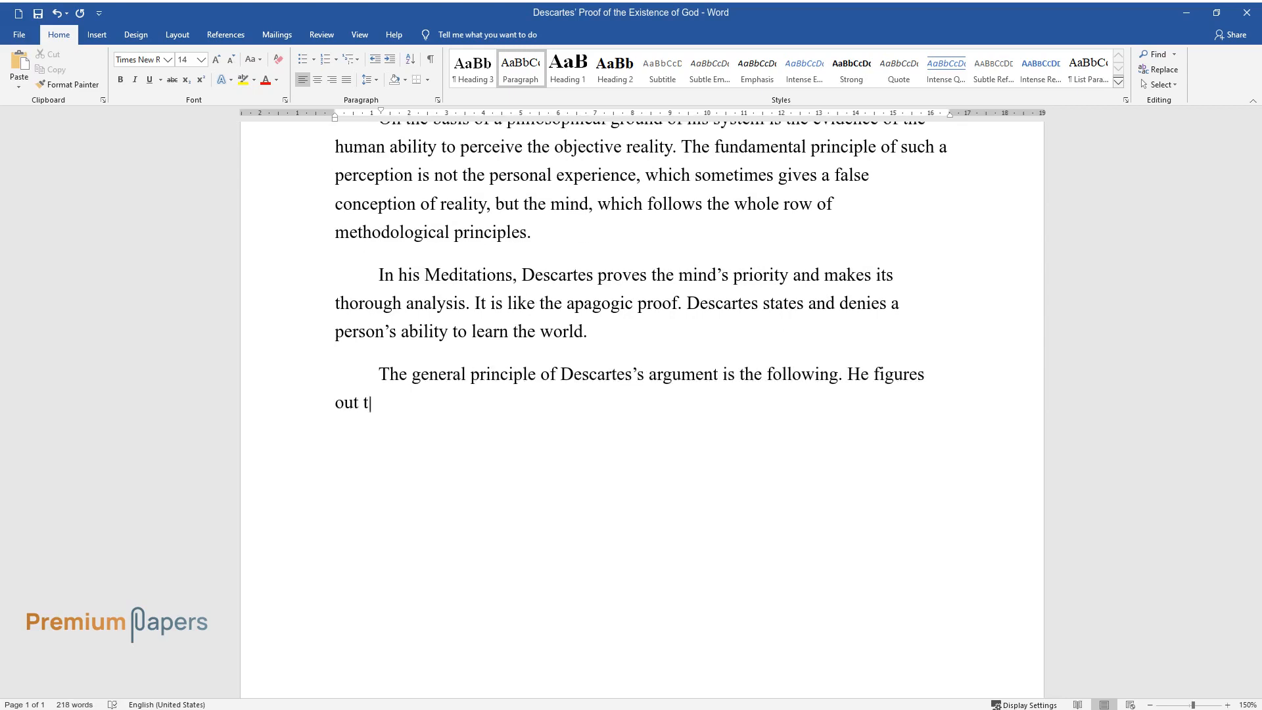
{"action": "type", "text": "he general principle that only tho"}
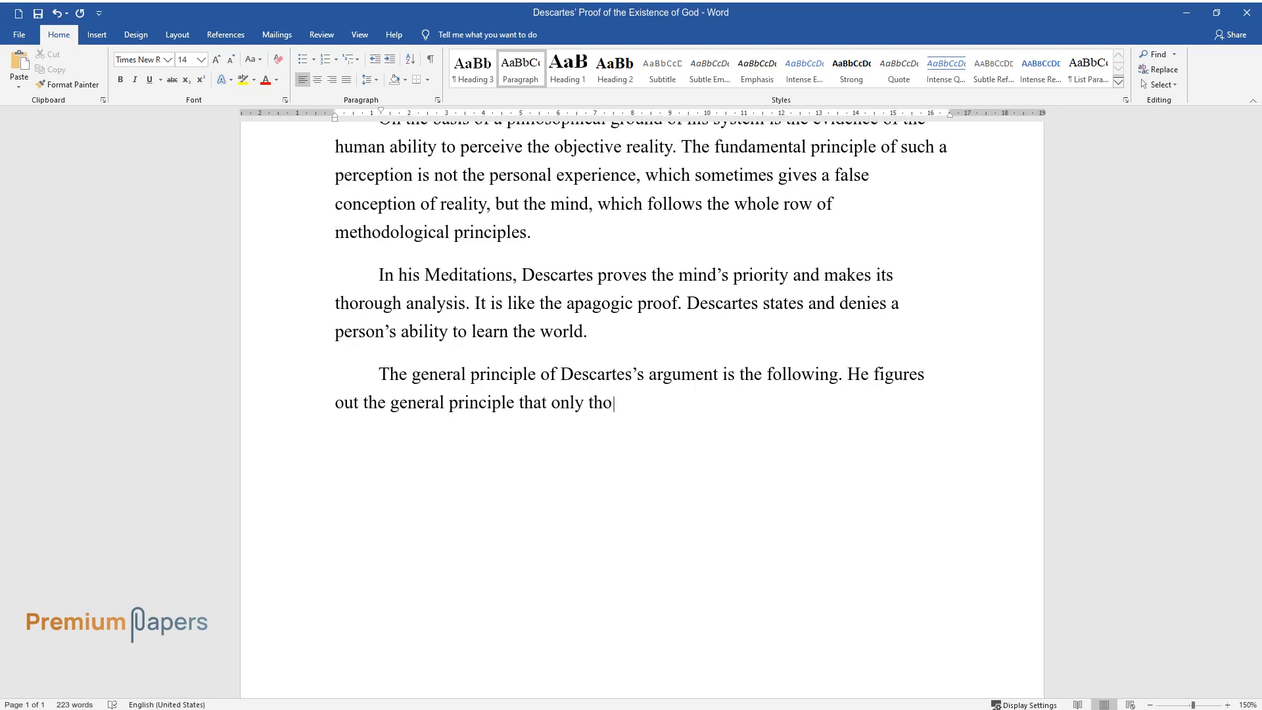
{"action": "type", "text": "se facts are reliable, which seem"}
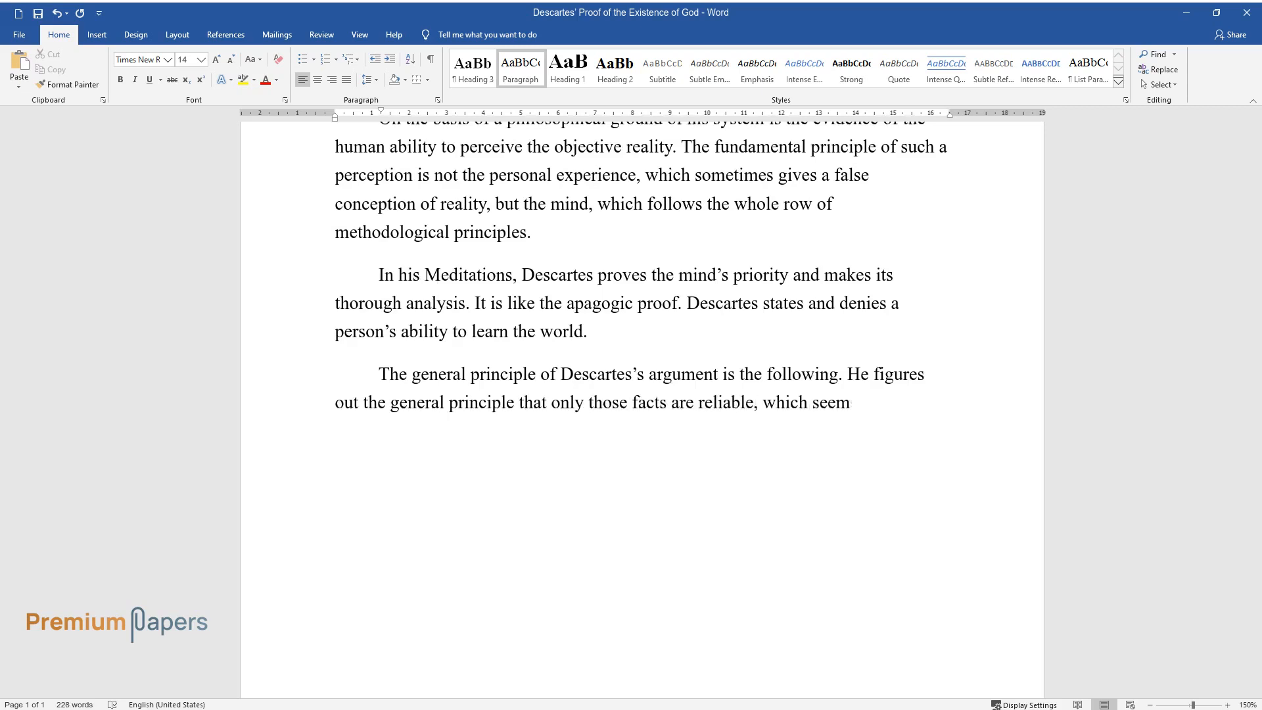
{"action": "type", "text": "s to be the universal truth. Thos"}
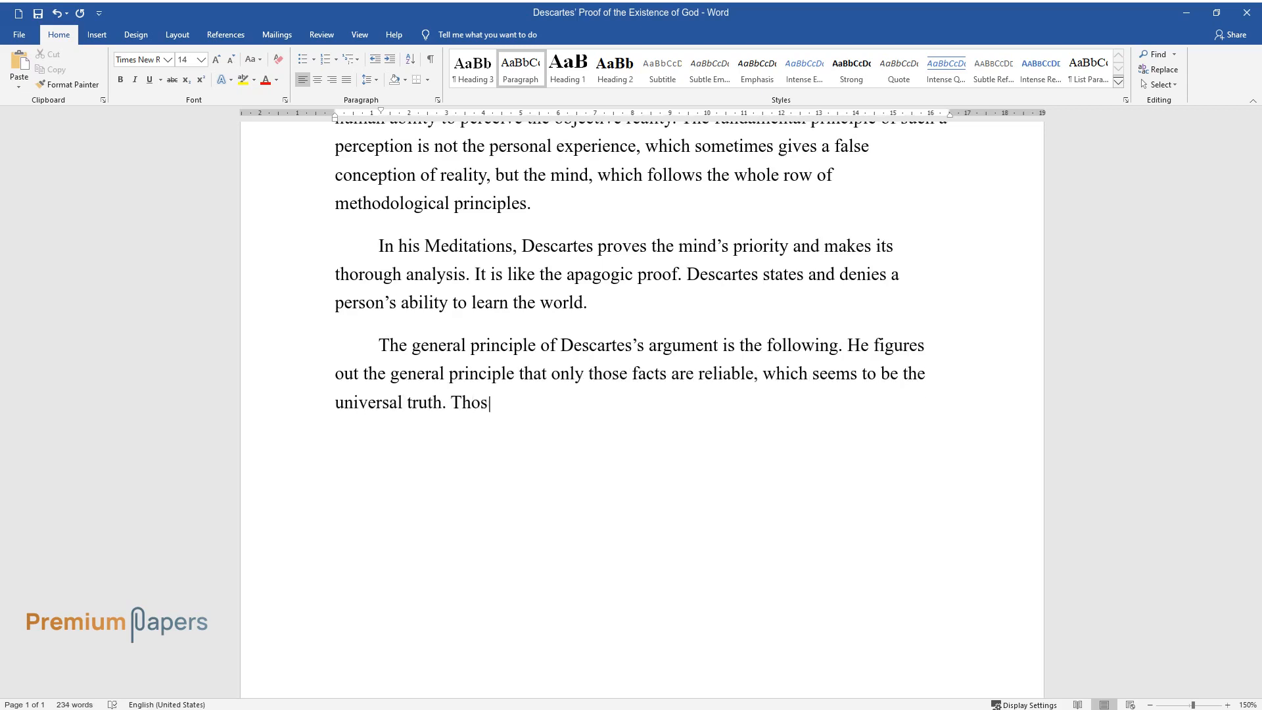
{"action": "type", "text": "e objects, the knowledge of which"}
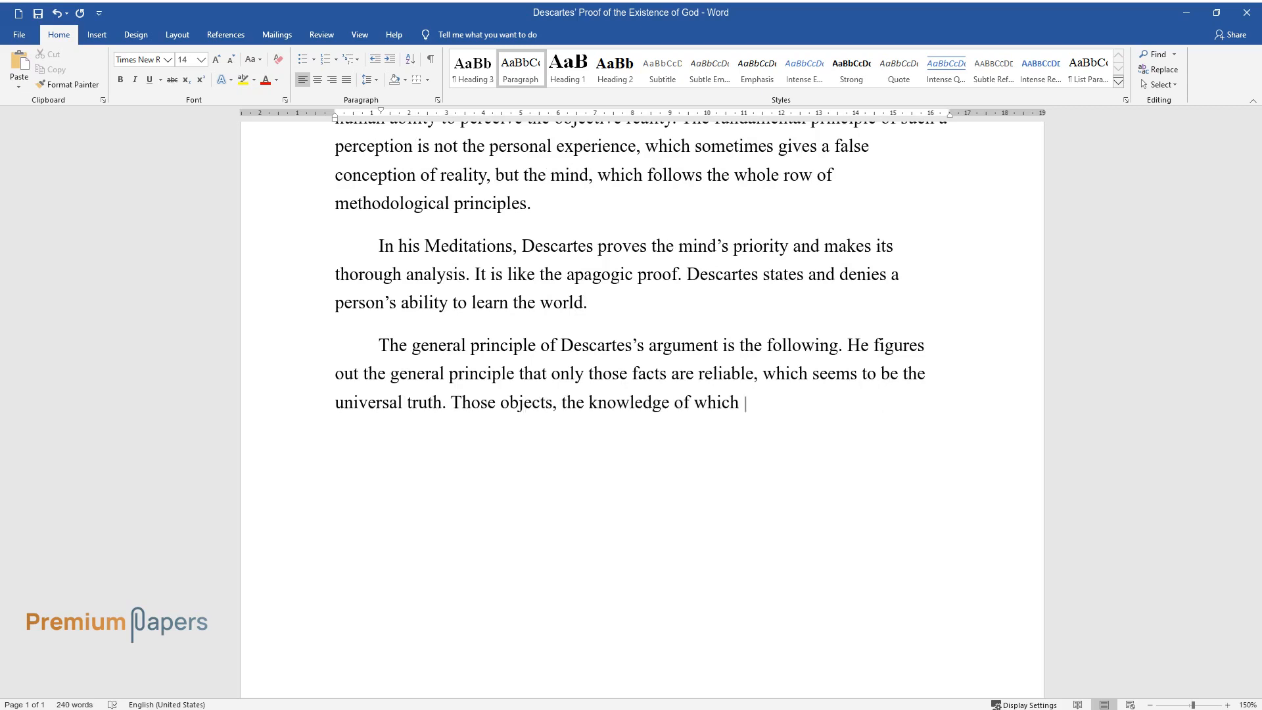
{"action": "type", "text": "may be at least doubted, are invariably false. From the very begi"}
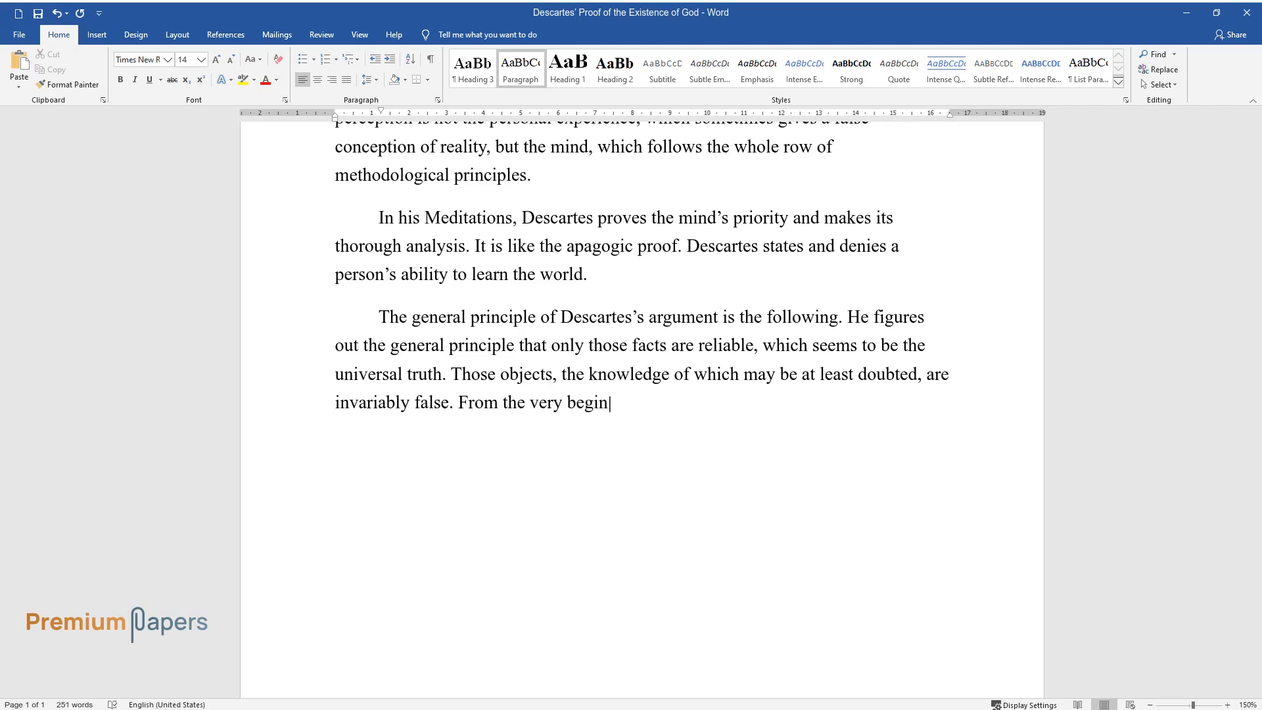
Describe doubting senses, body and God, ending 'while he is thinking he exists'; begin 'In such a wa'.
{"action": "type", "text": "ning, all the evidence of sense experience and"}
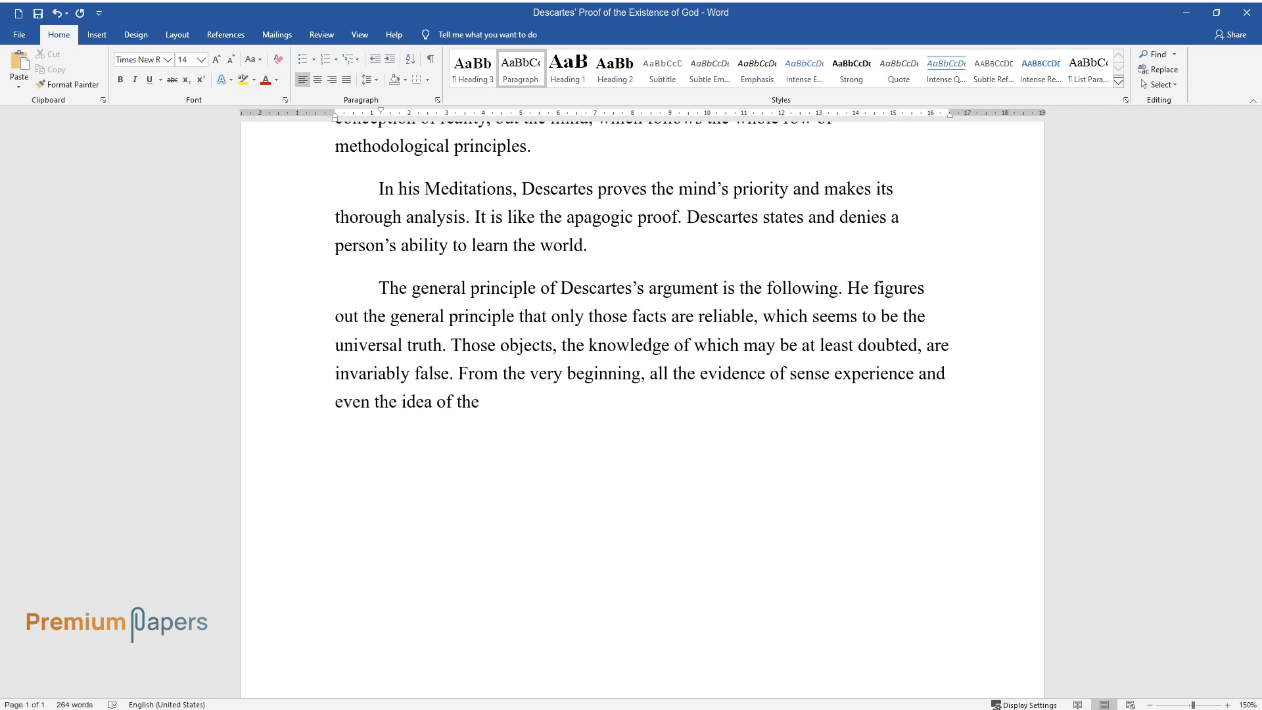
{"action": "type", "text": "human body are considered to be"}
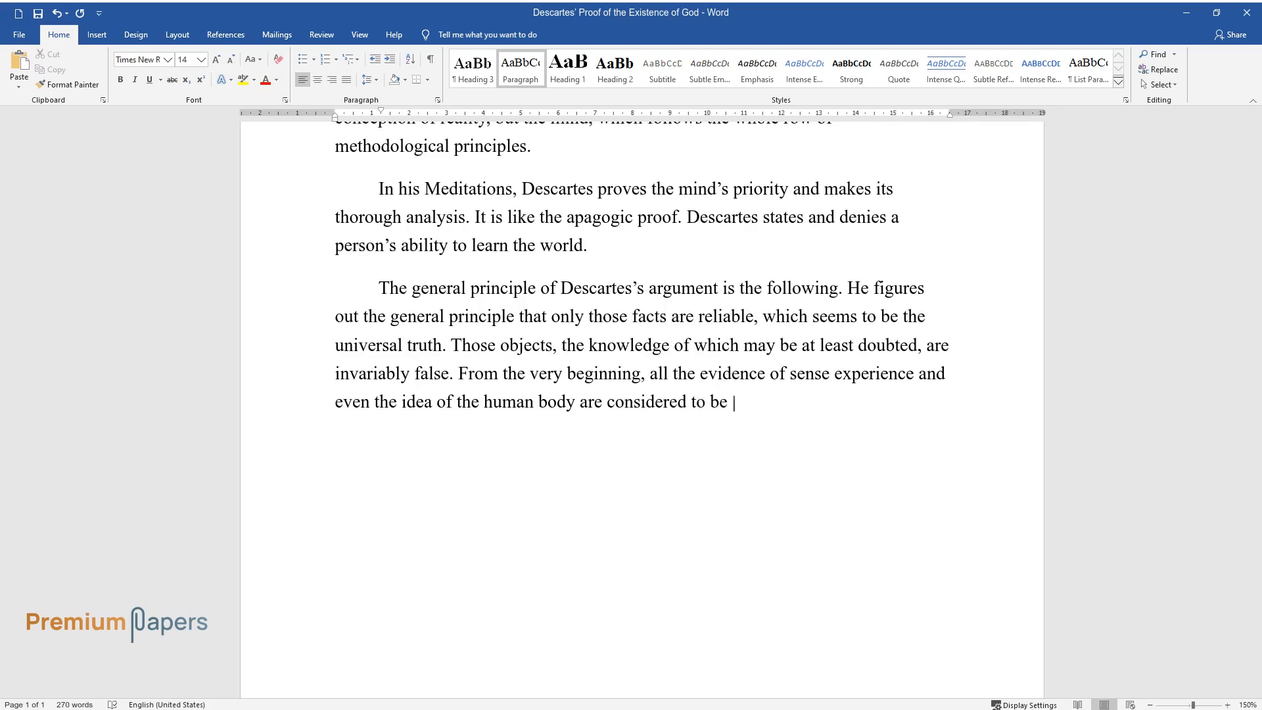
{"action": "type", "text": "false by Descartes. Then the idea"}
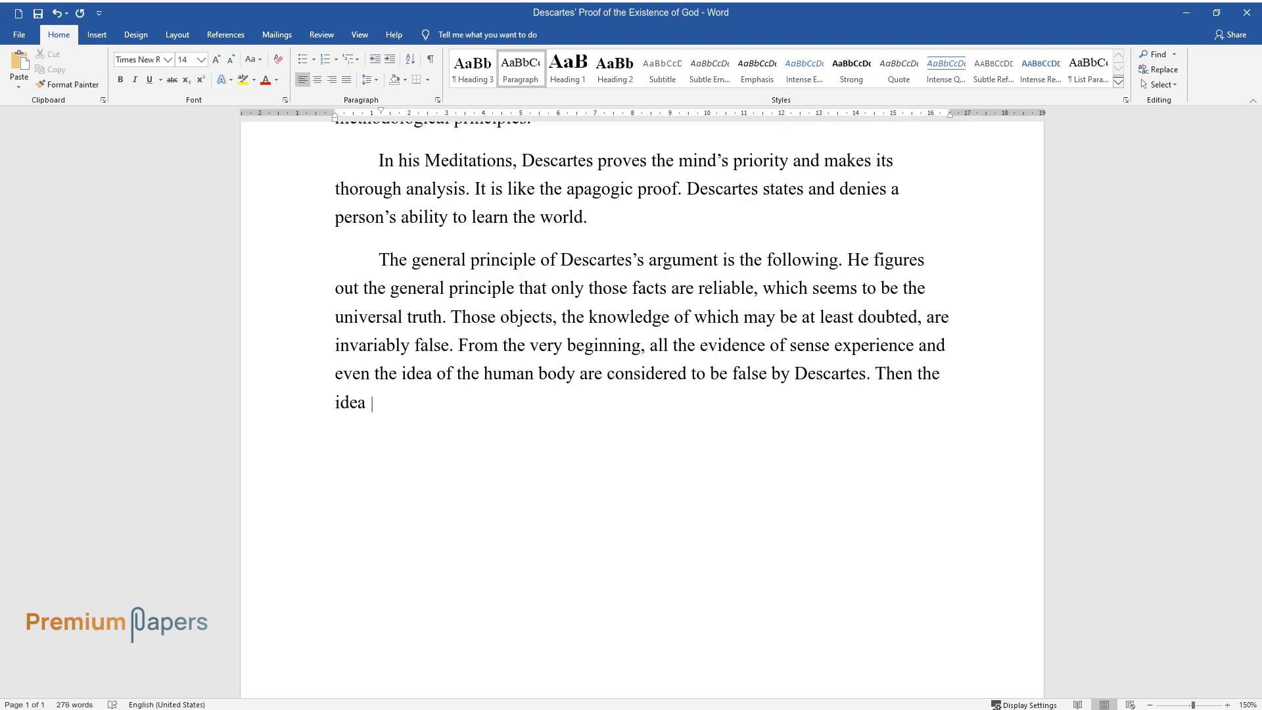
{"action": "type", "text": "of God is in doubt. In such a way, the falseness of all the mental content is"}
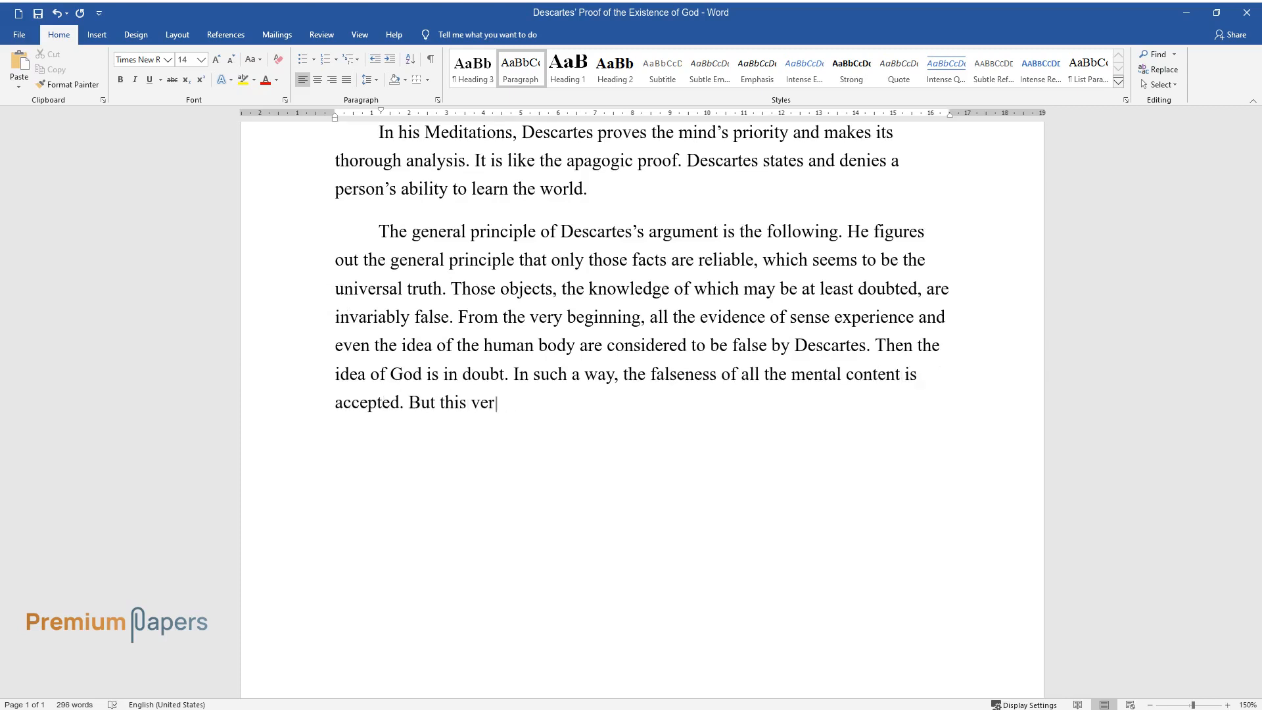
{"action": "type", "text": "y assumption is instantly denied"}
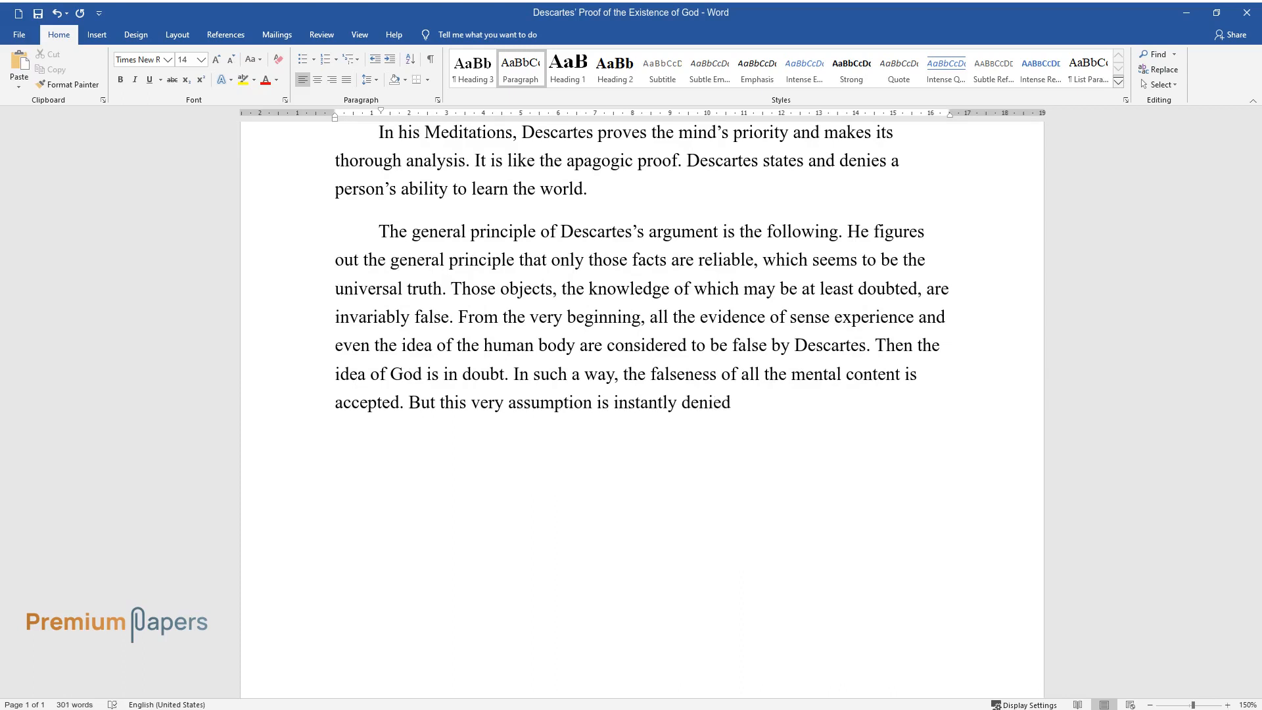
{"action": "type", "text": "by Descartes, by paying attention to the fact that the doubt itself"}
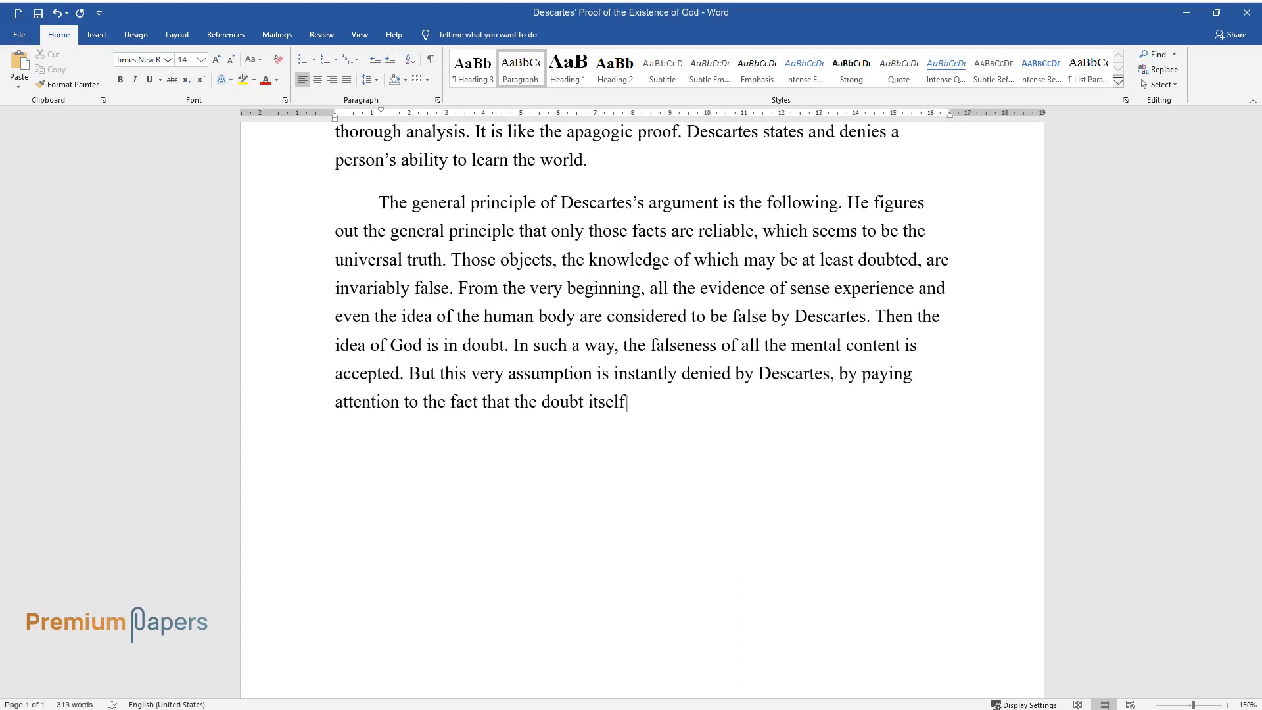
{"action": "type", "text": "is a mental act. The quintessence of this"}
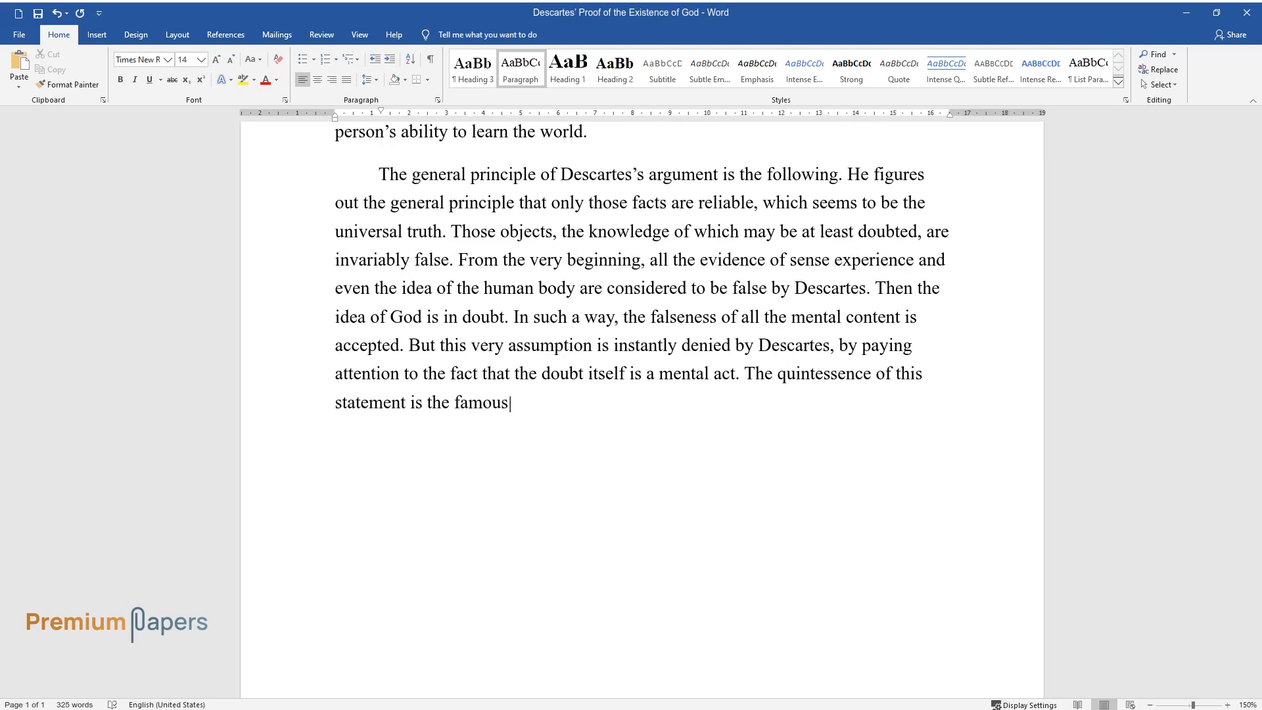
{"action": "type", "text": "Descartes phrase, that while he is thinking, or doubting, he"}
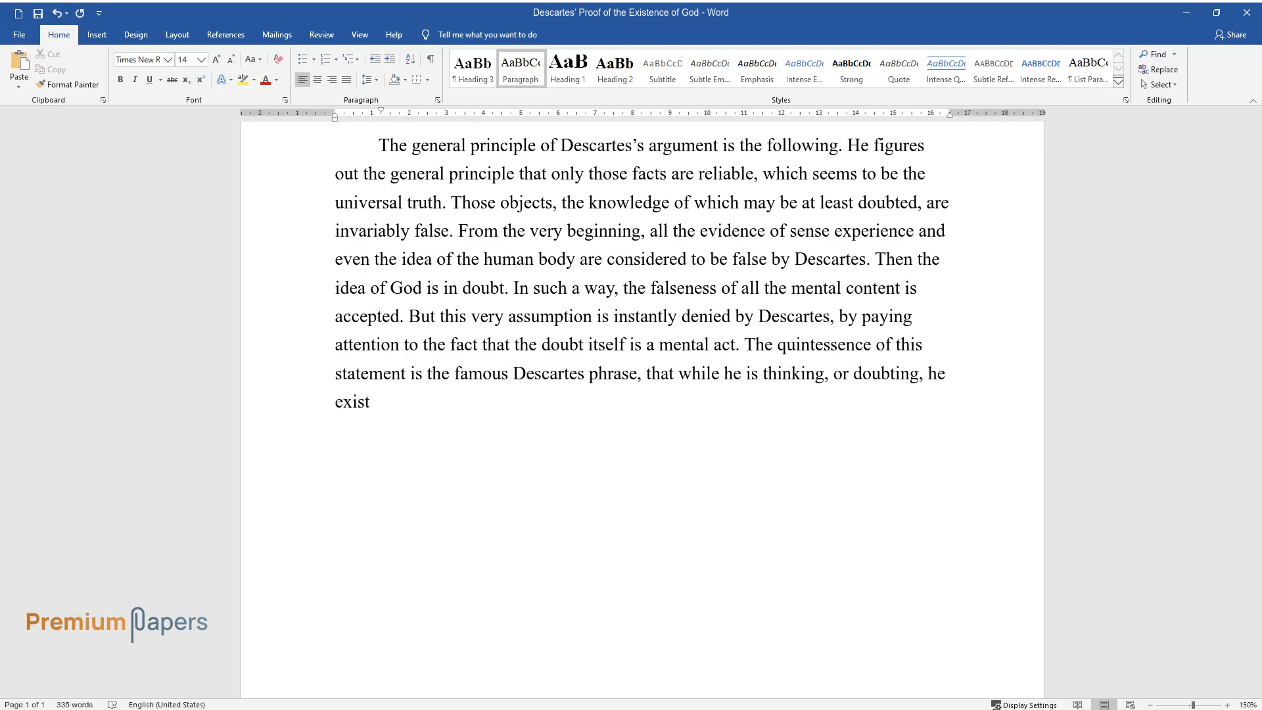
{"action": "type", "text": "In such a wa"}
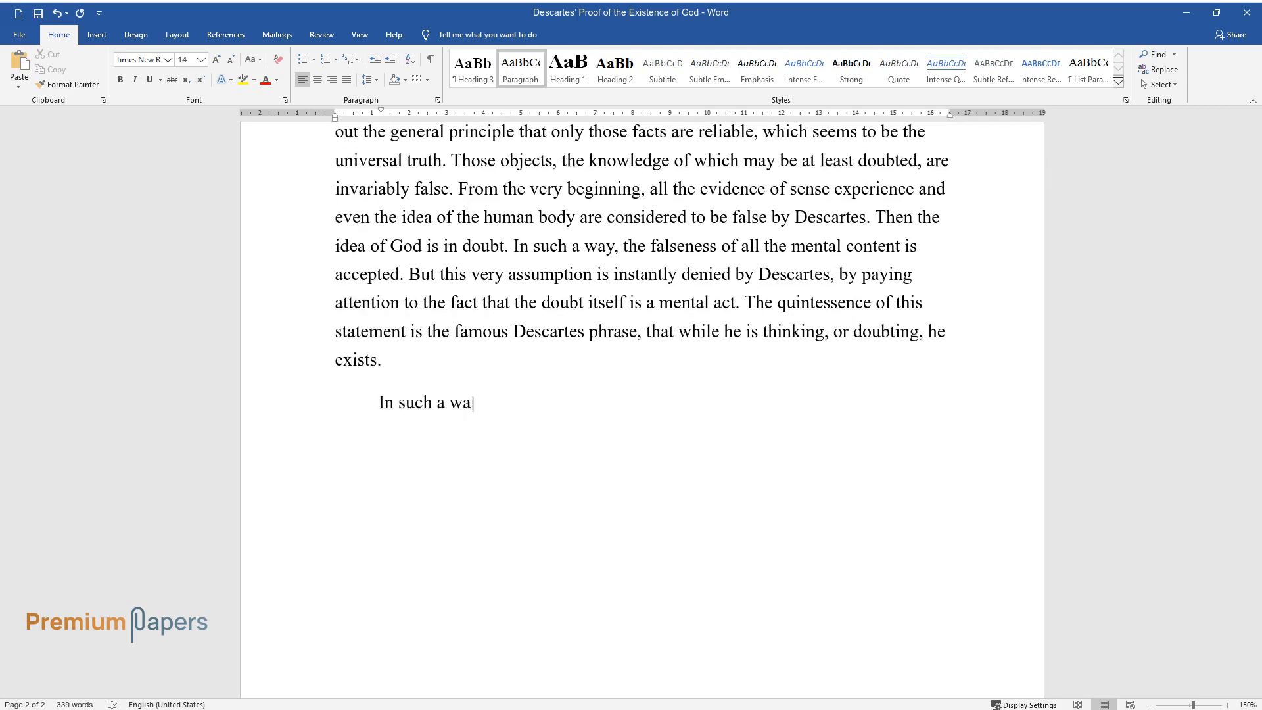
Write that Cogito is the basis of valid knowledge, classifying ideas as invented, imposed, and inborn.
{"action": "type", "text": "y, the primary basis of valid kn"}
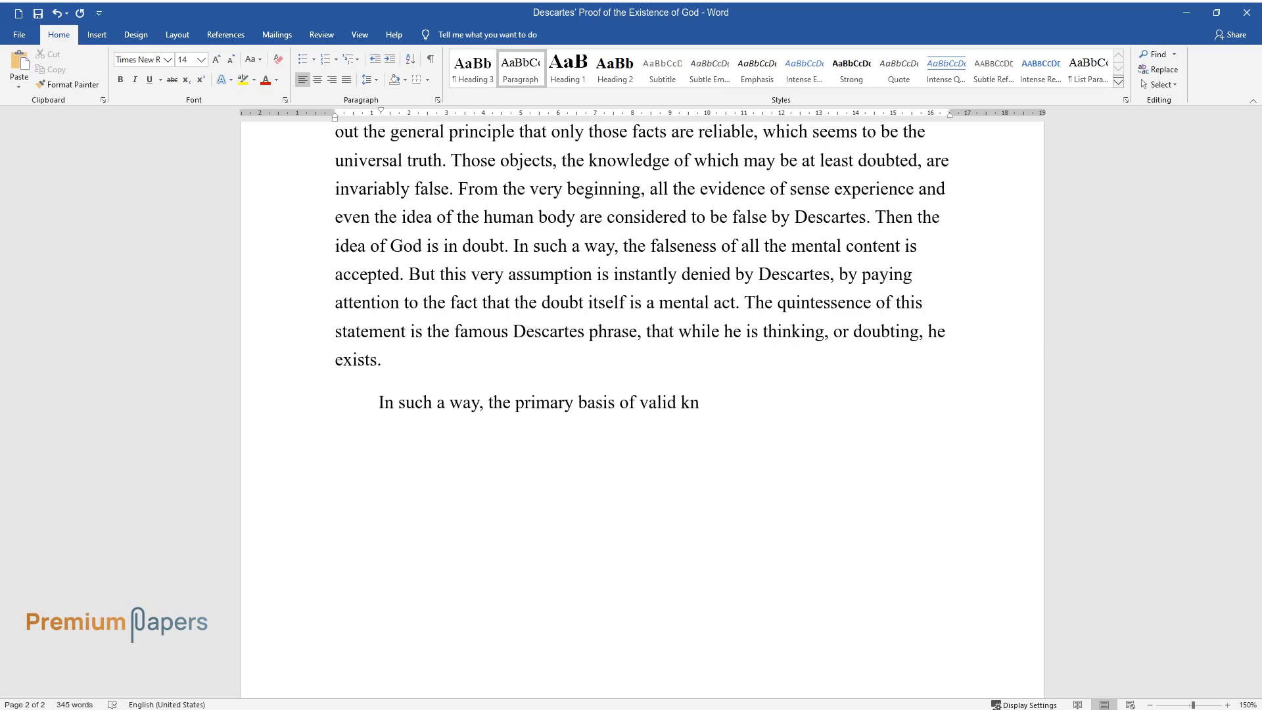
{"action": "type", "text": "owledge is thinking in the broad"}
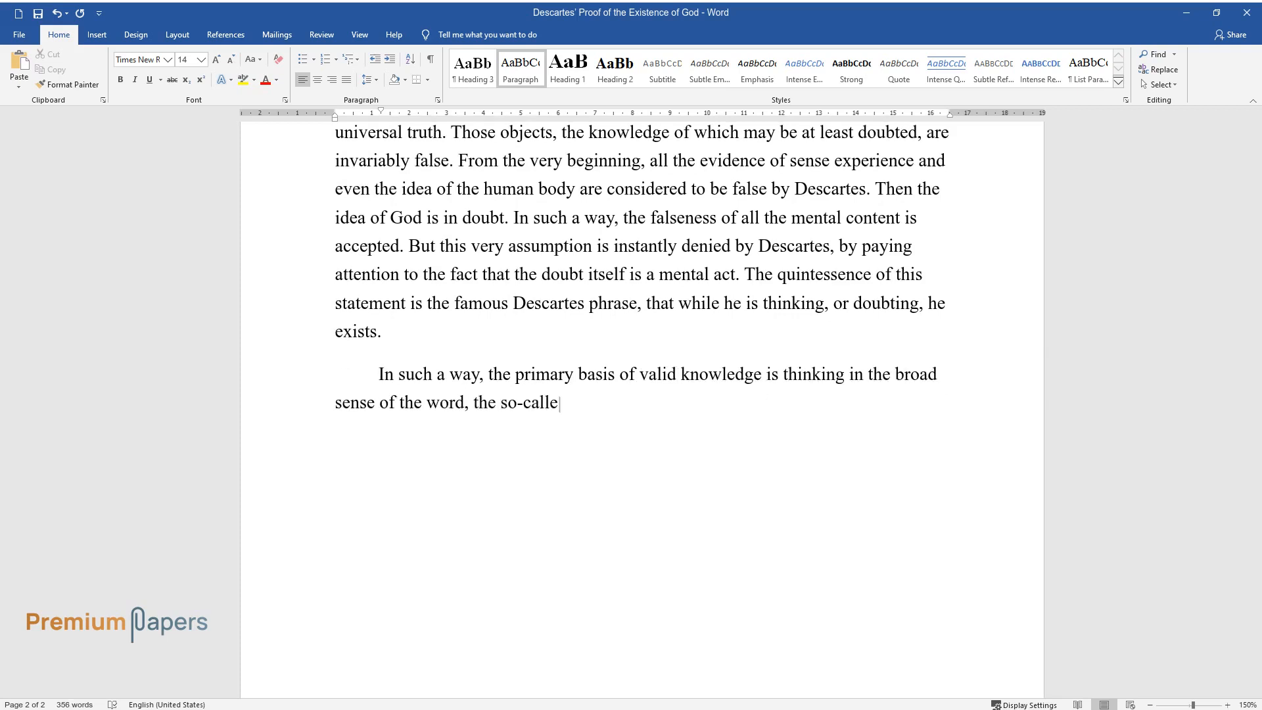
{"action": "type", "text": "d Cogito. On that basis, Descartes classifies the ideas"}
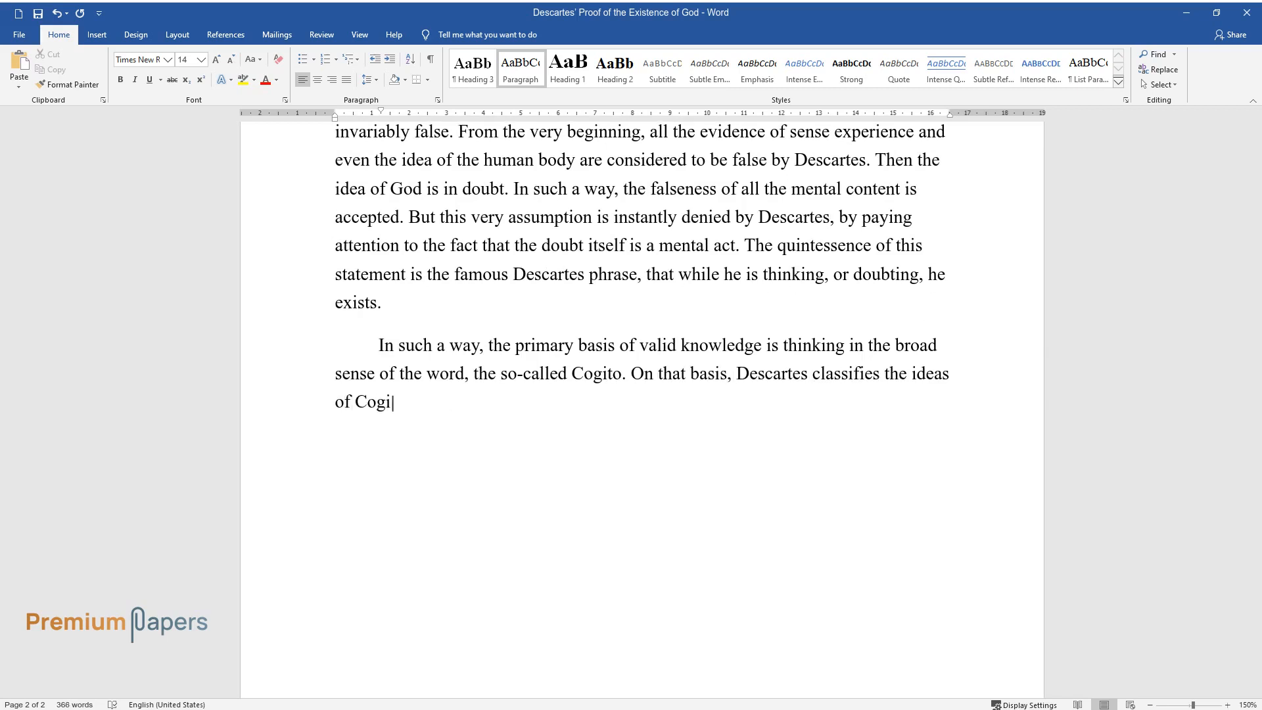
{"action": "type", "text": "to and decides the question of t"}
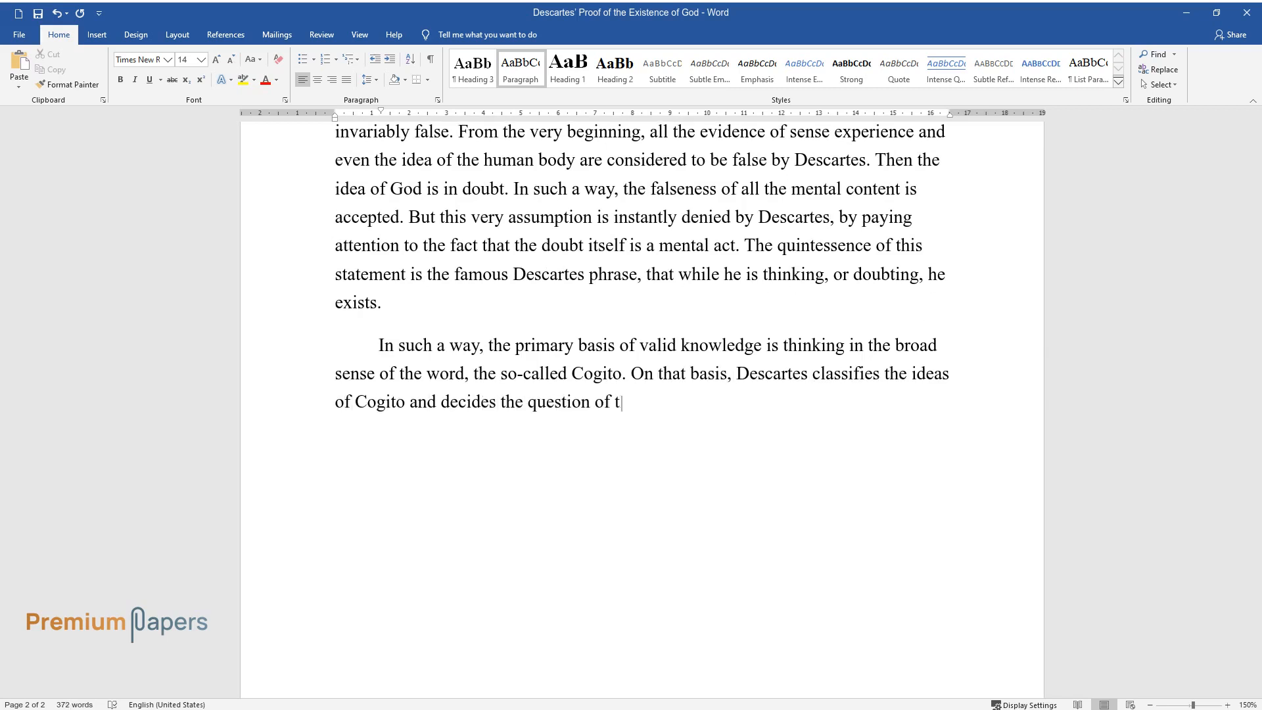
{"action": "type", "text": "heir origin. The ideas are class"}
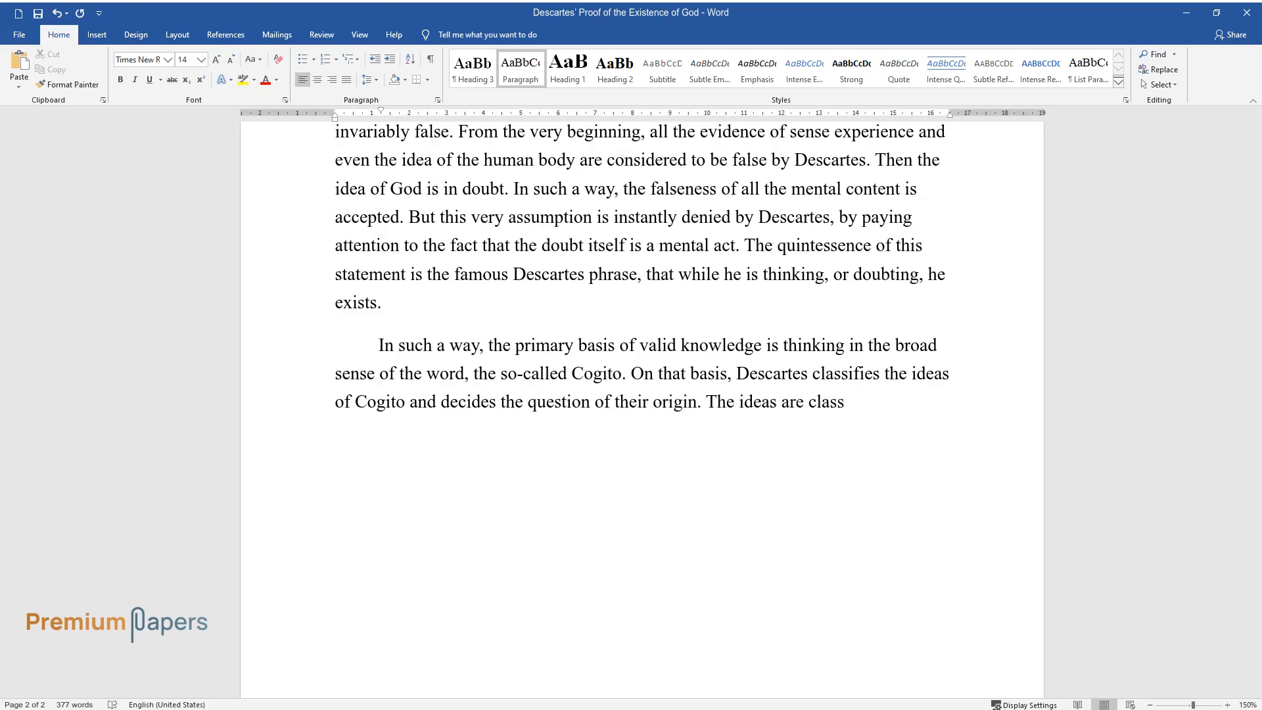
{"action": "type", "text": "ified by Descartes as those, wh"}
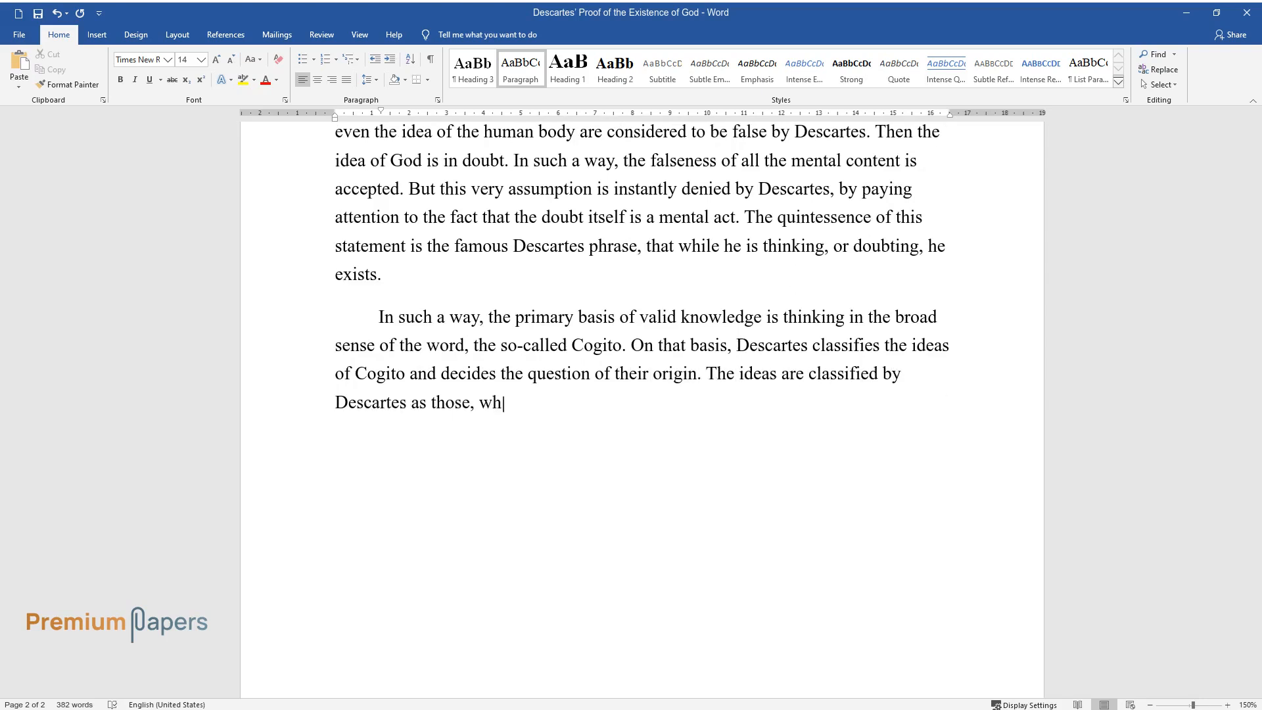
{"action": "type", "text": "ich are the ideas created and in"}
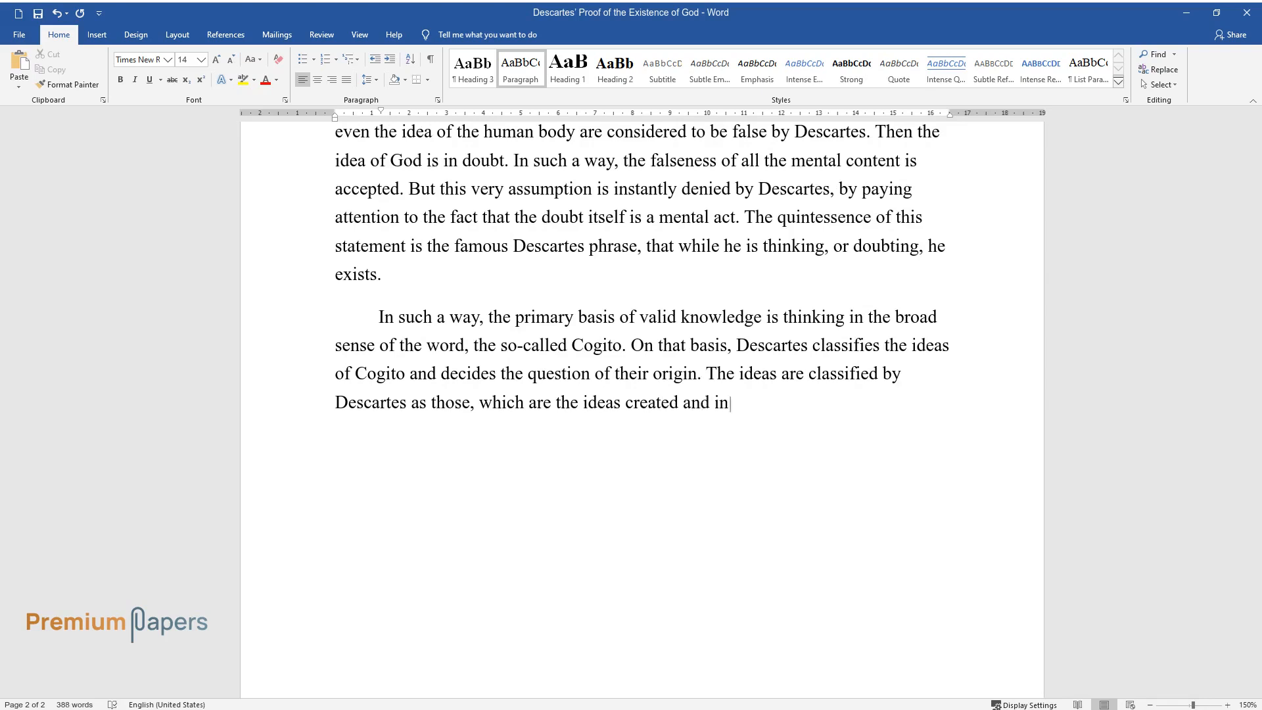
{"action": "type", "text": "vented by the person, as those which are externa"}
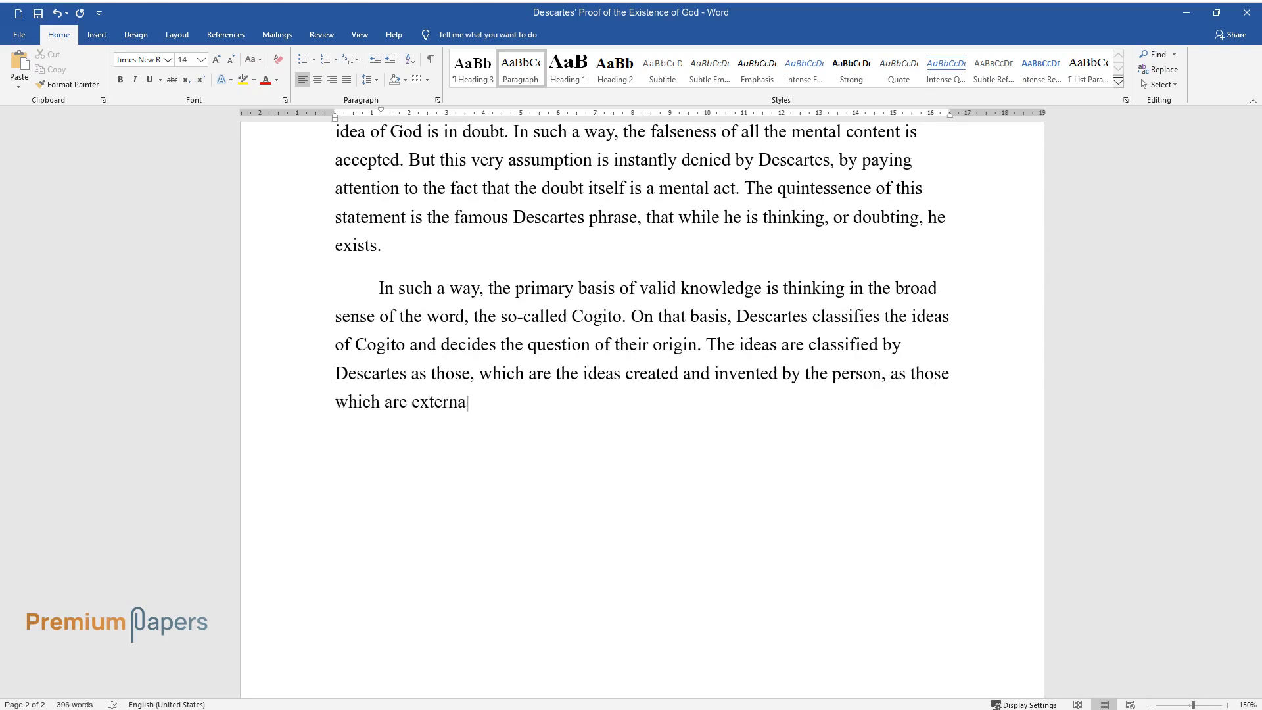
{"action": "type", "text": "lly imposed, and the inborn ide"}
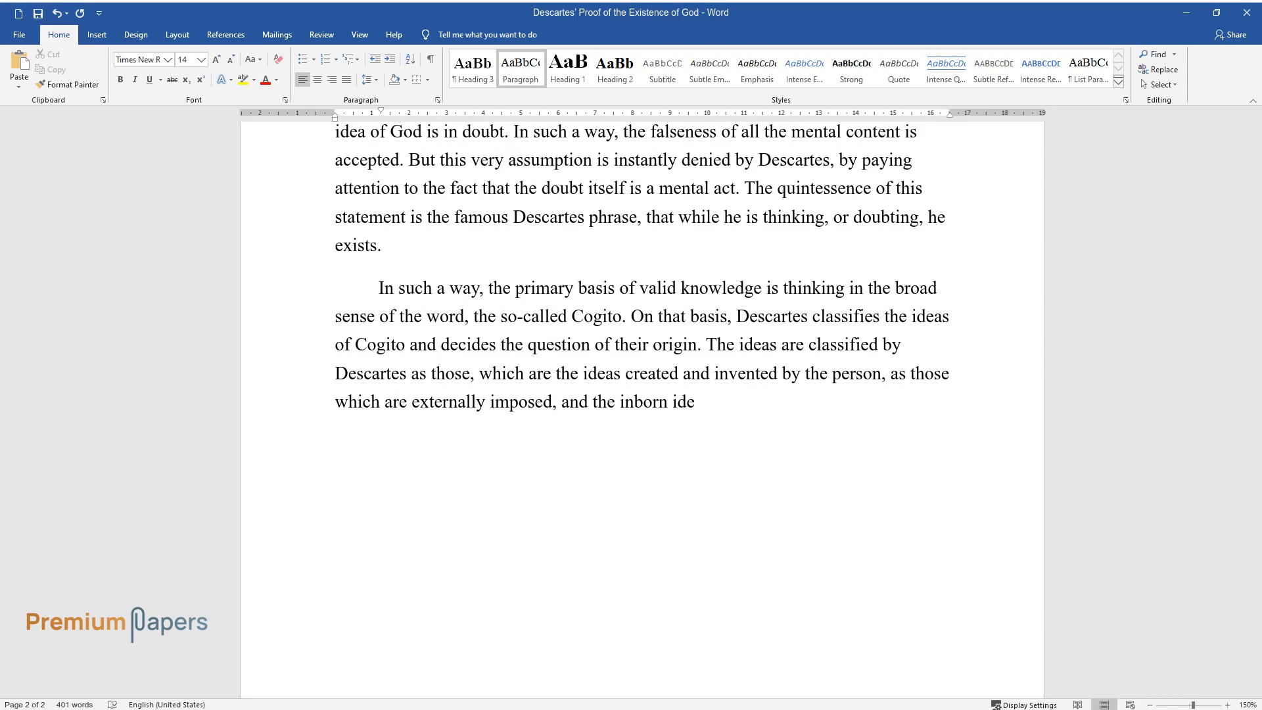
{"action": "type", "text": "as, which have been given birth"}
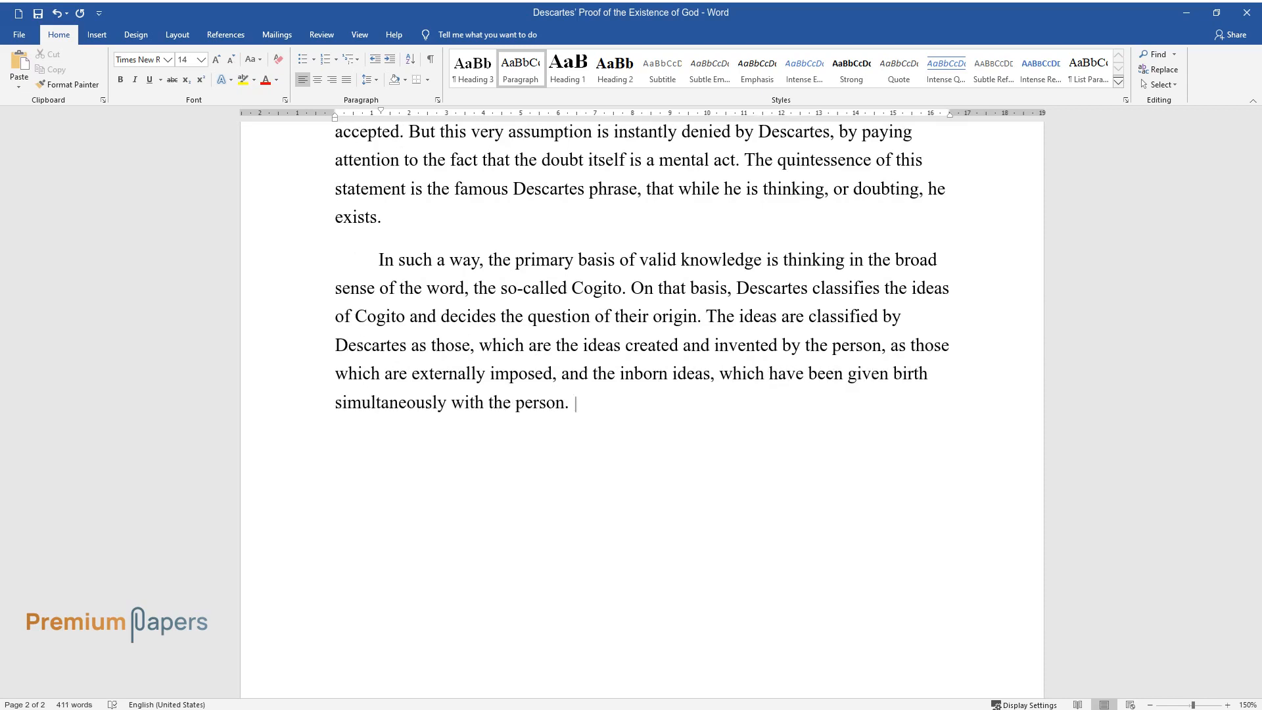
Discuss each idea category, ending with inner ideas as key points found in Cogito.
{"action": "type", "text": "The first category of ideas is d"}
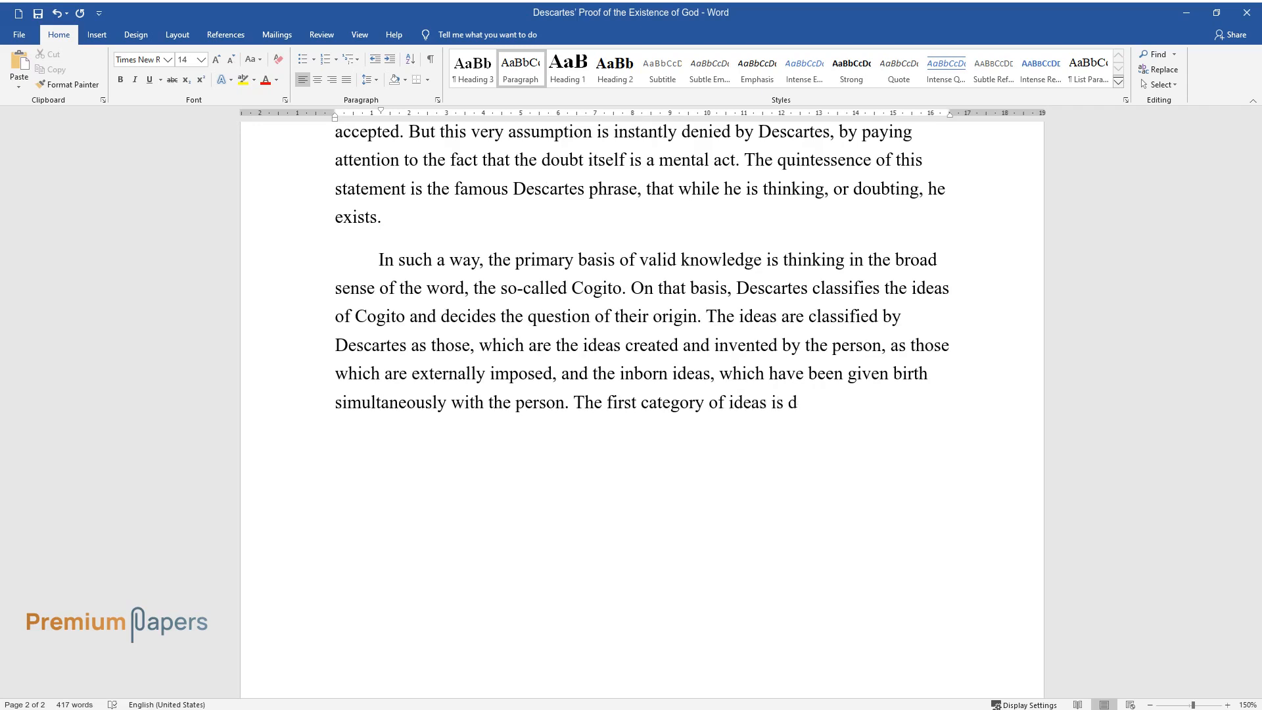
{"action": "type", "text": "oubtless. As for the second, De"}
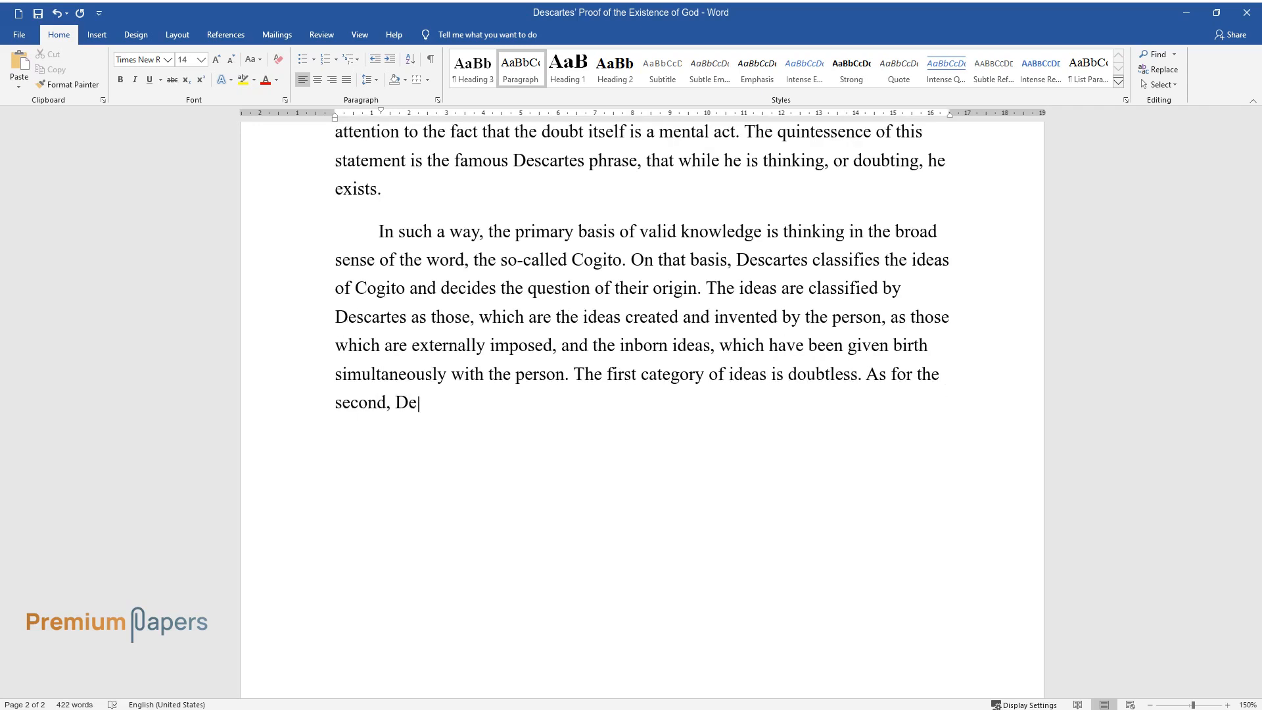
{"action": "type", "text": "scartes admits the theoretical p"}
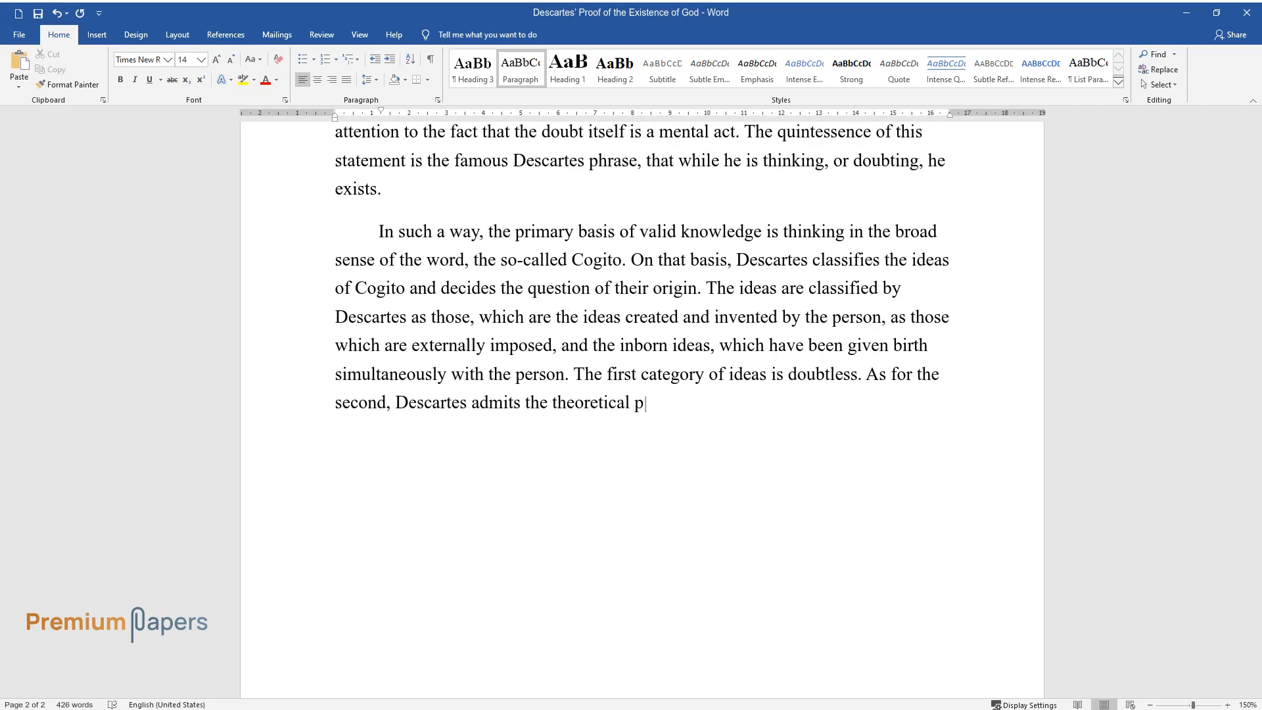
{"action": "type", "text": "ossibility of these ideas origin"}
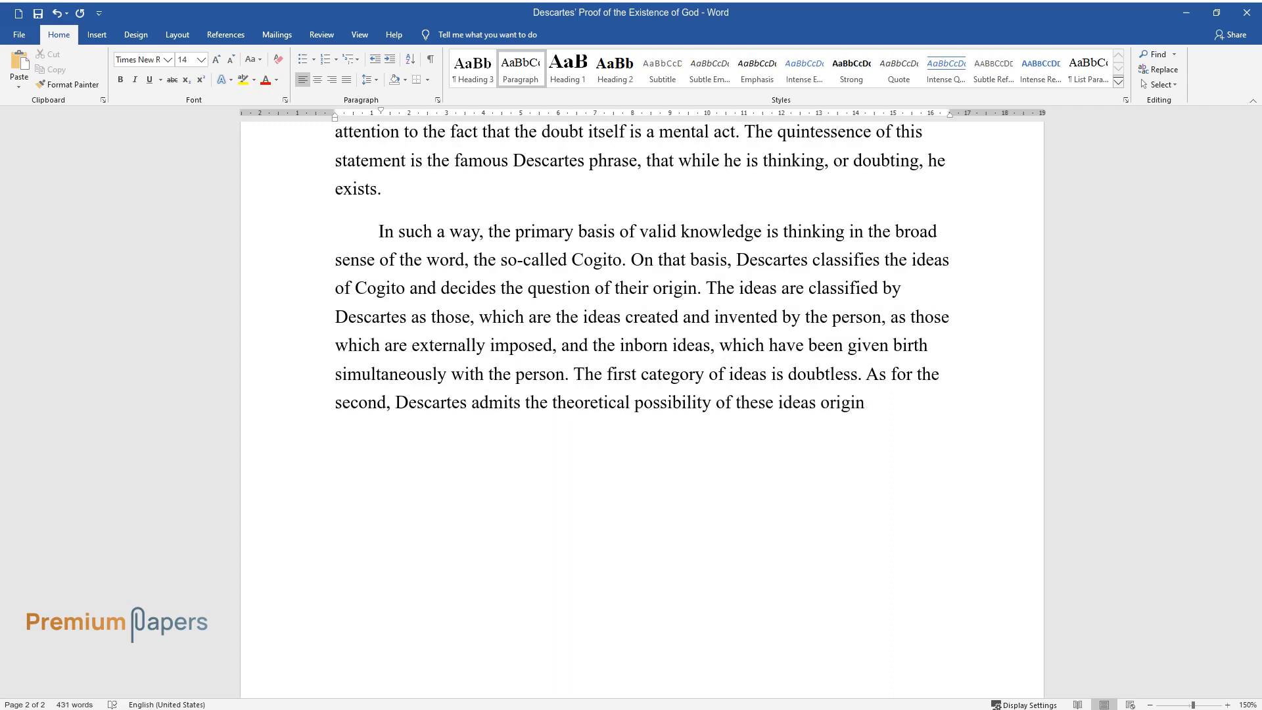
{"action": "type", "text": "only from the mind. Those ideas"}
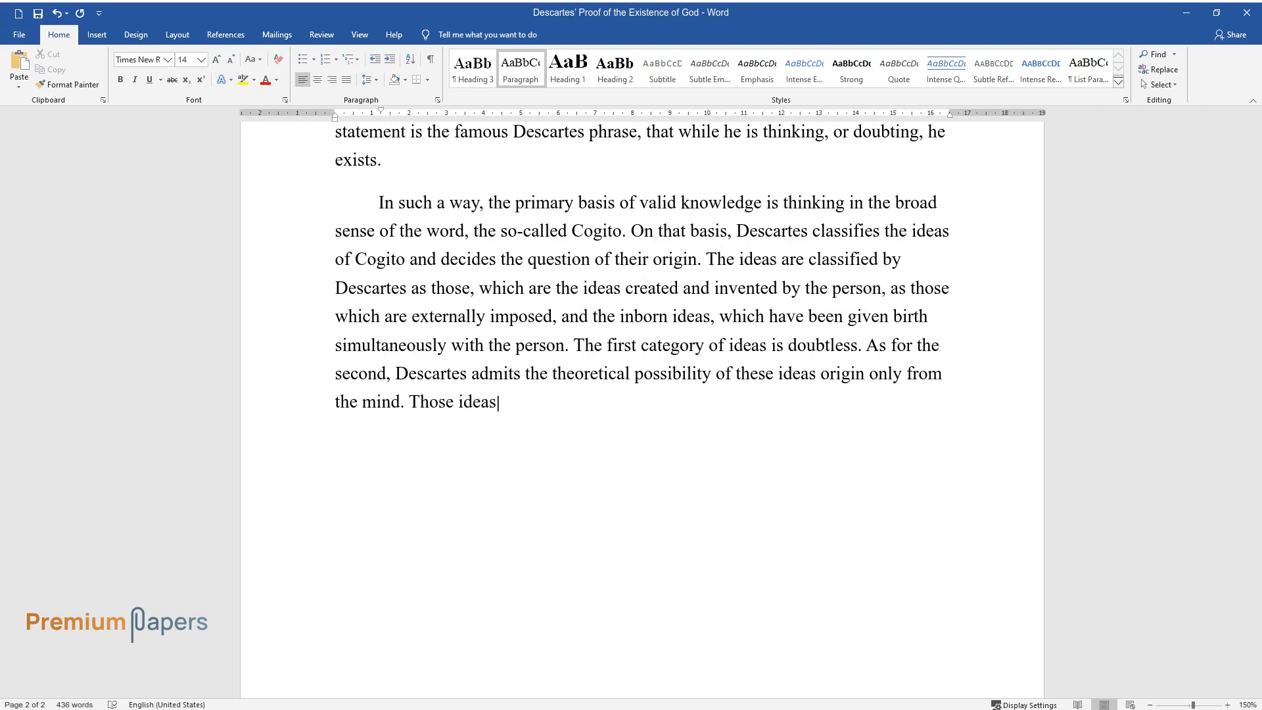
{"action": "type", "text": ", which are classified as inner"}
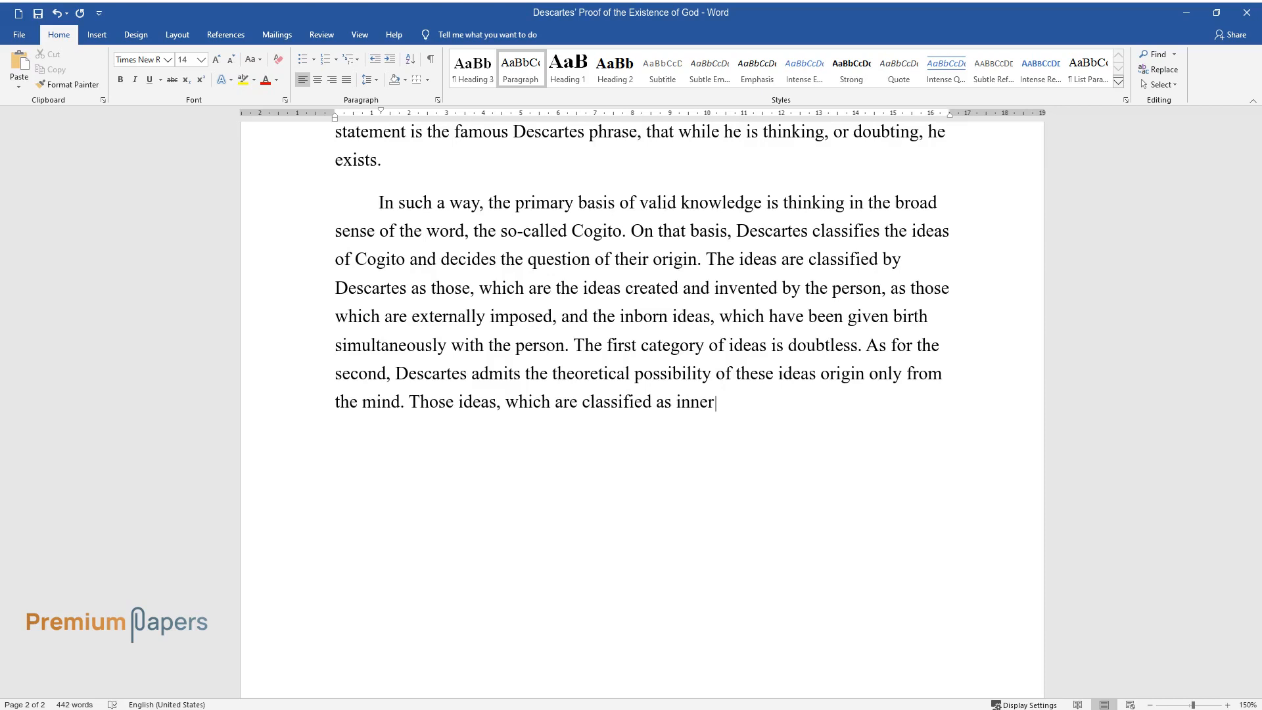
{"action": "type", "text": "ideas, are the key points in De"}
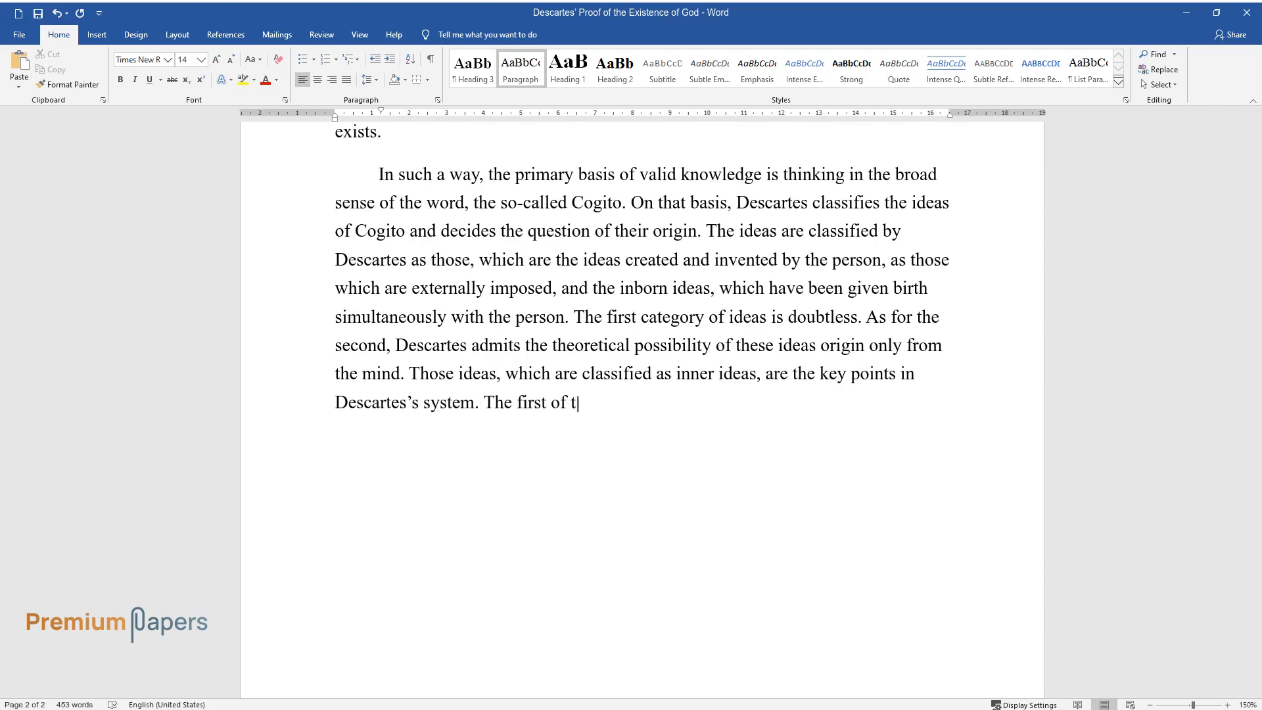
{"action": "type", "text": "hem, which may be found in Cogito, is the idea of"}
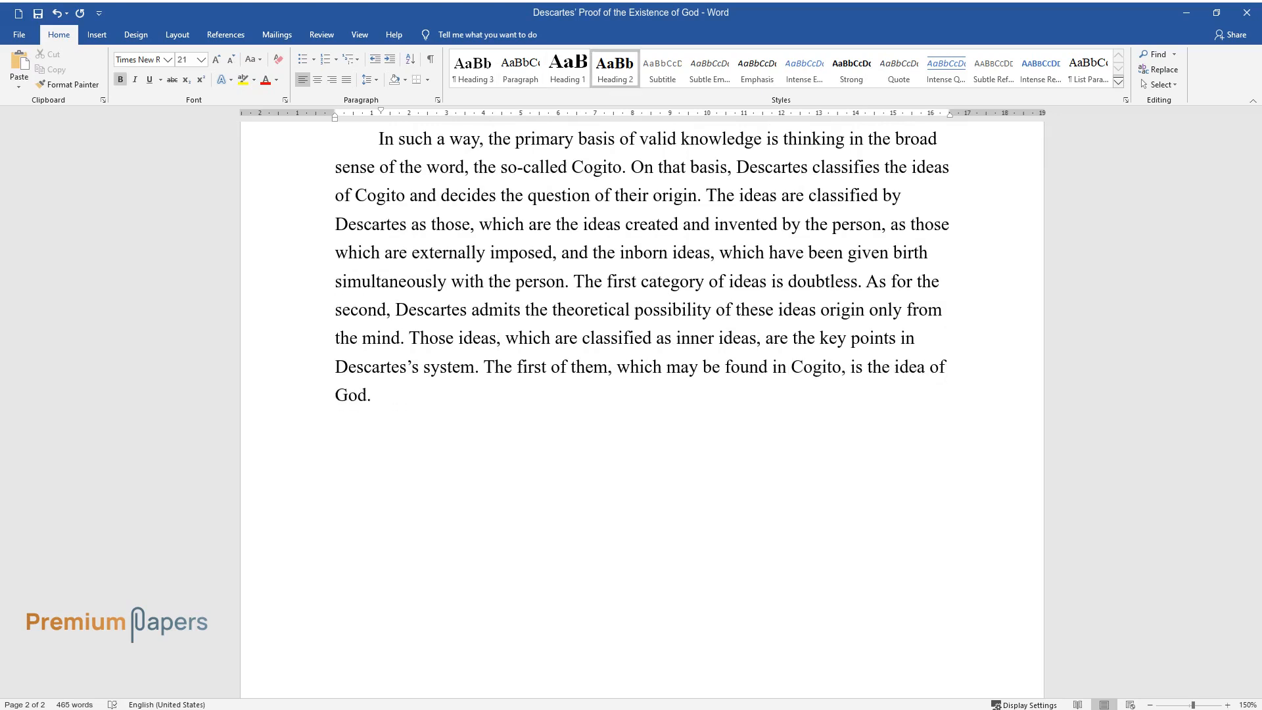
Type the heading 'The Proof of God's Existence' and begin the first proof.
{"action": "type", "text": "The Proof of God's"}
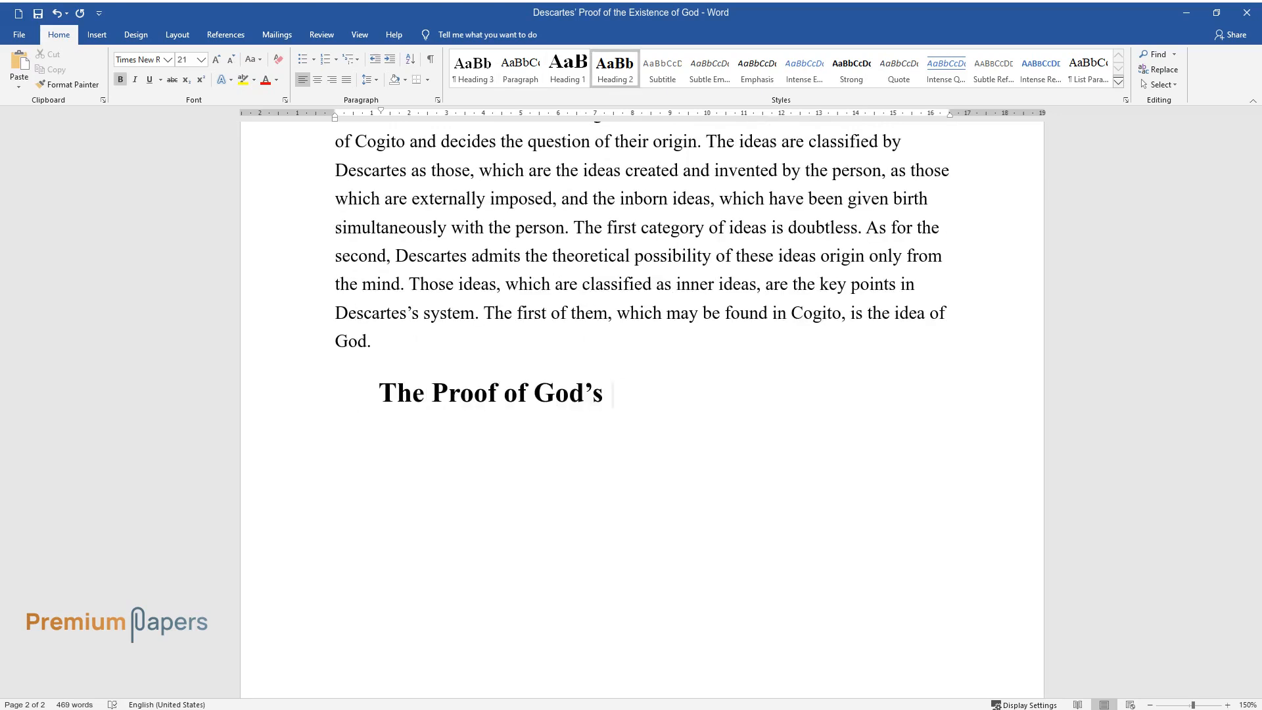
{"action": "type", "text": "Existence"}
{"action": "type", "text": "In Descartes’s work, there are"}
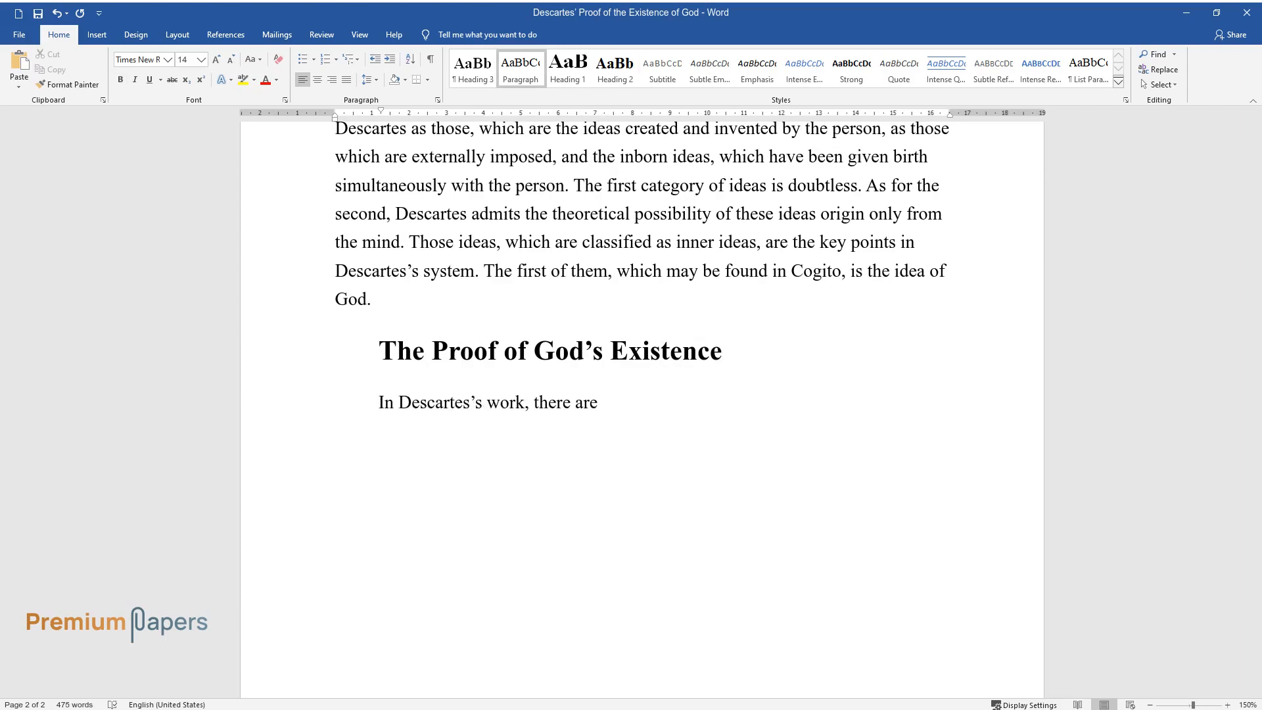
{"action": "type", "text": "two main pieces of evidence of t"}
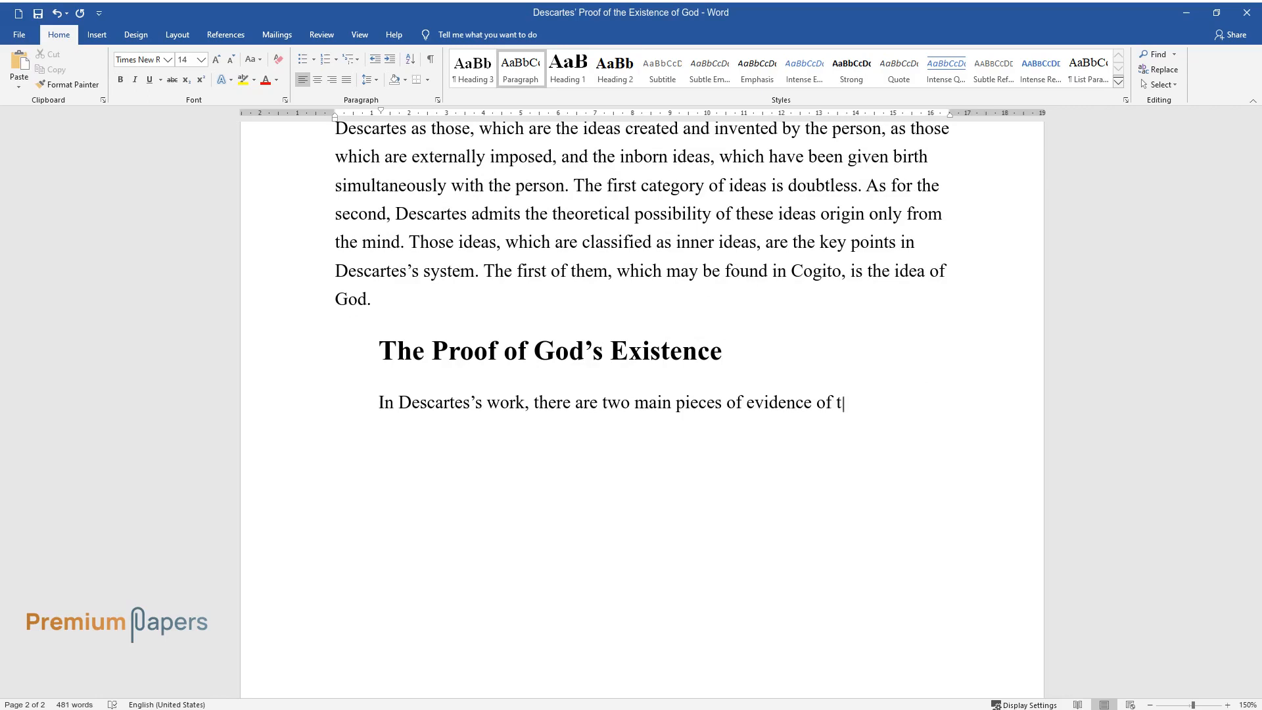
{"action": "type", "text": "he impossibility of the origin of"}
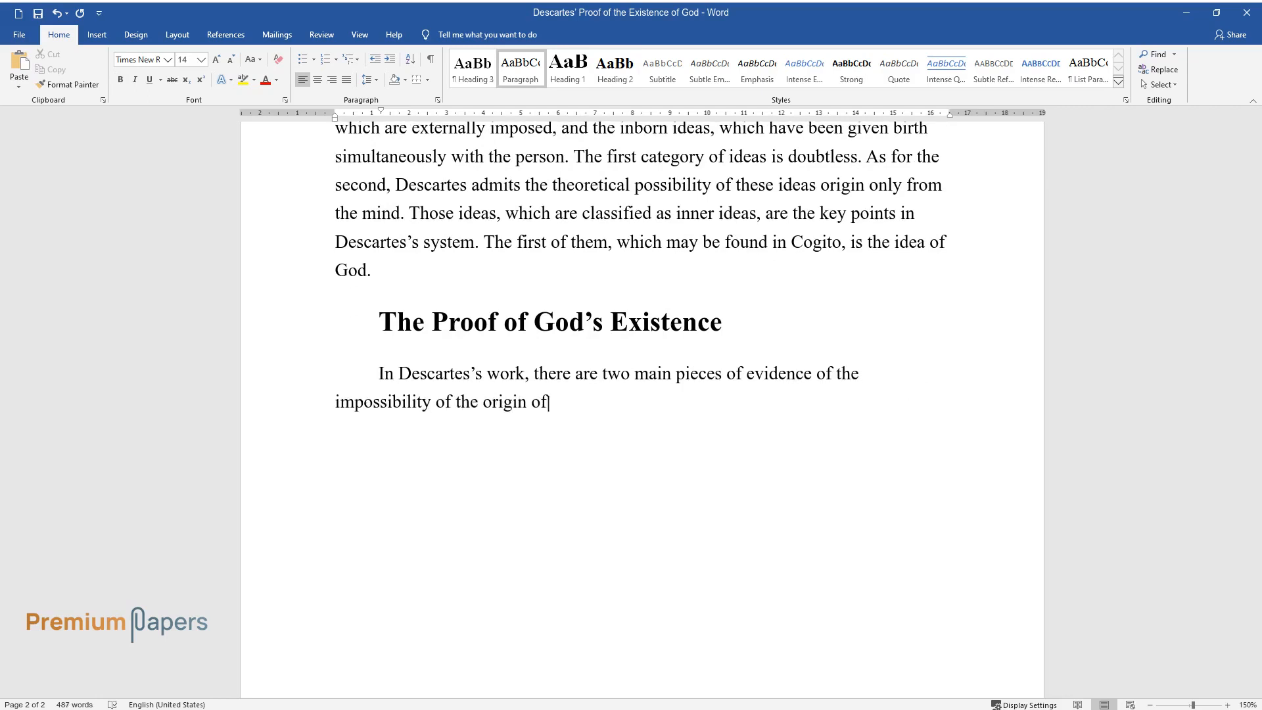
{"action": "type", "text": "this idea from something else, ex"}
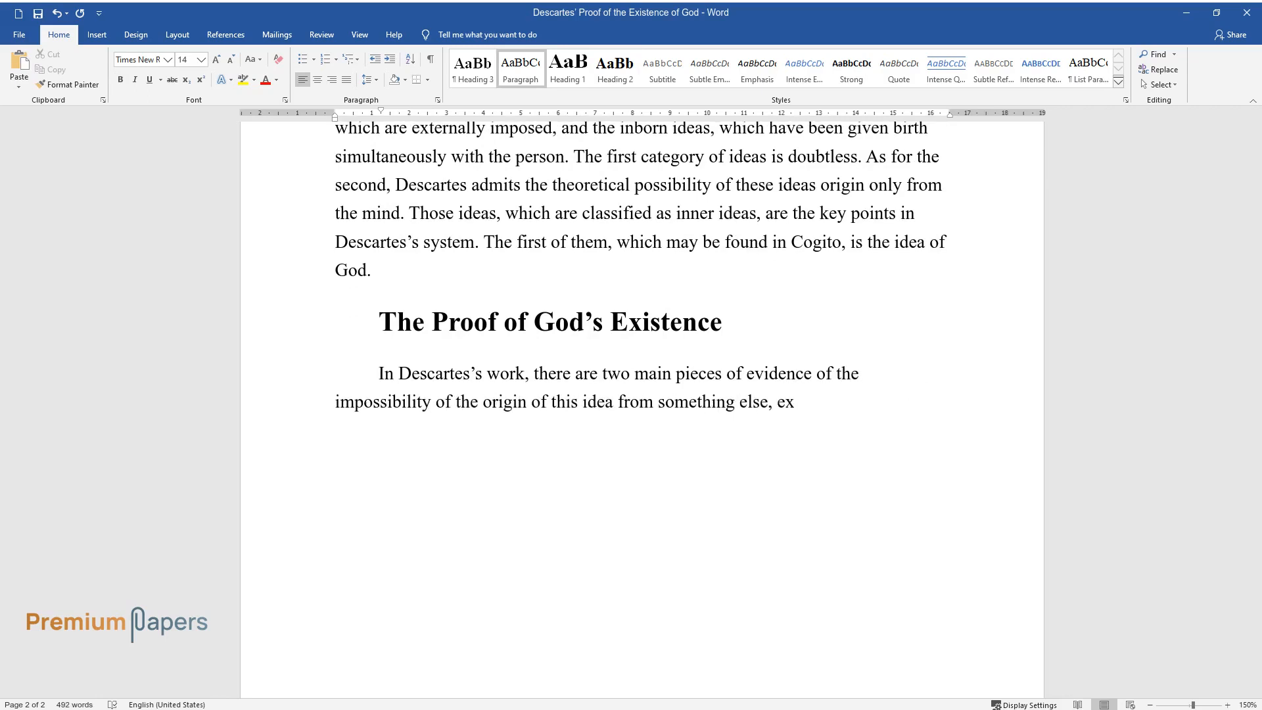
{"action": "type", "text": "except God. In such a way, the existence of God is proved. The first"}
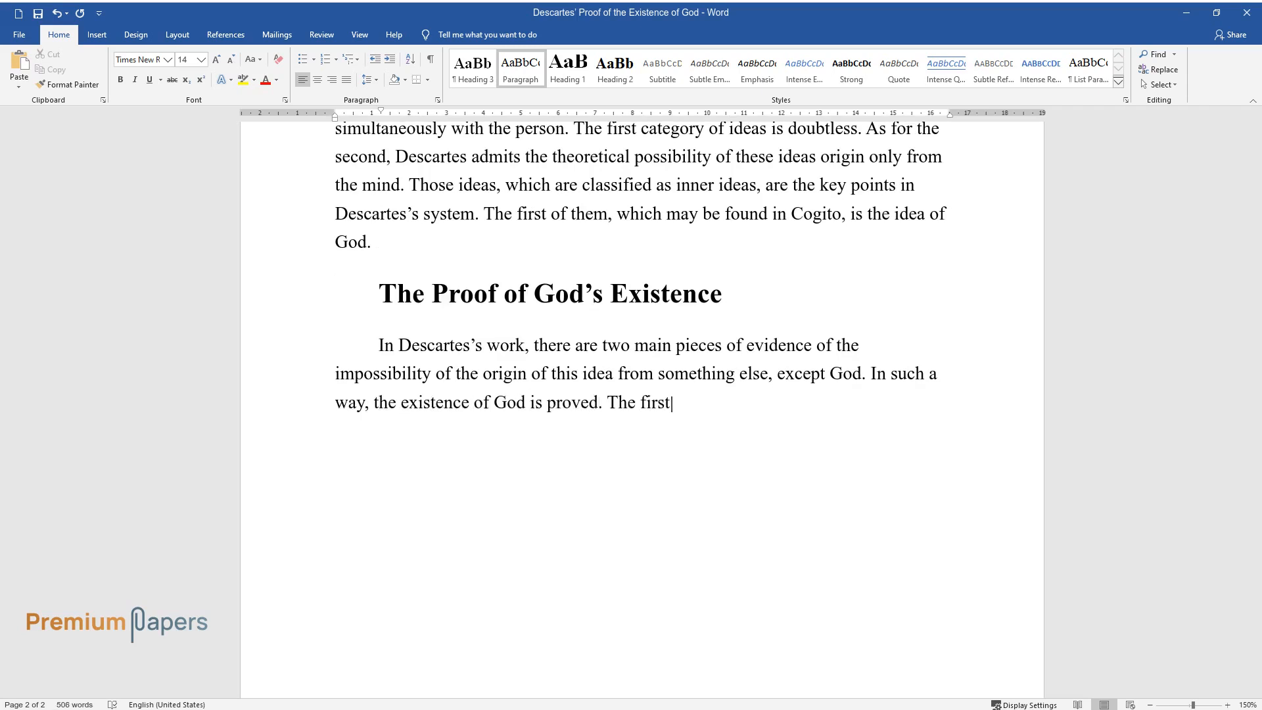
Write the second proof: defective humans need God's assistance, created and maintained by reason.
{"action": "type", "text": "variant of such evidence, which is"}
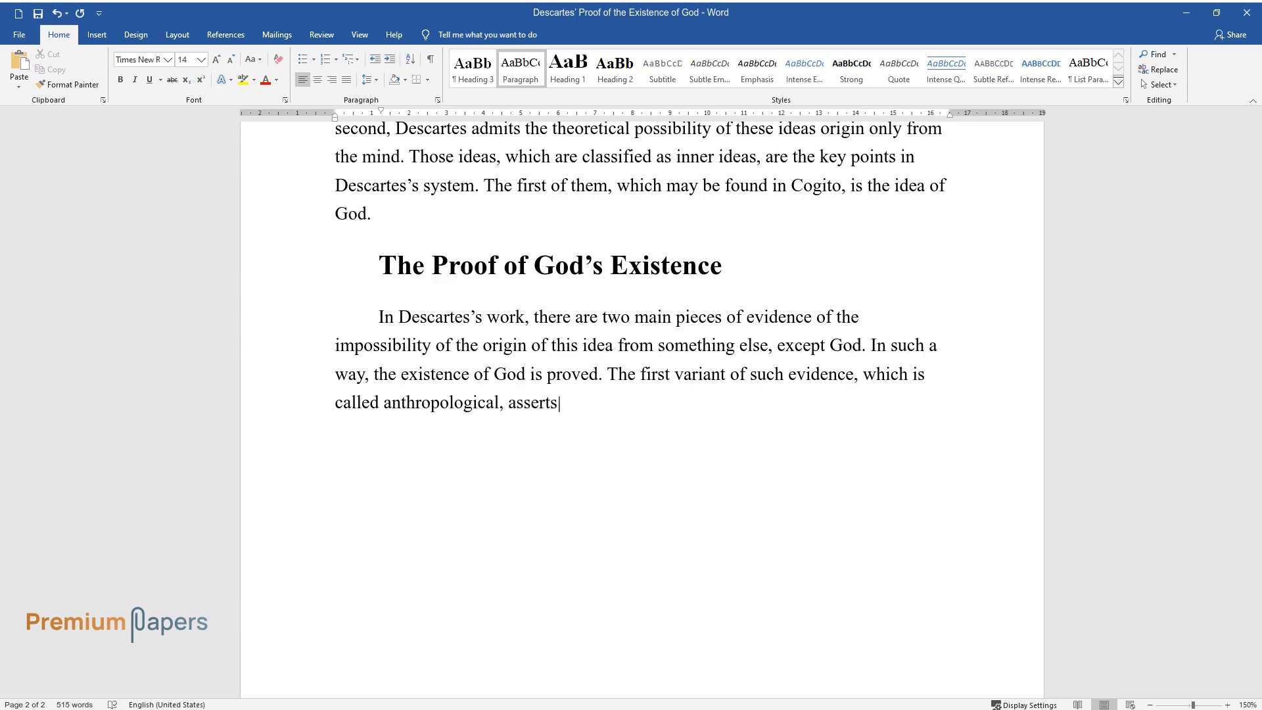
{"action": "type", "text": "that a person being defective by"}
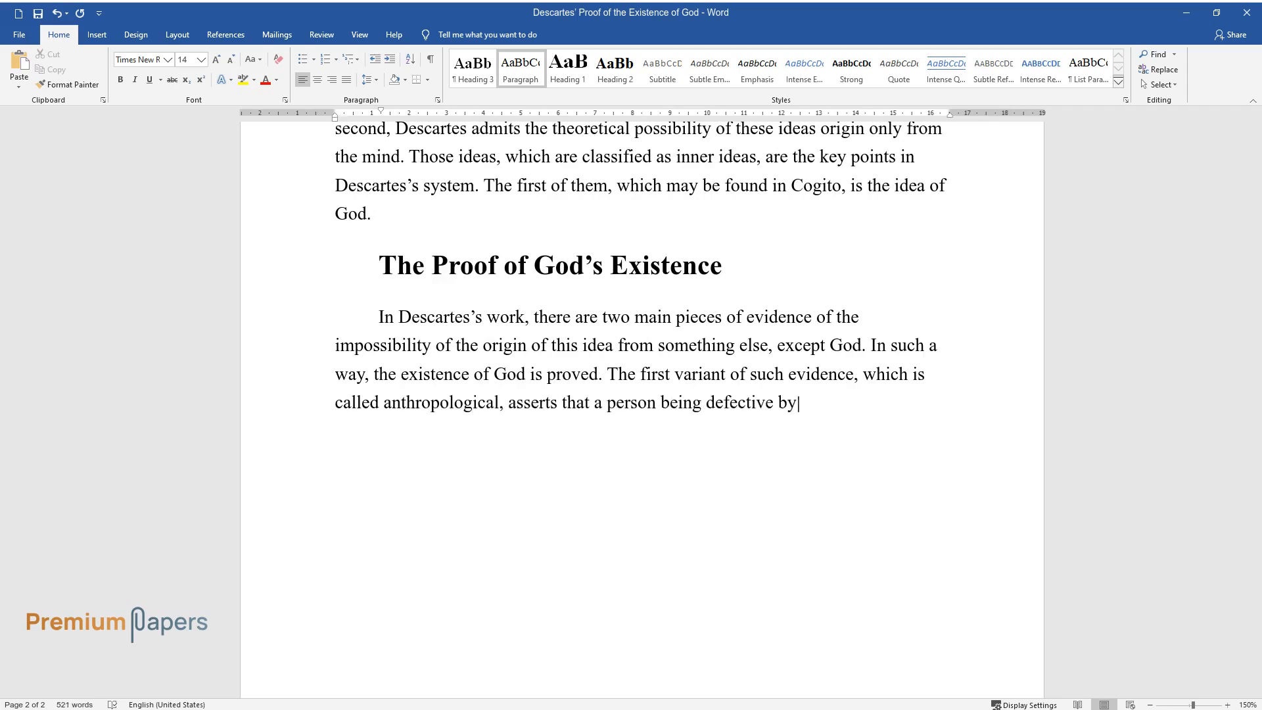
{"action": "type", "text": "nature, for his or her existence"}
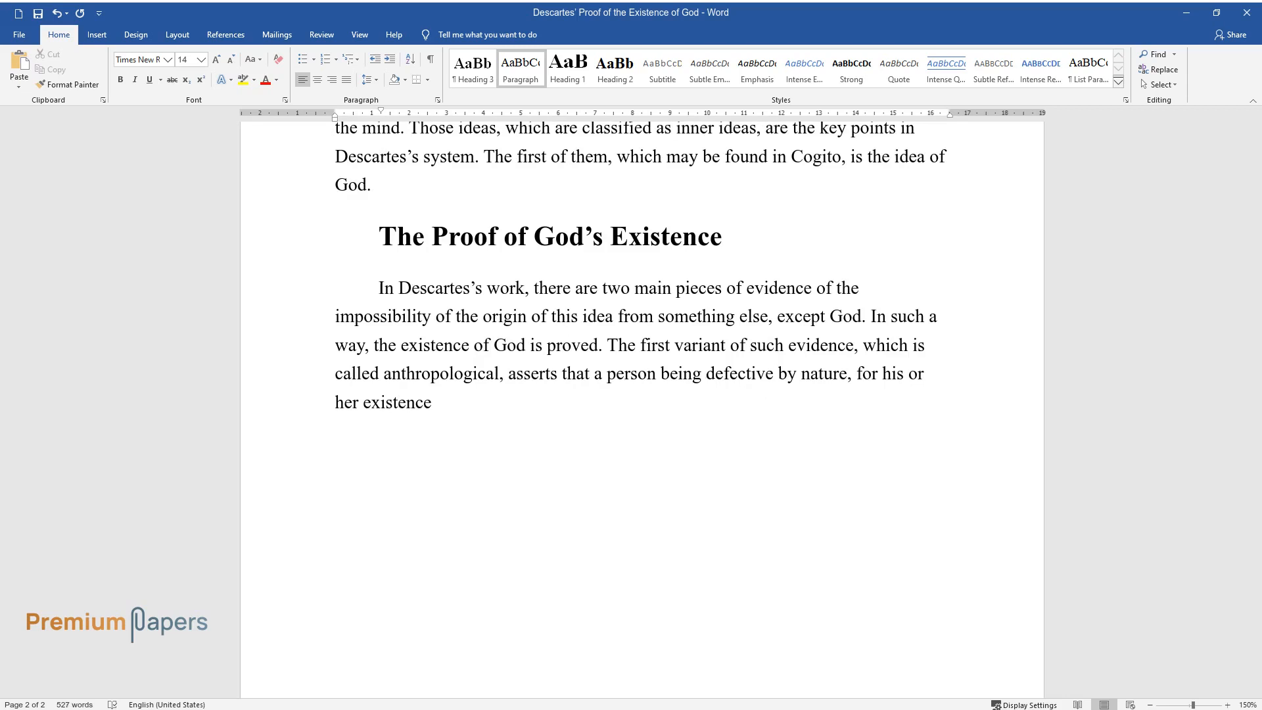
{"action": "type", "text": "needs the assistance of God, whic"}
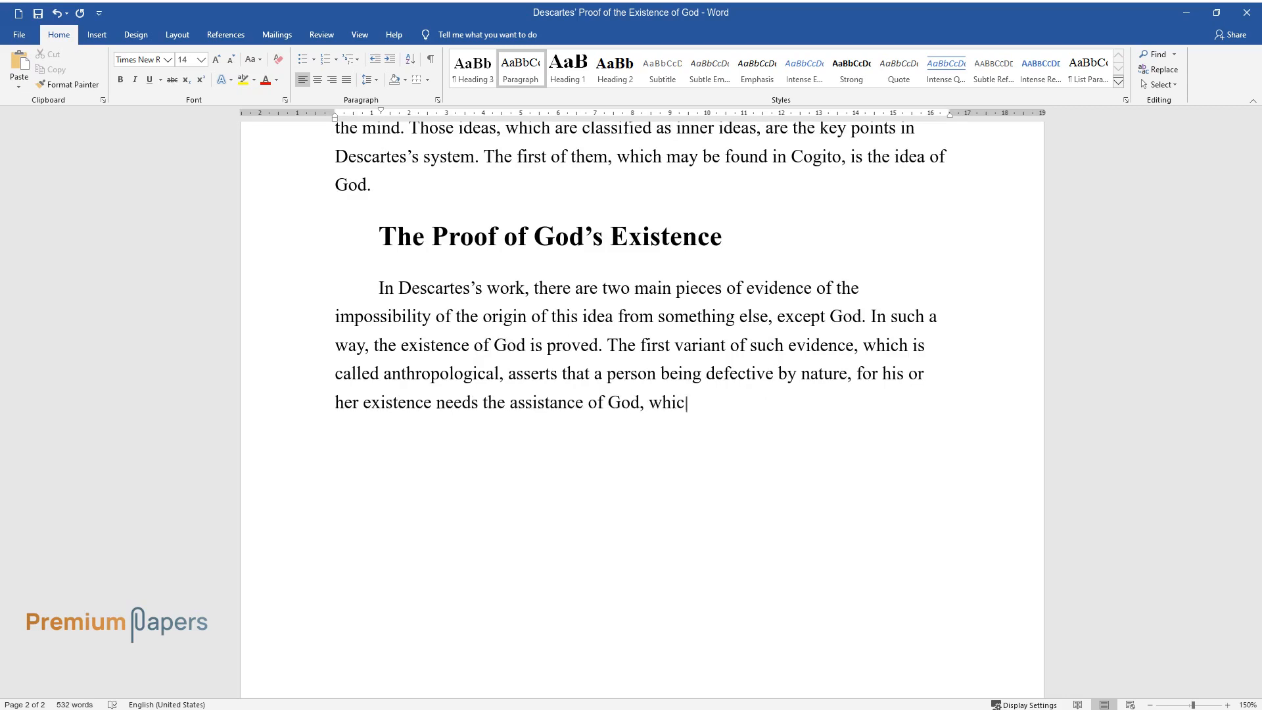
{"action": "type", "text": "h is a perfect creature. Nothing"}
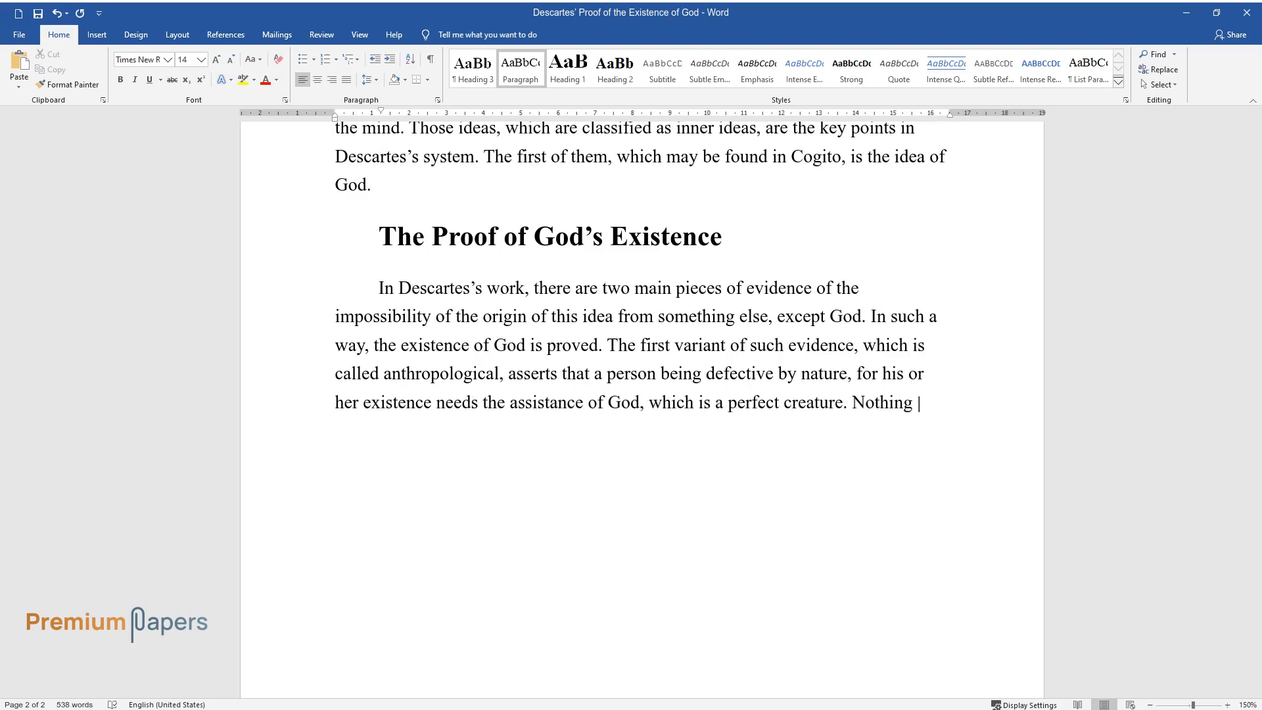
{"action": "type", "text": "could create such a creature as a"}
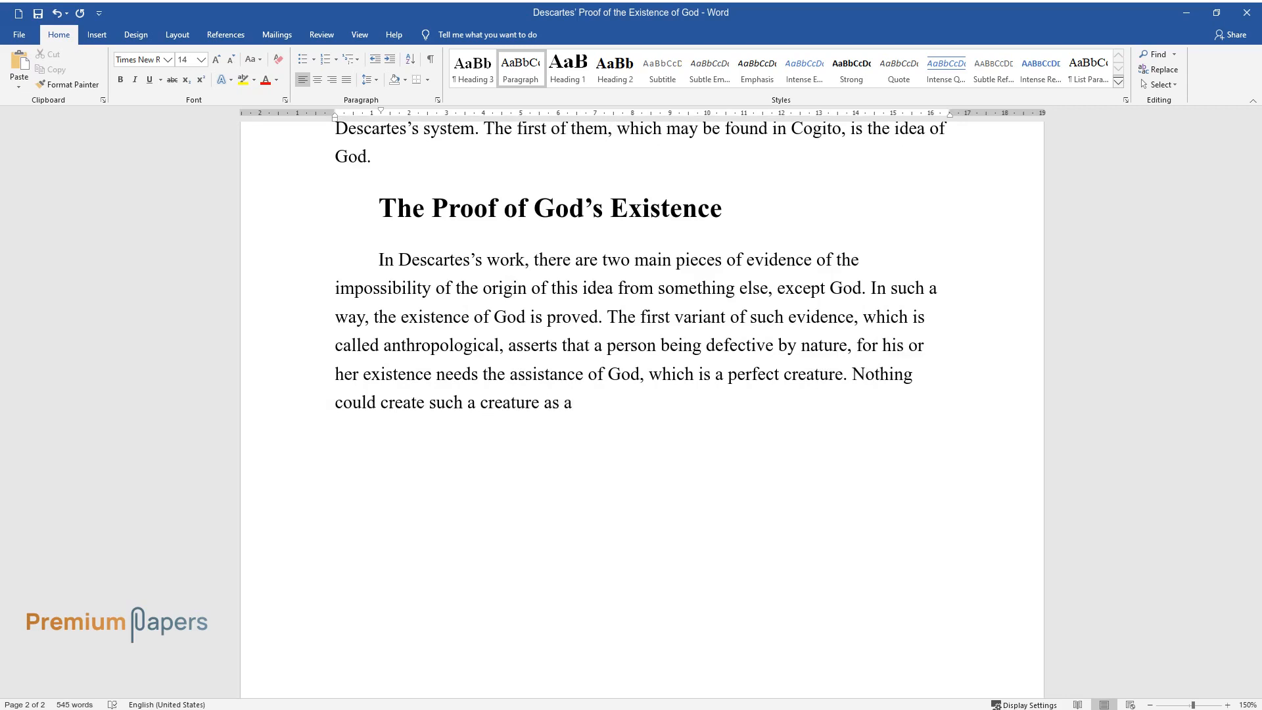
{"action": "type", "text": "human being, who had the inner idea of God in"}
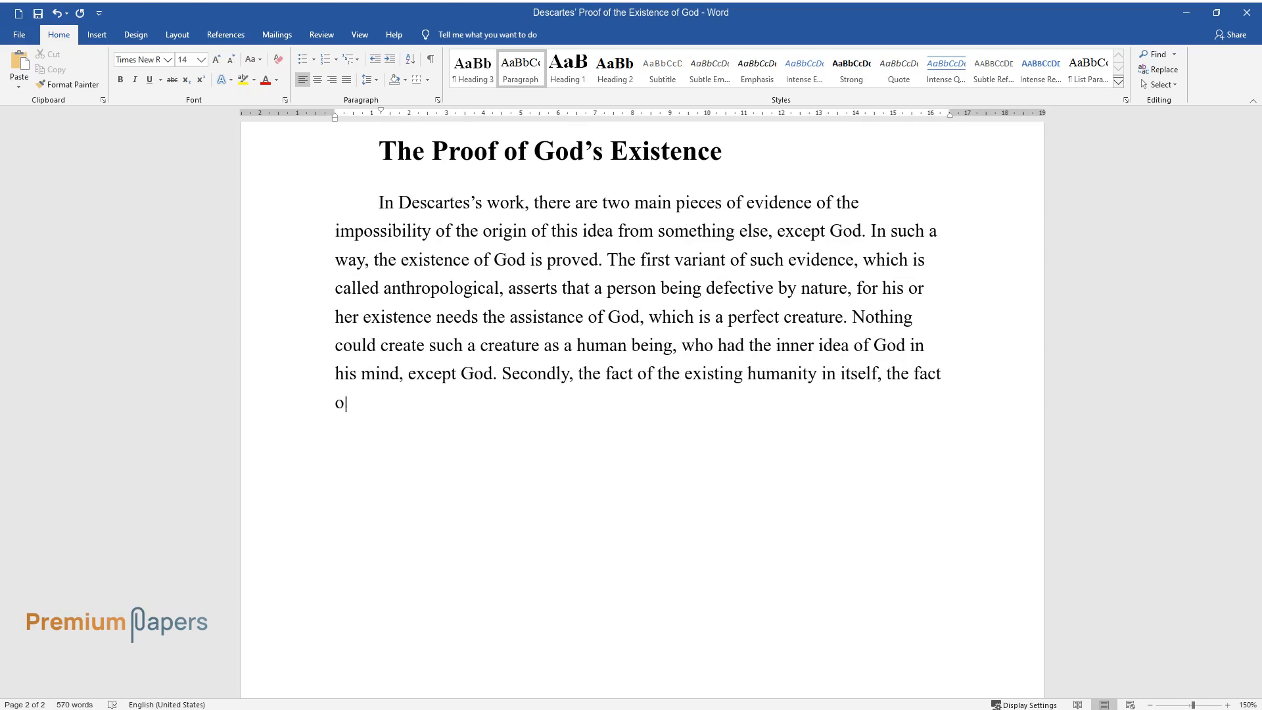
{"action": "type", "text": "f its constant maintenance, is no"}
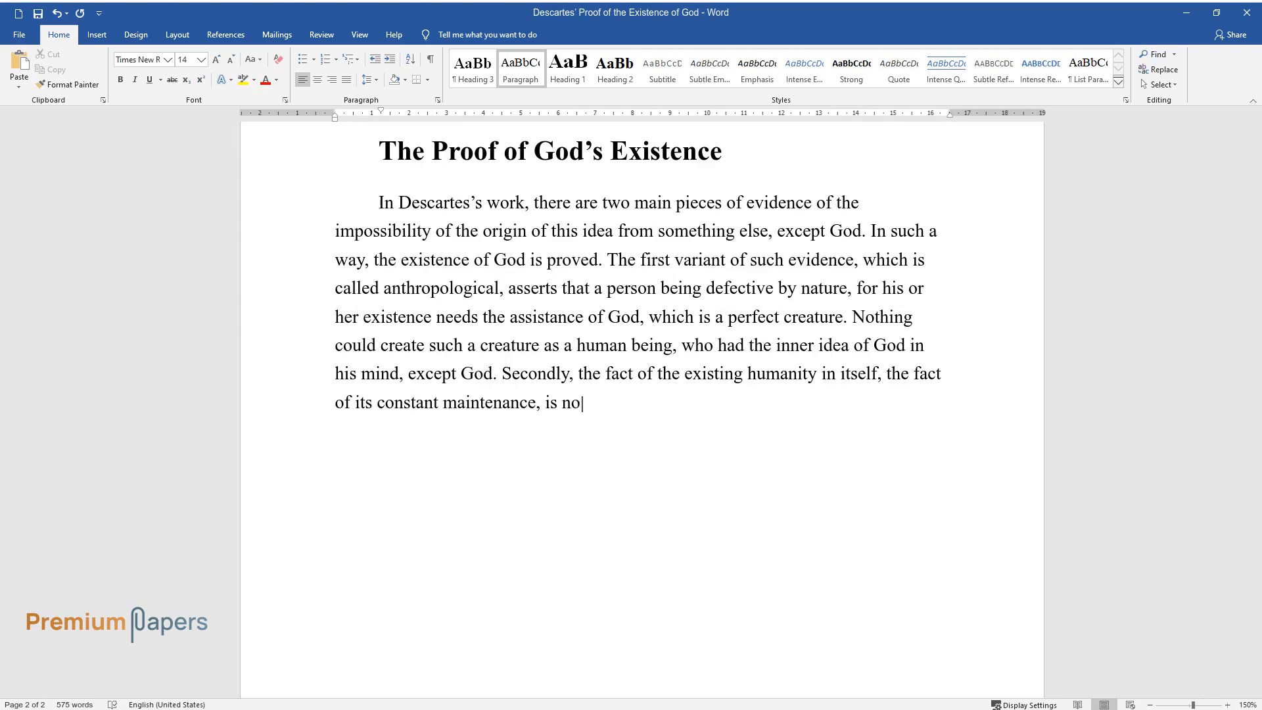
{"action": "type", "text": "t the prerogative of the human being, that is"}
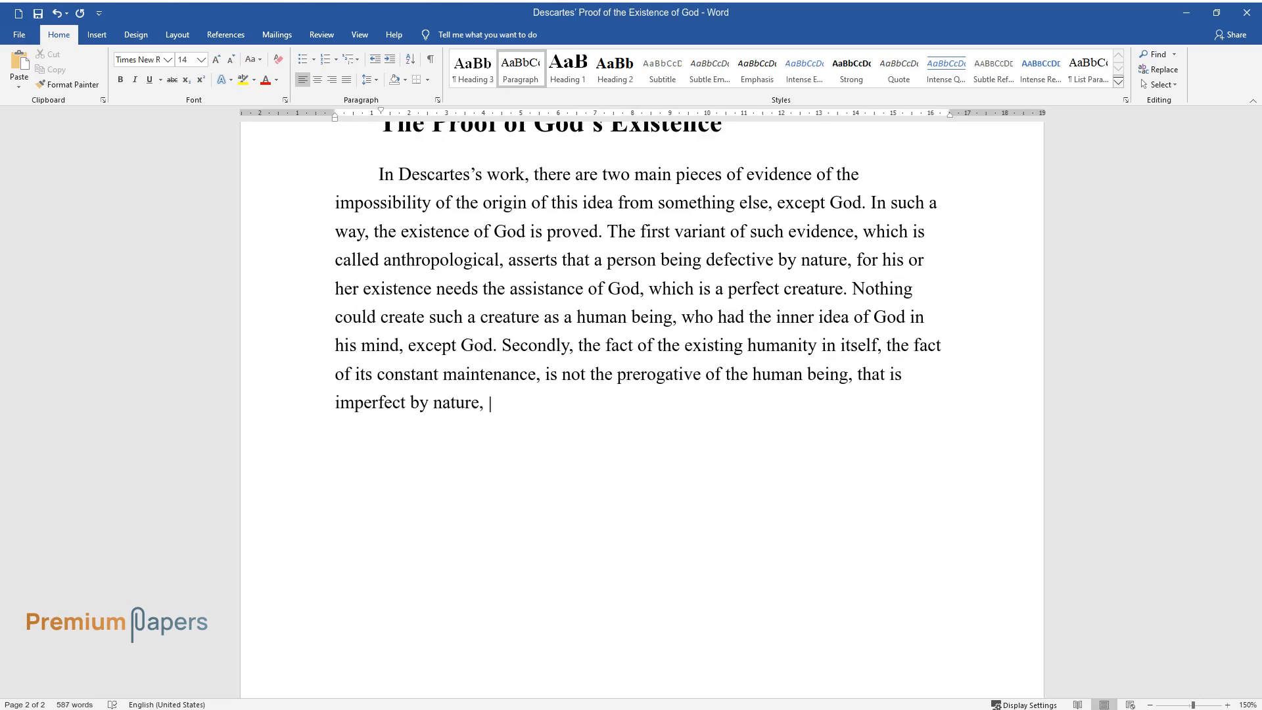
{"action": "type", "text": "but of the reason which created it. This reason is God, who"}
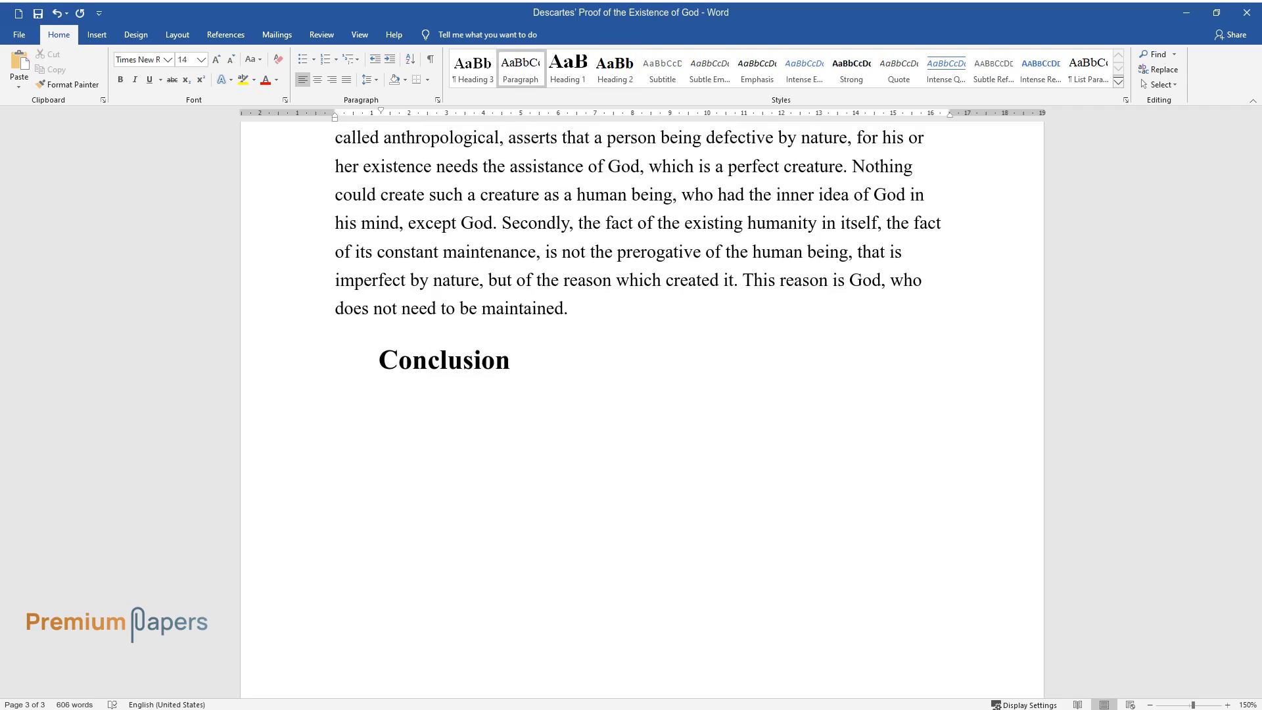
Type 'To my mind, it is rather difficult to say whether Descartes…' through 'rather than pure faith'.
{"action": "type", "text": "To my mind, it is r"}
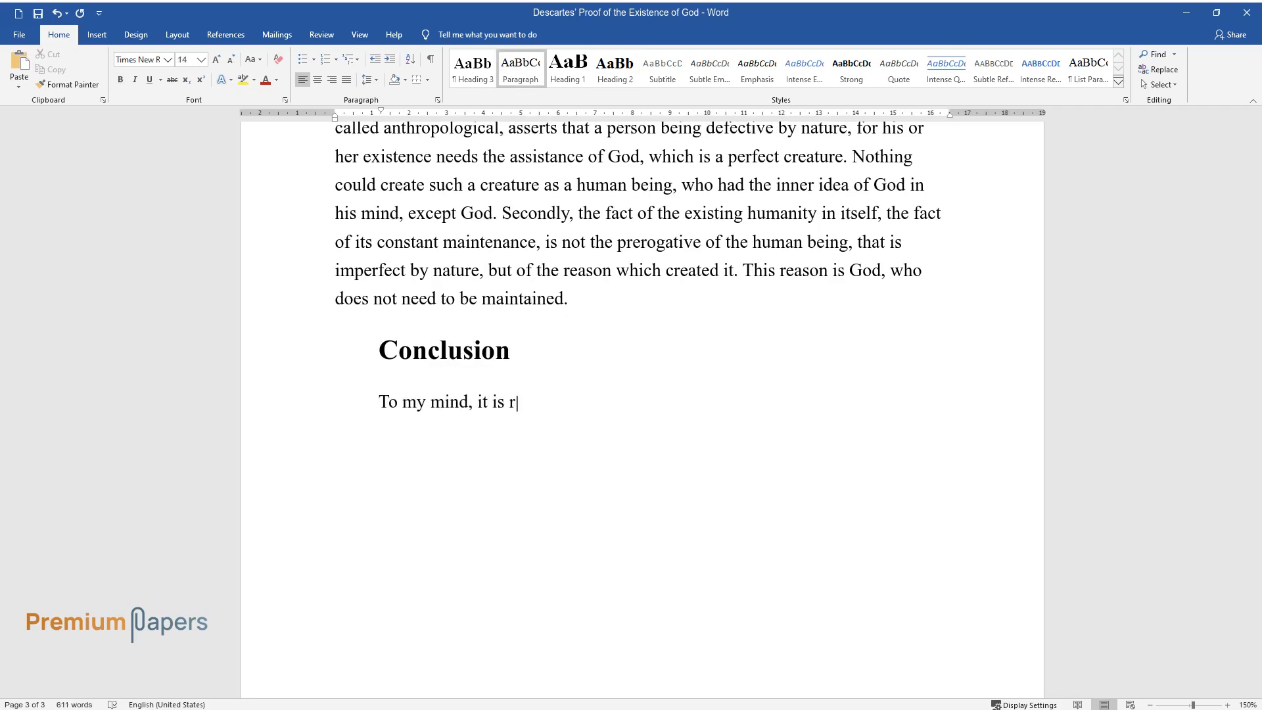
{"action": "type", "text": "ather difficult to say whether Descartes believed in God or"}
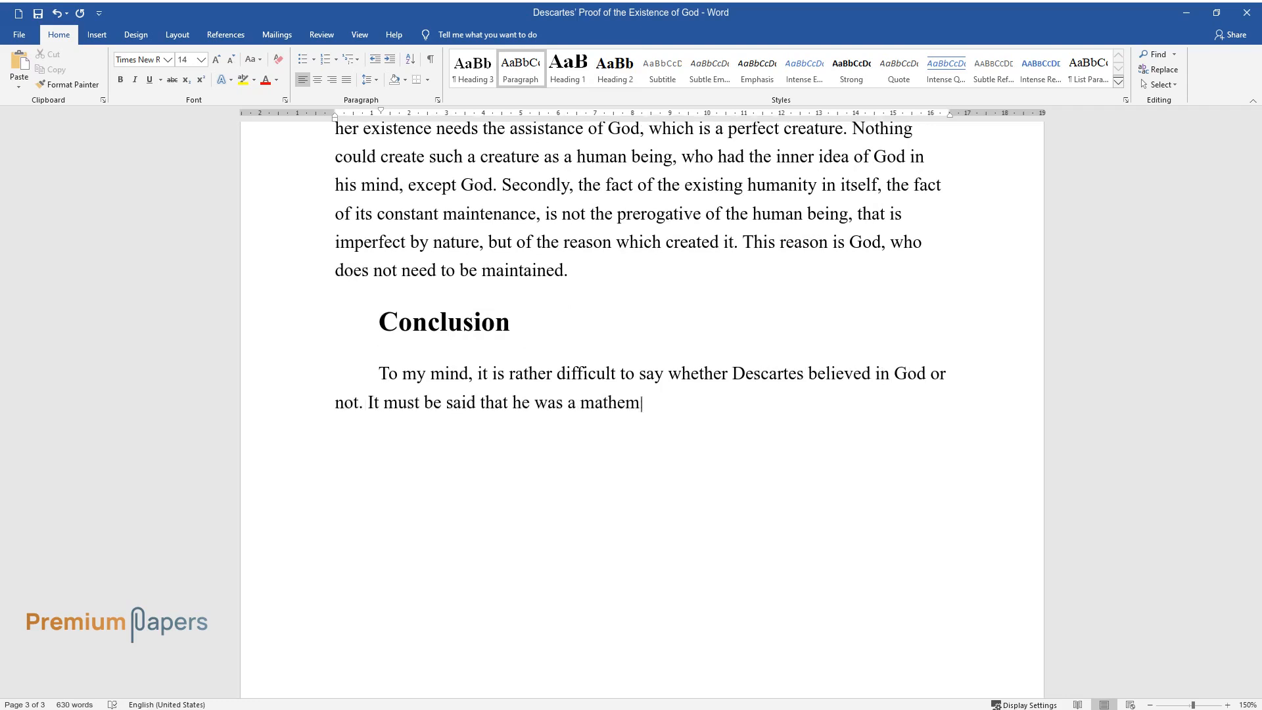
{"action": "type", "text": "atician, hence his proofs of God's"}
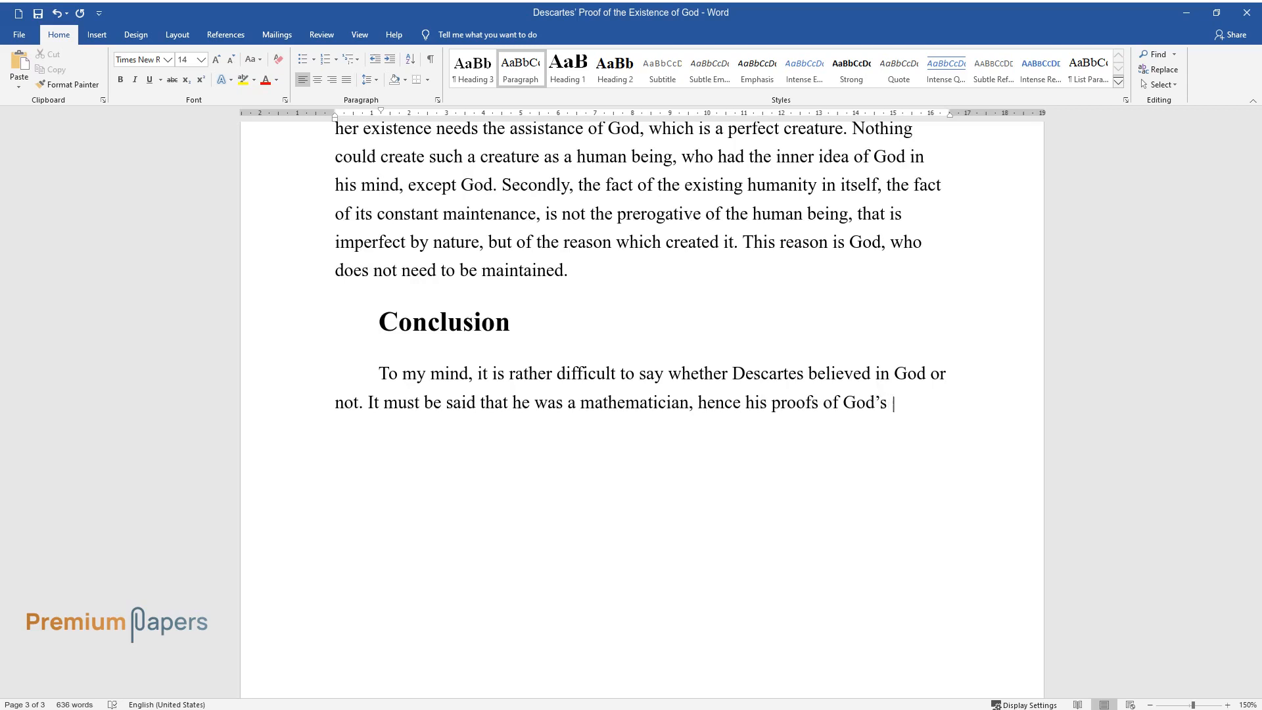
{"action": "type", "text": "existence reminded him the logica"}
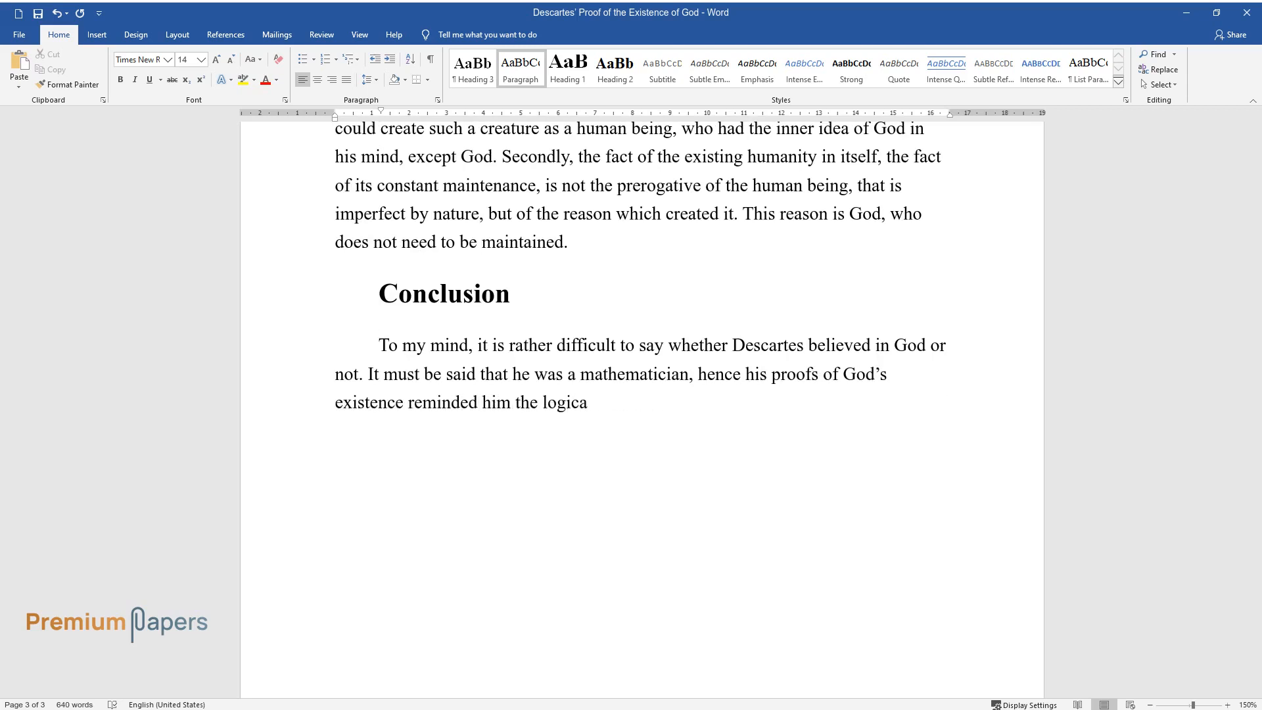
{"action": "type", "text": "l exercises rather than pure faith"}
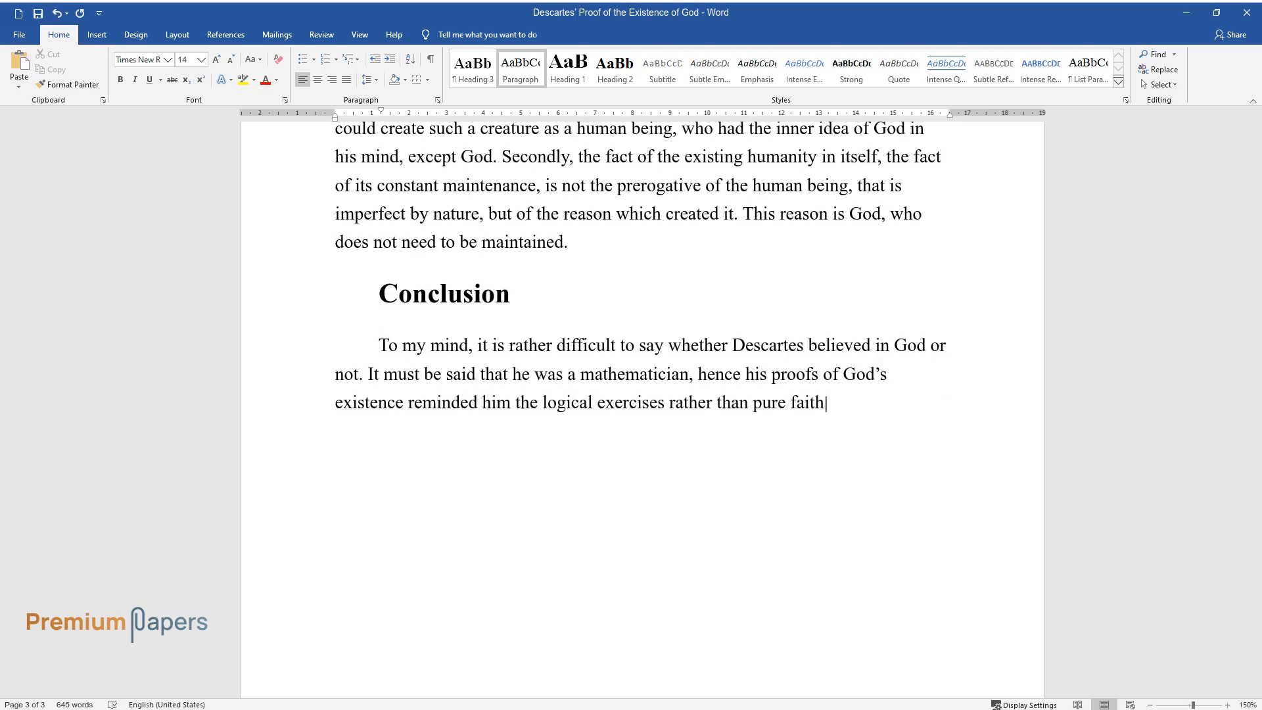